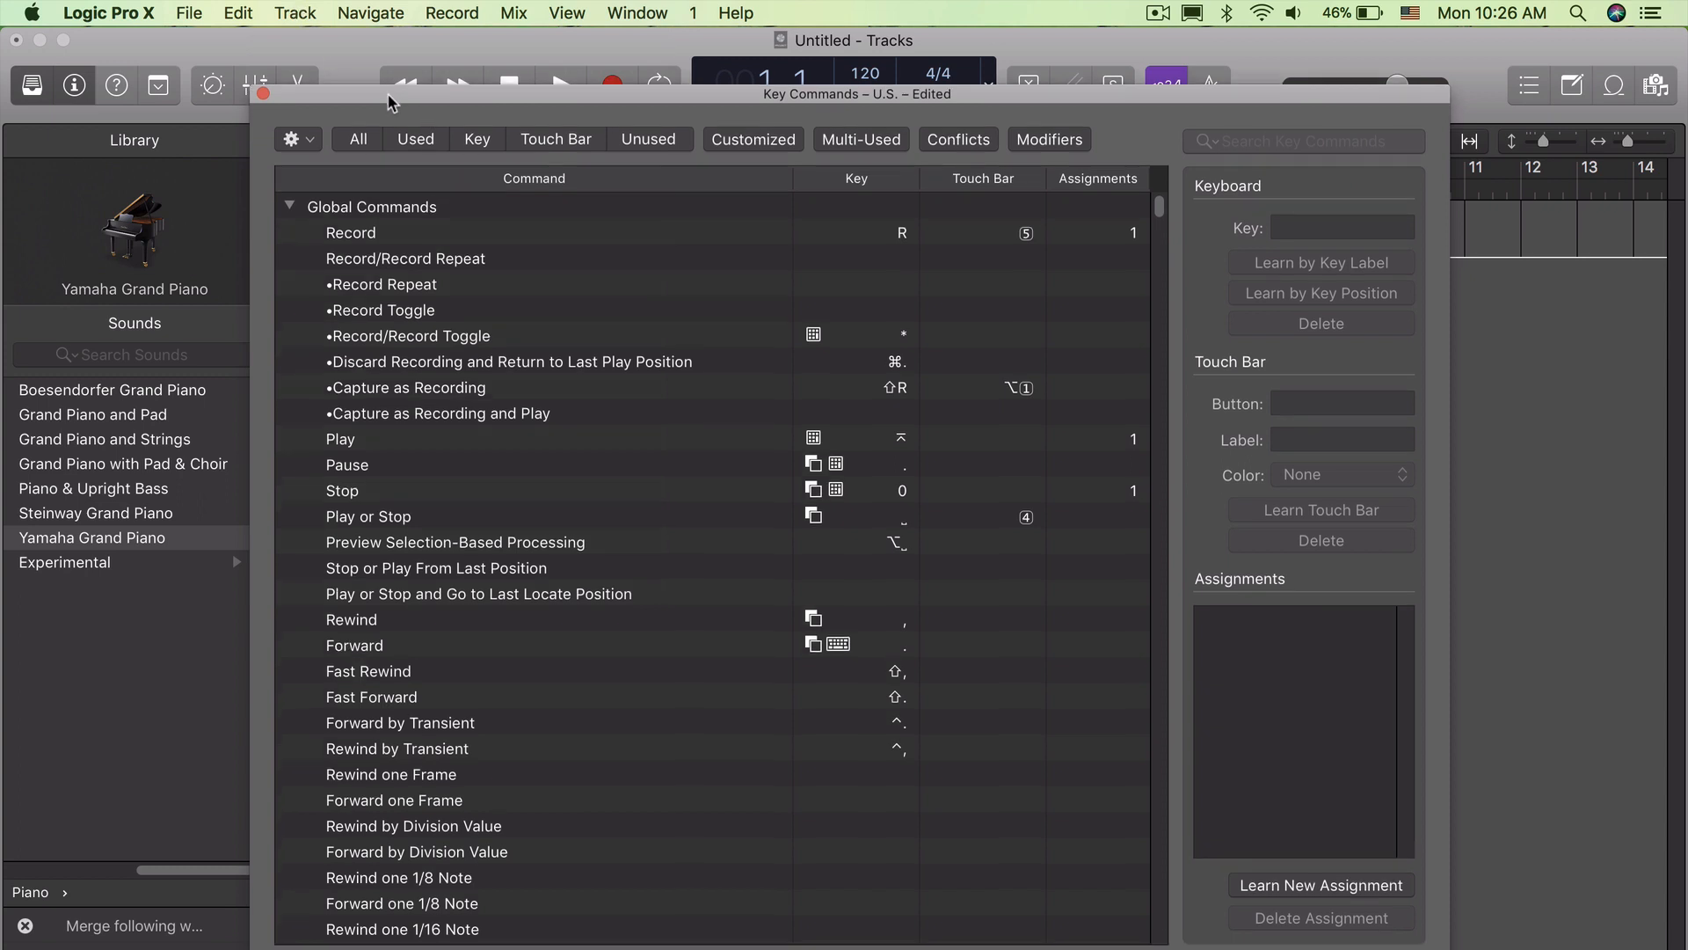
- Check Track > Sort Tracks by, then search Key Commands for 'sort' and find no match
click(294, 12)
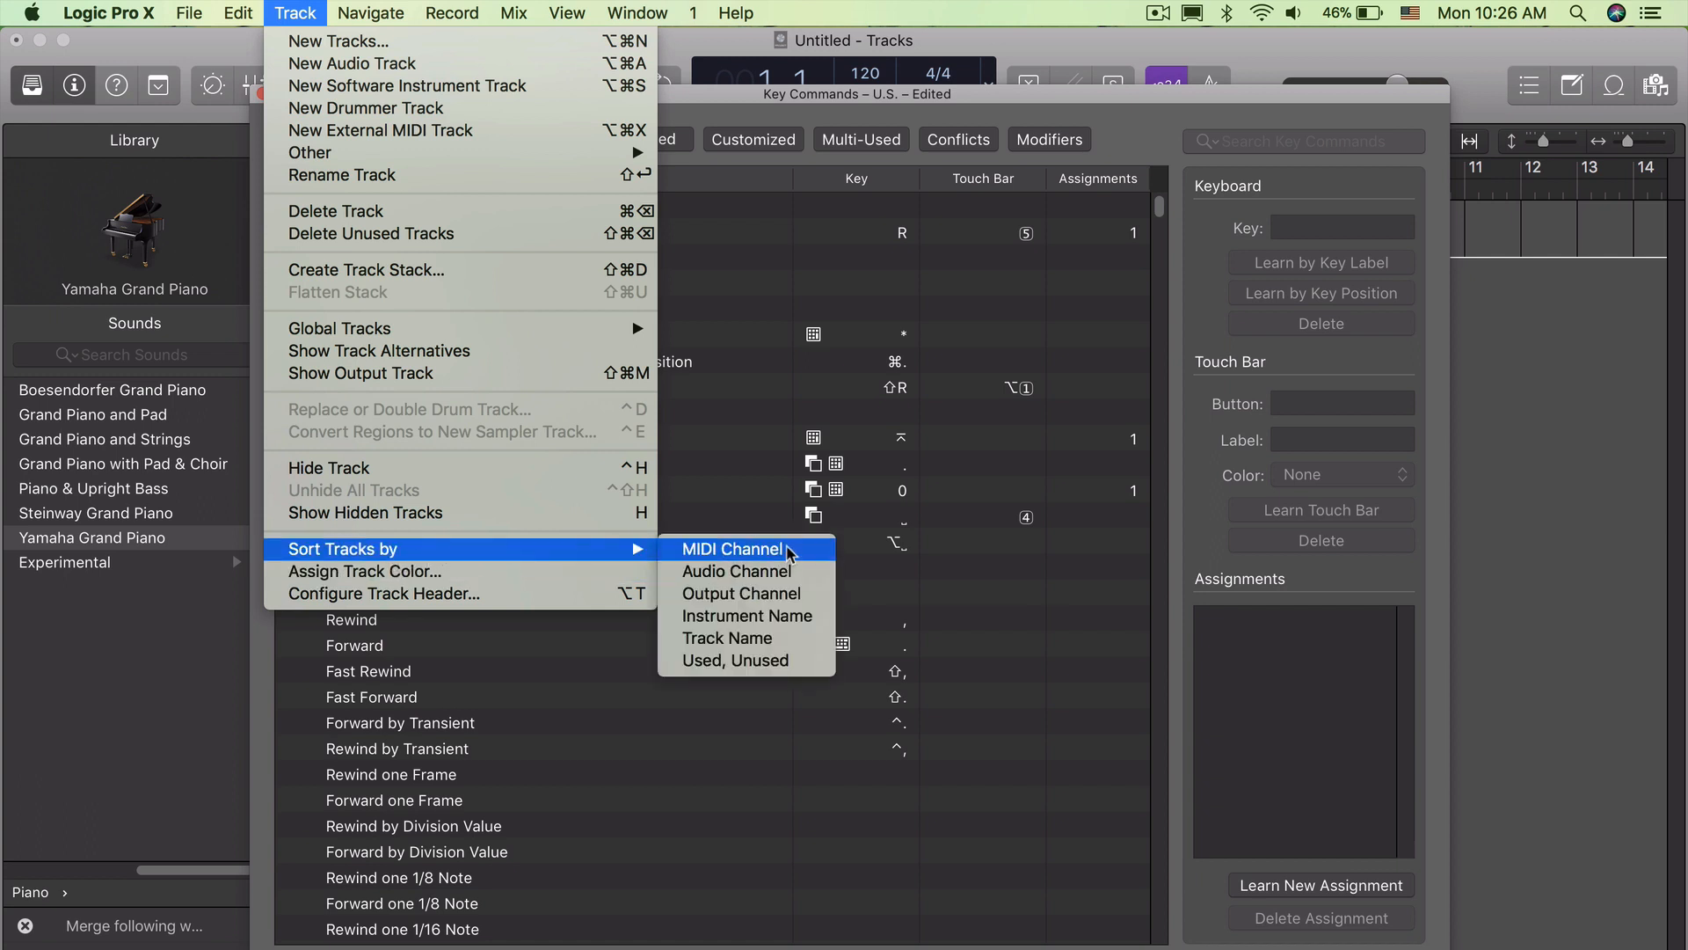
mouse_move(726, 637)
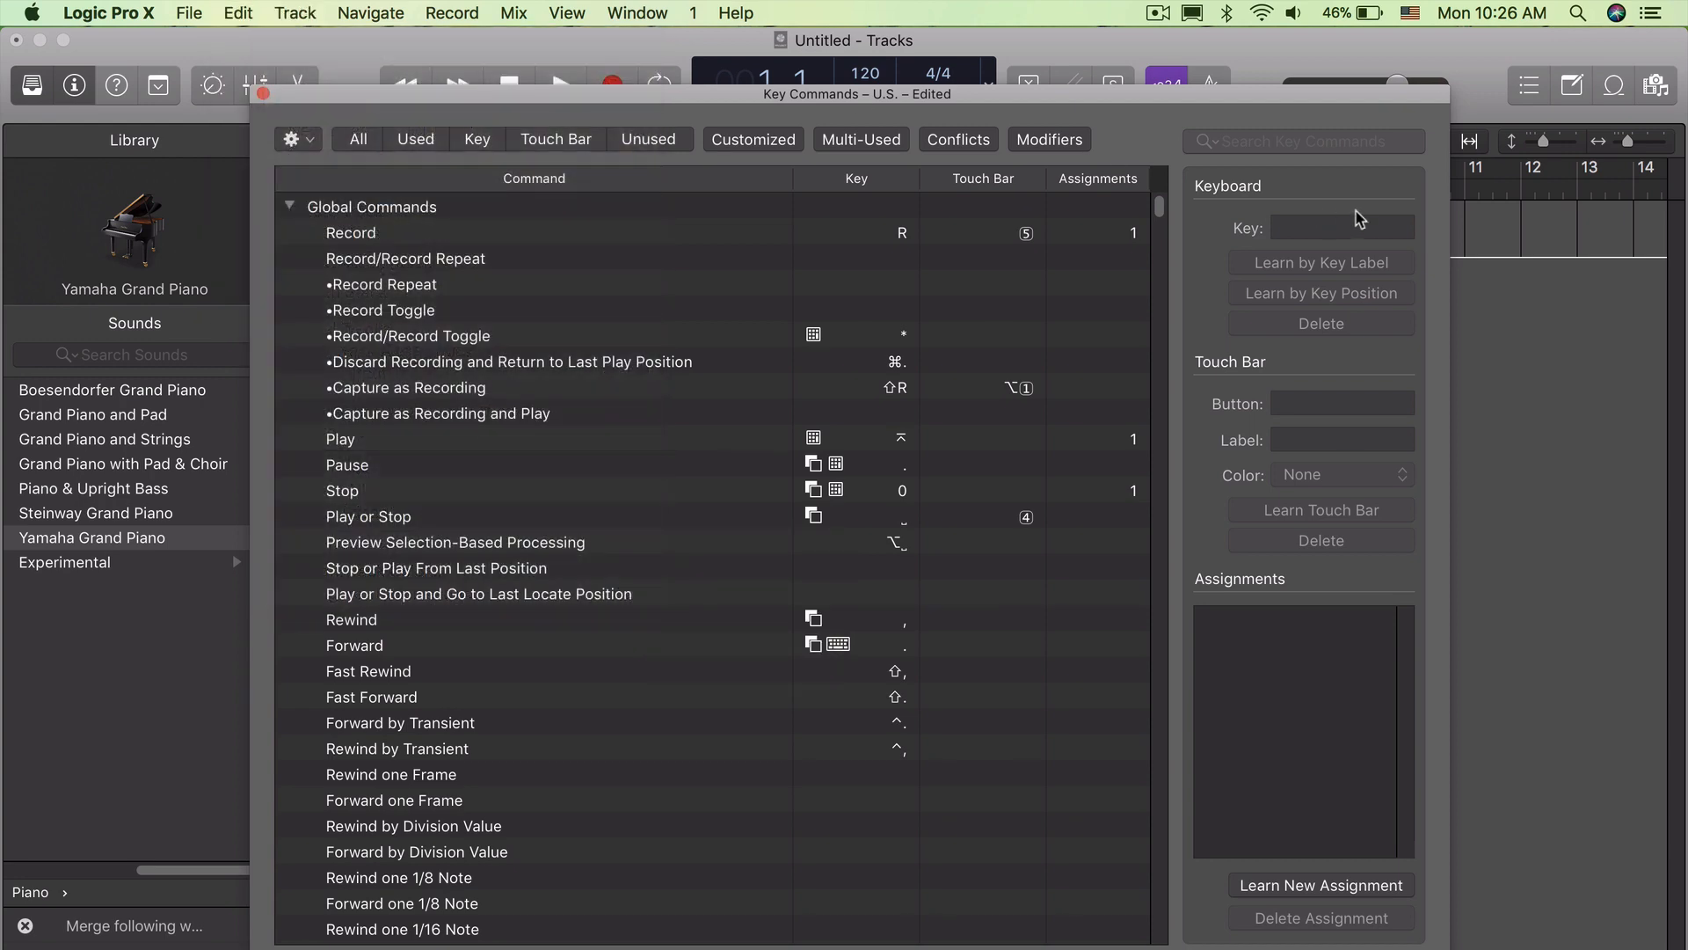
click(1304, 140)
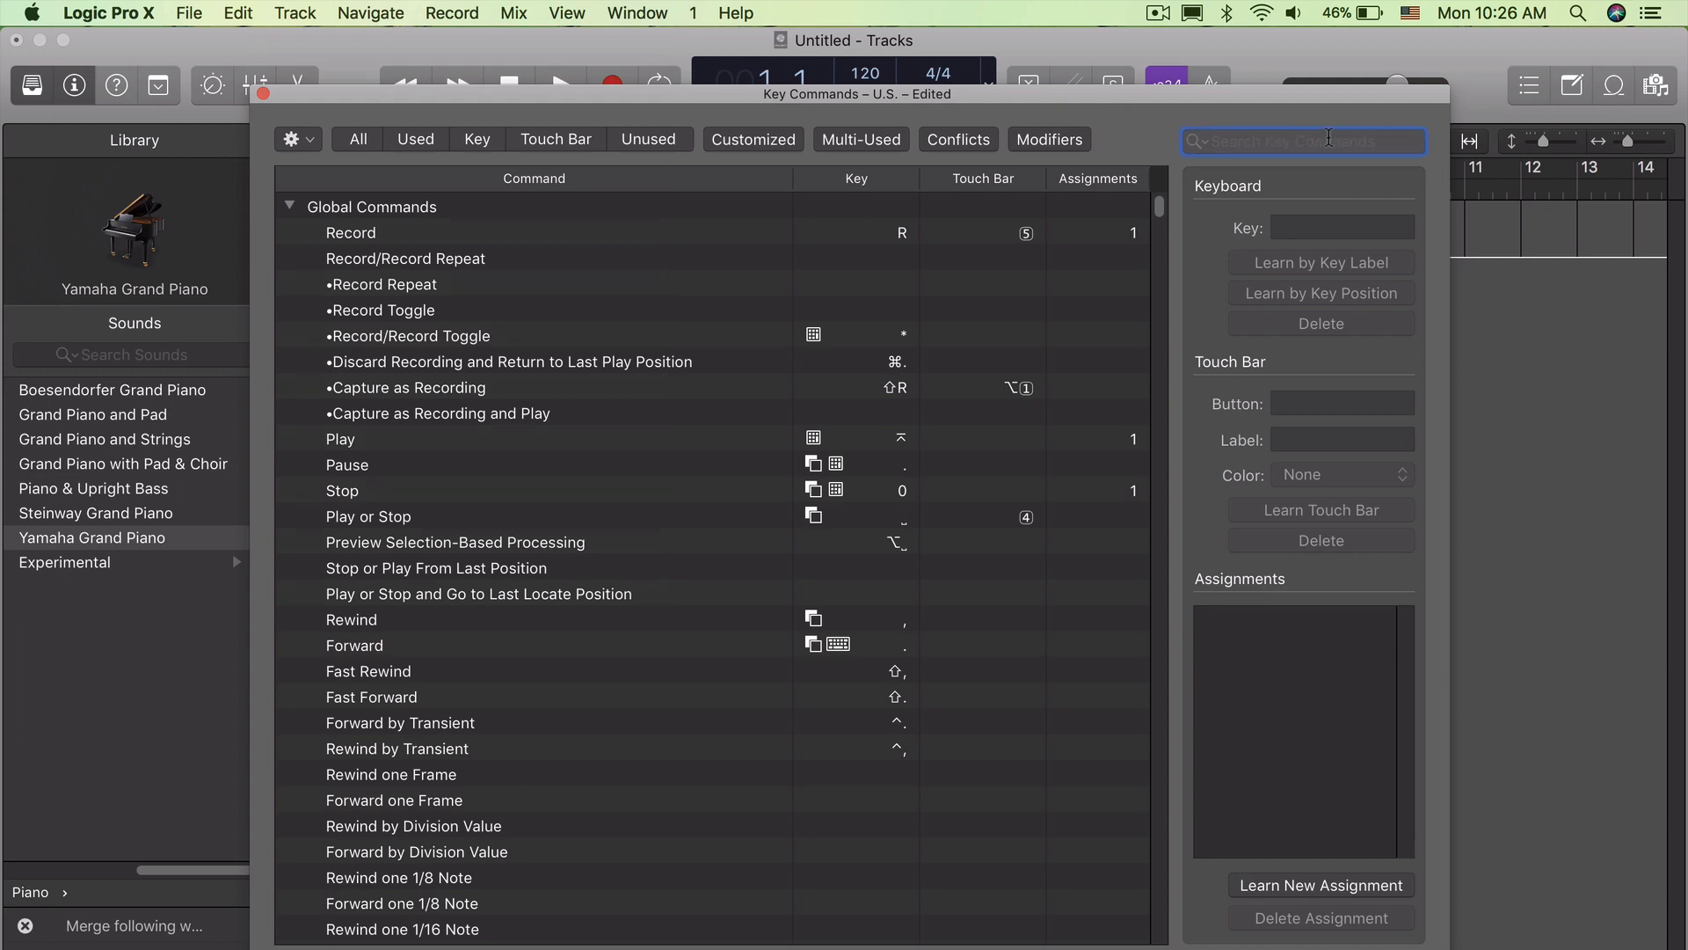
text(sort)
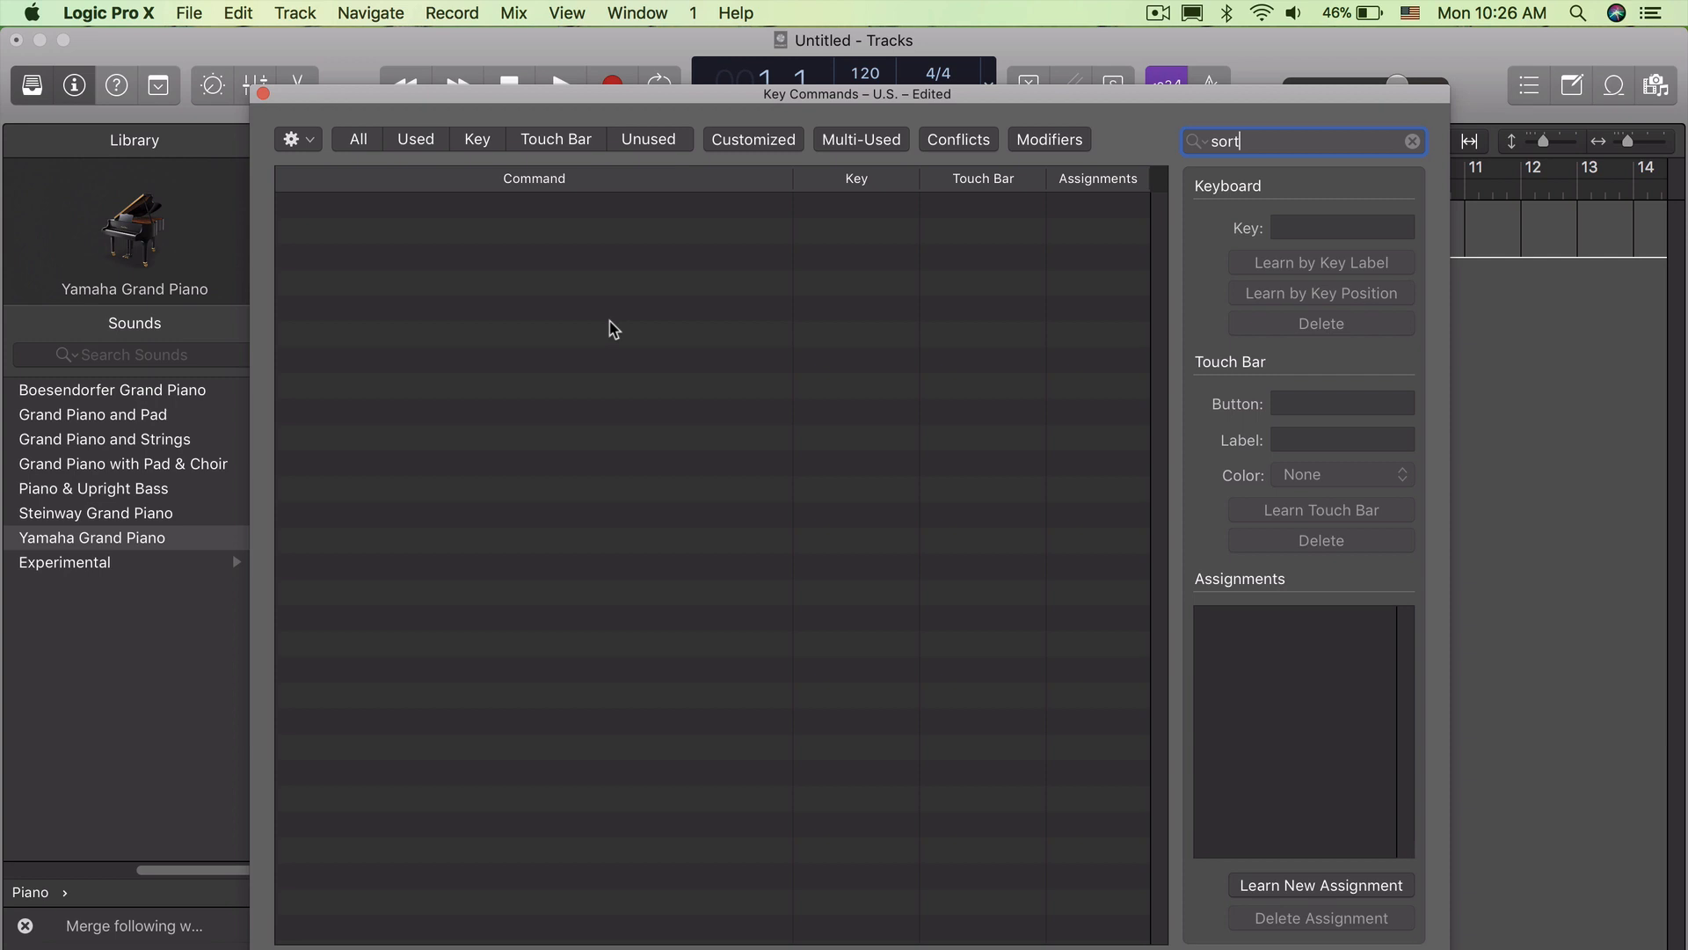
mouse_move(319, 148)
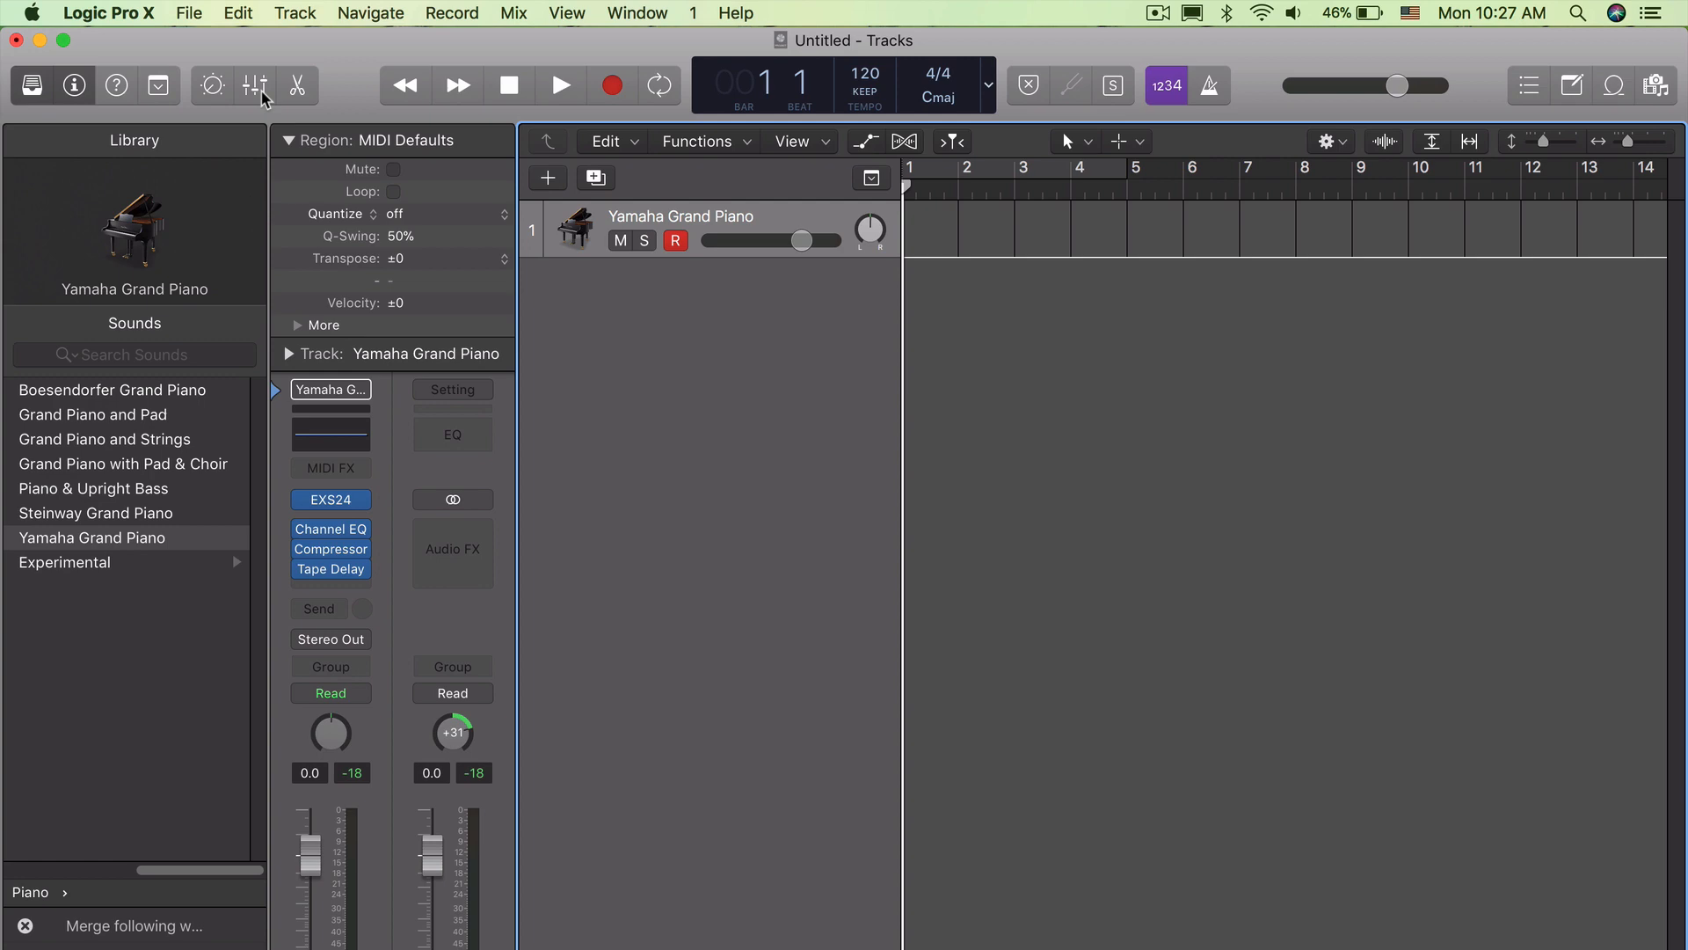
- Switch to System Preferences and show Keyboard > Shortcuts > App Shortcuts
key(cmd+tab)
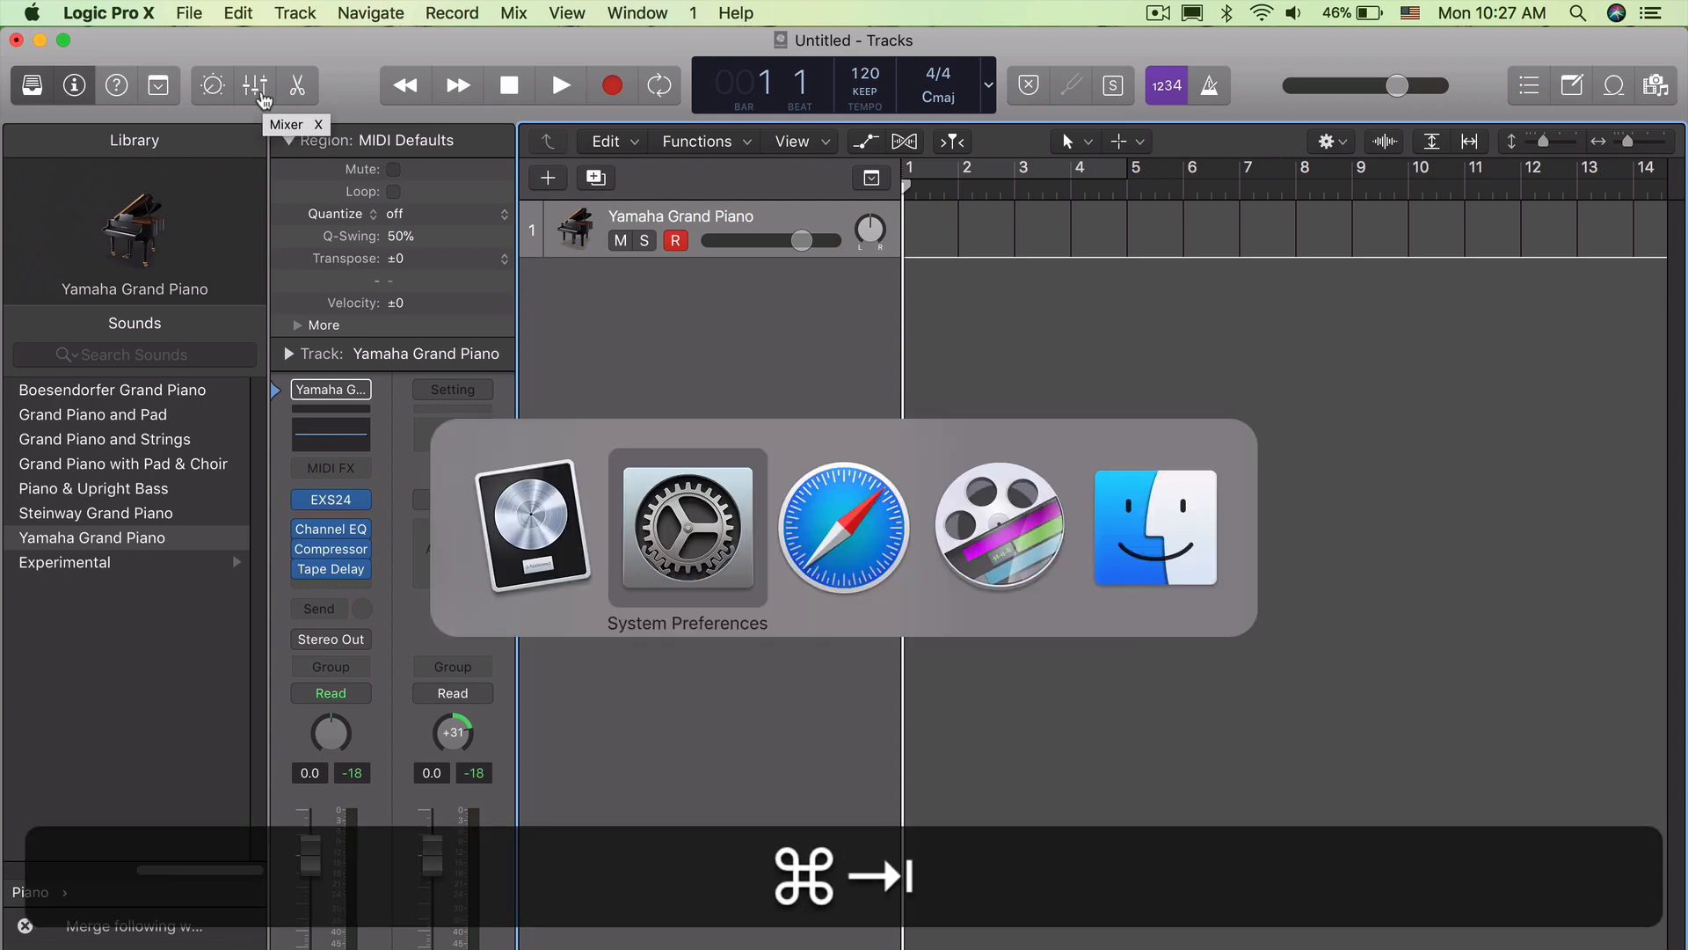
click(688, 526)
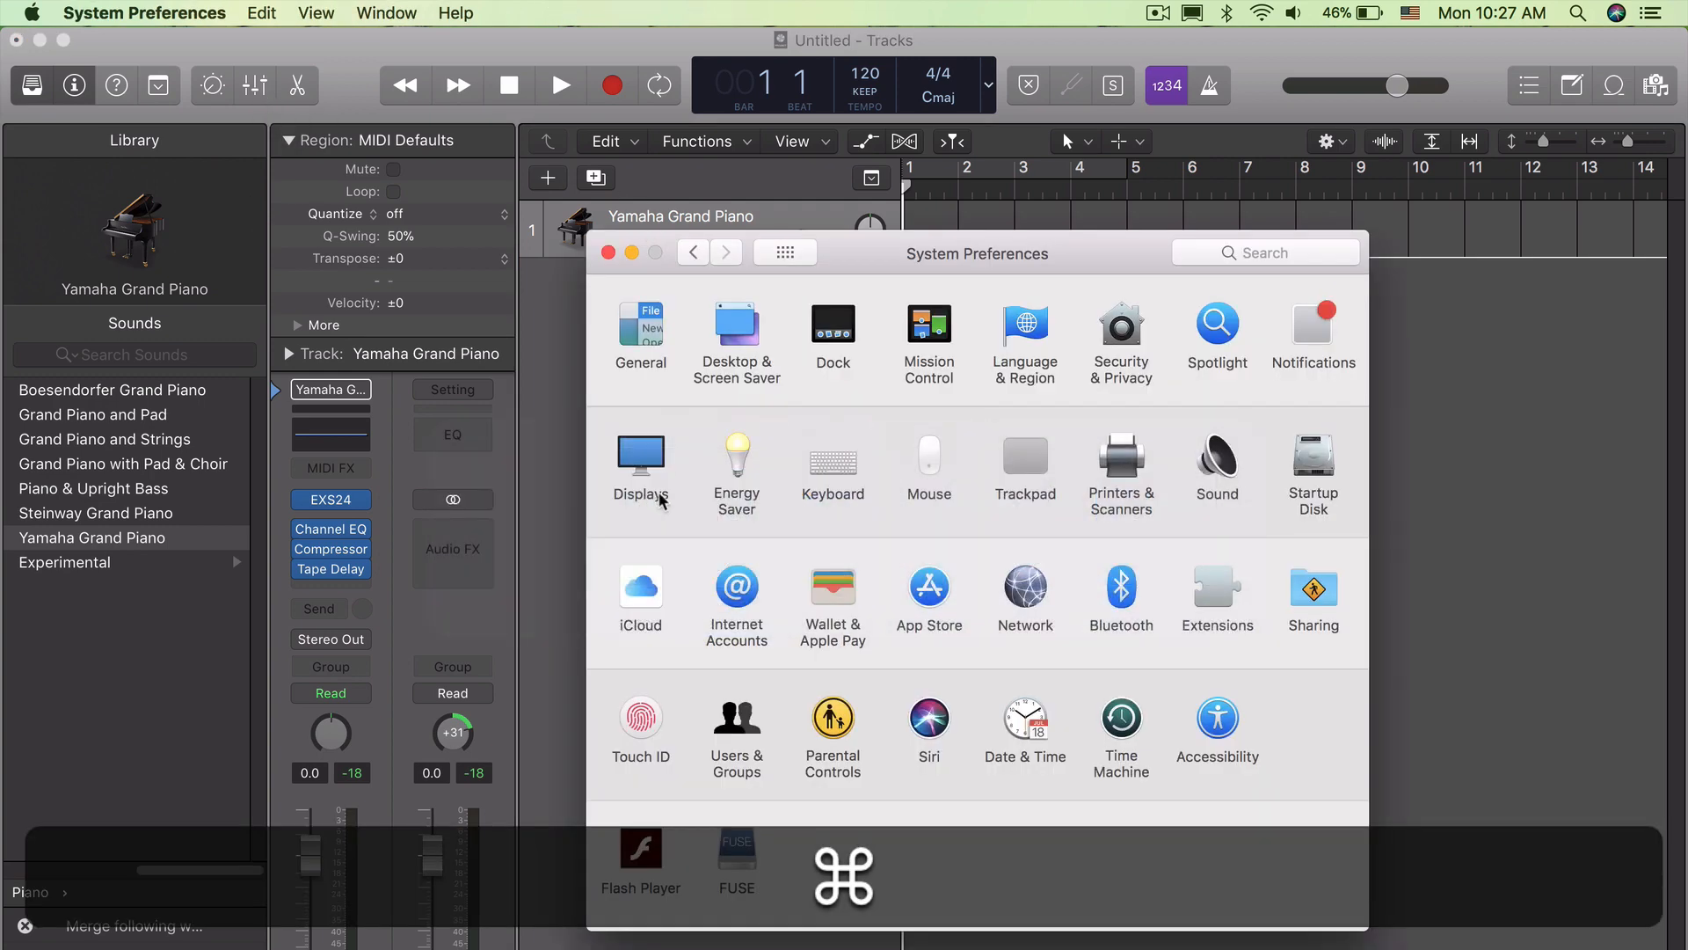
click(832, 454)
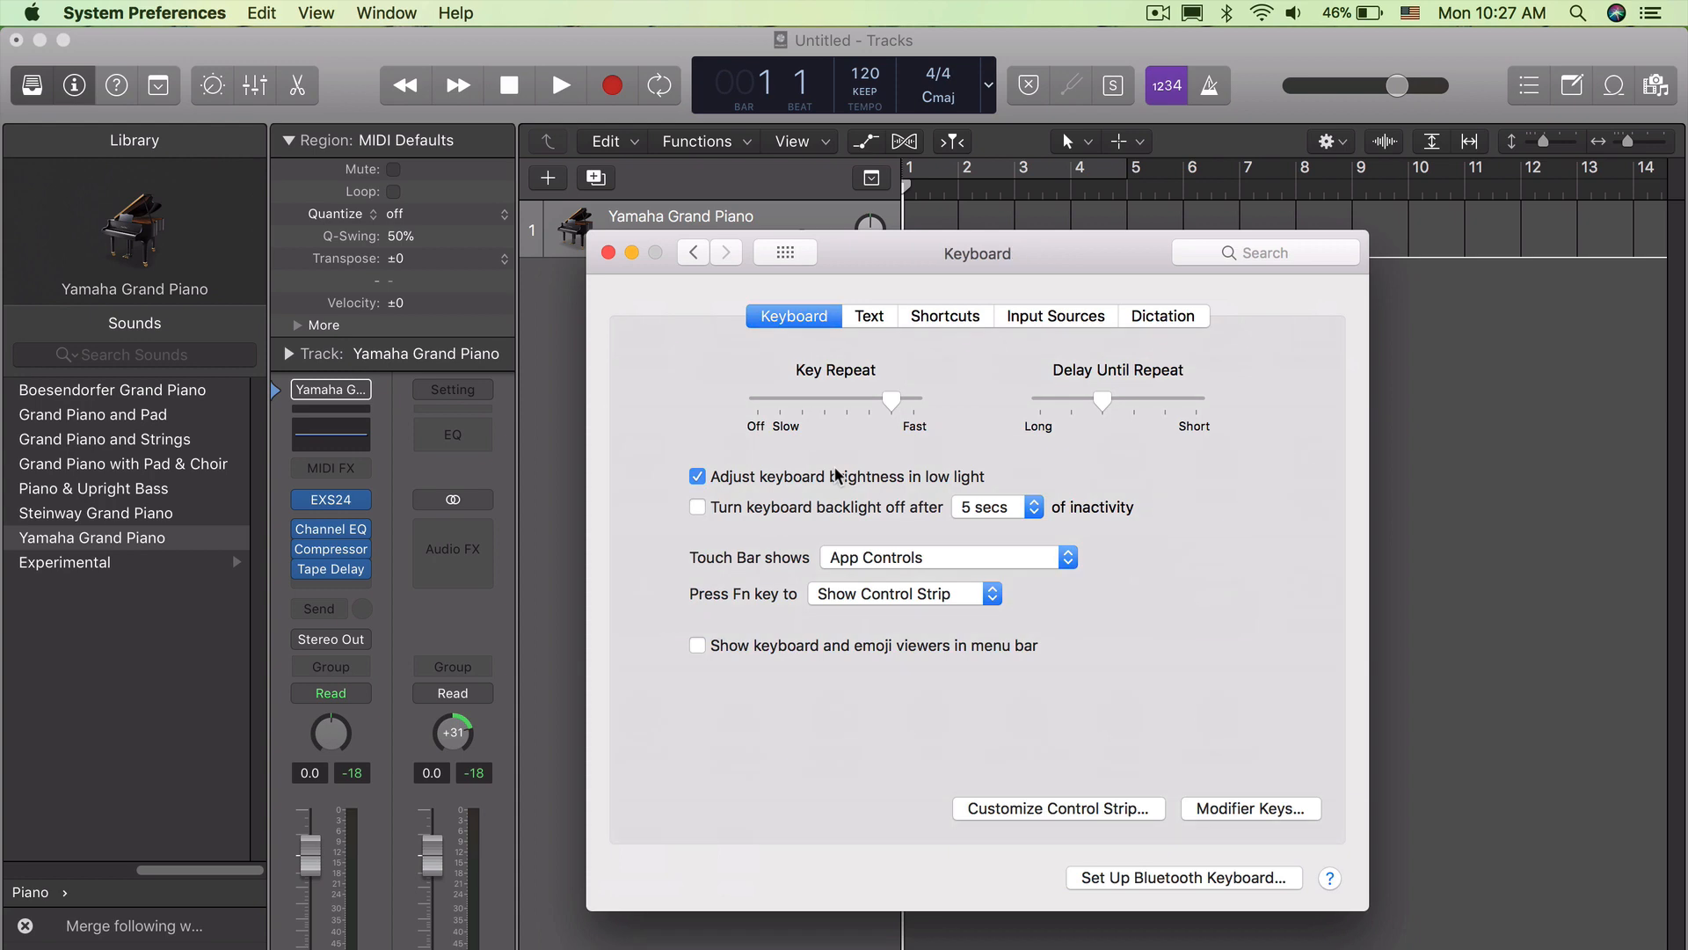
click(944, 315)
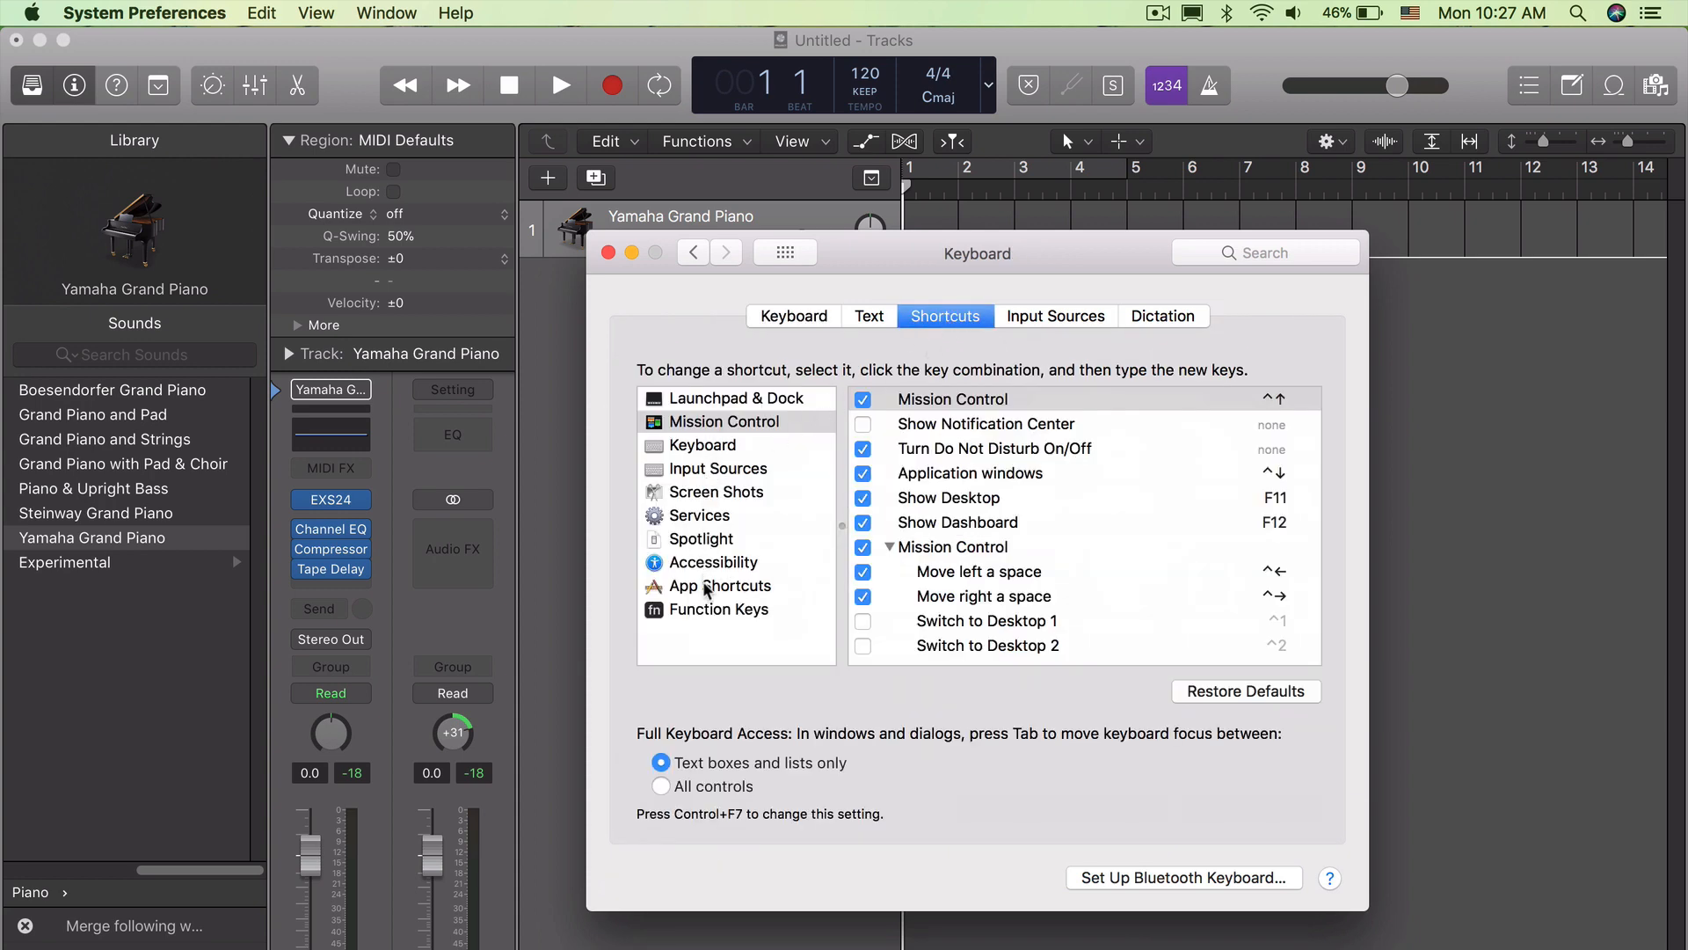
click(721, 584)
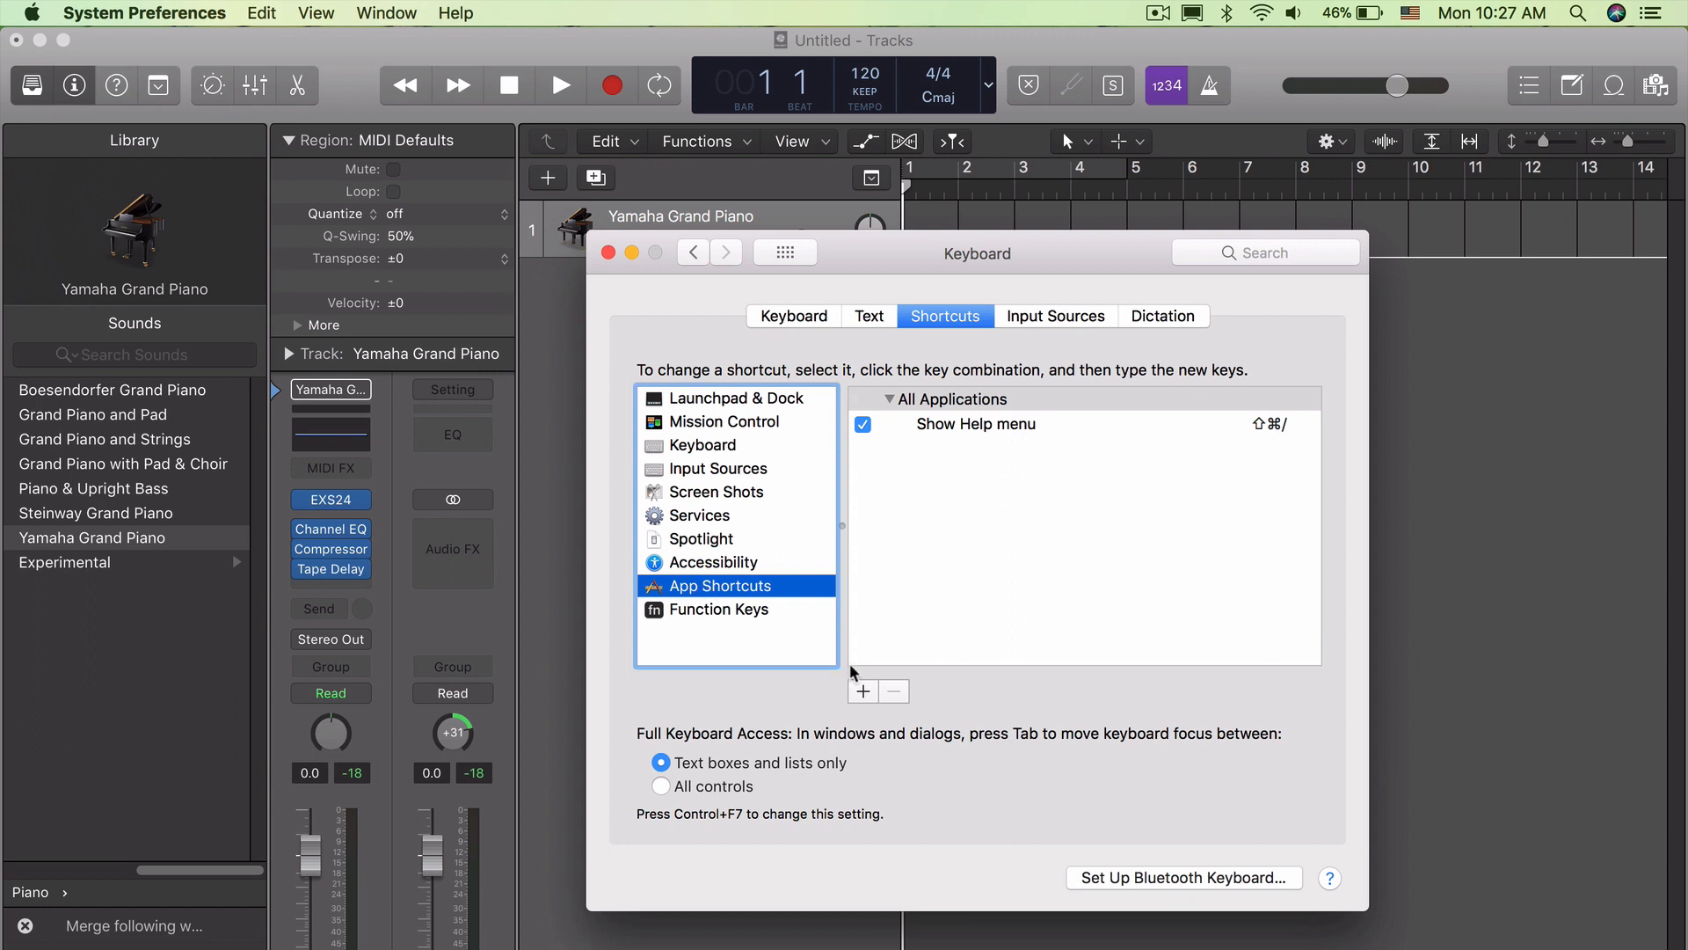
- Add a new app shortcut targeted at Logic Pro X
click(862, 691)
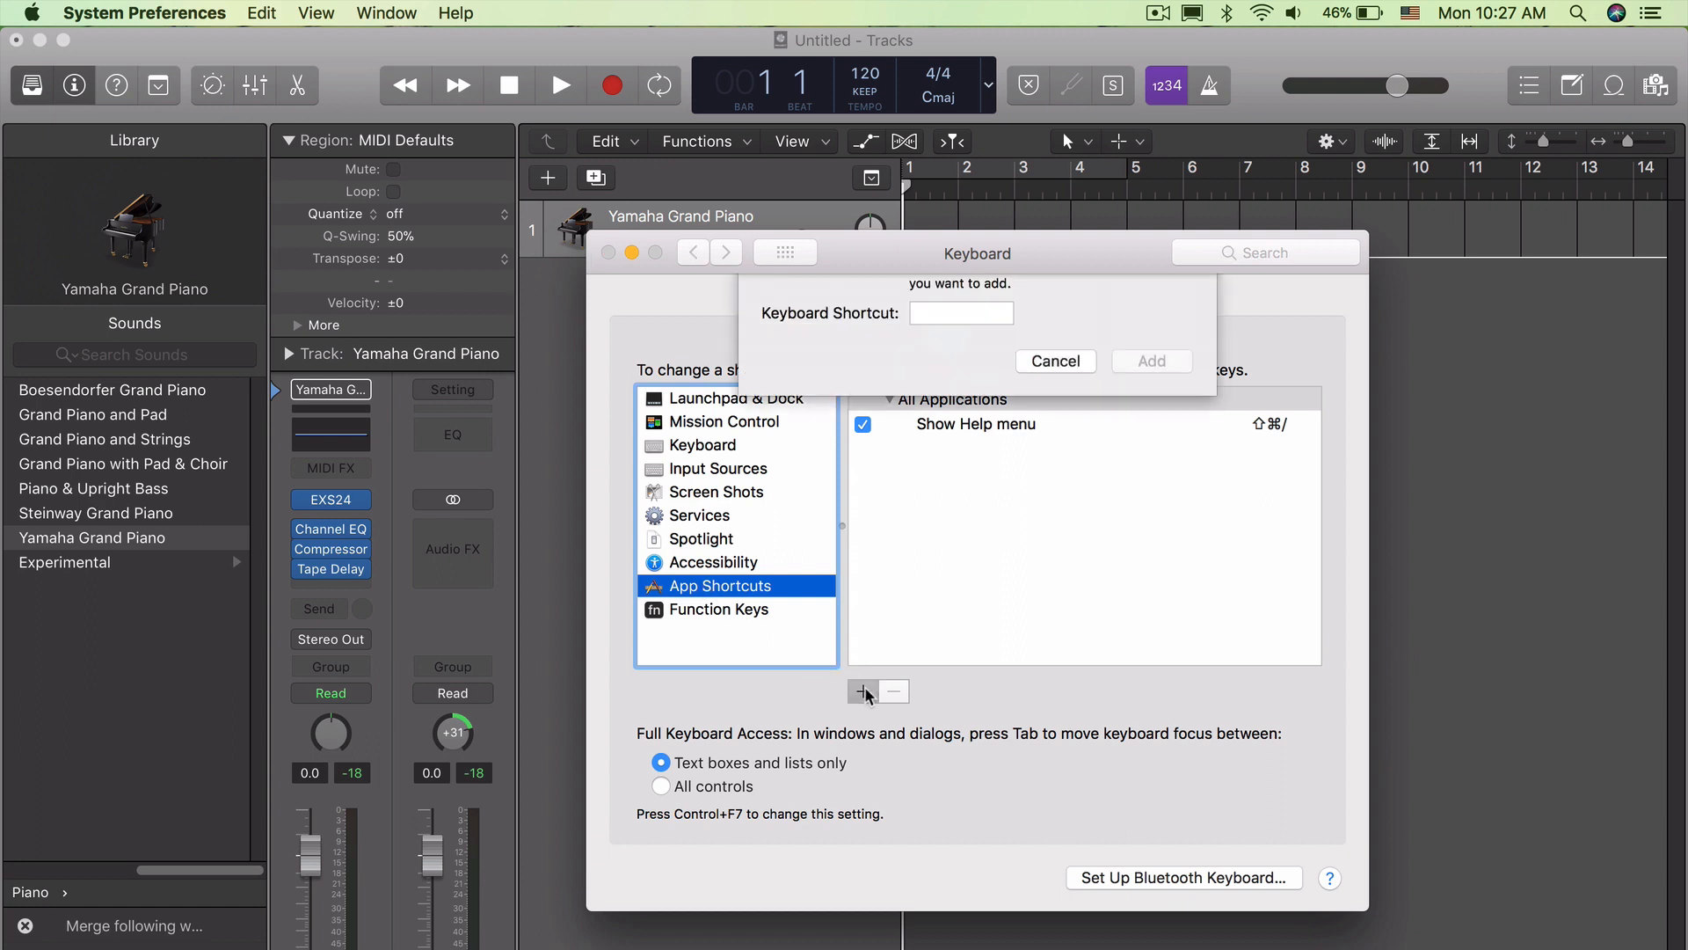
click(861, 690)
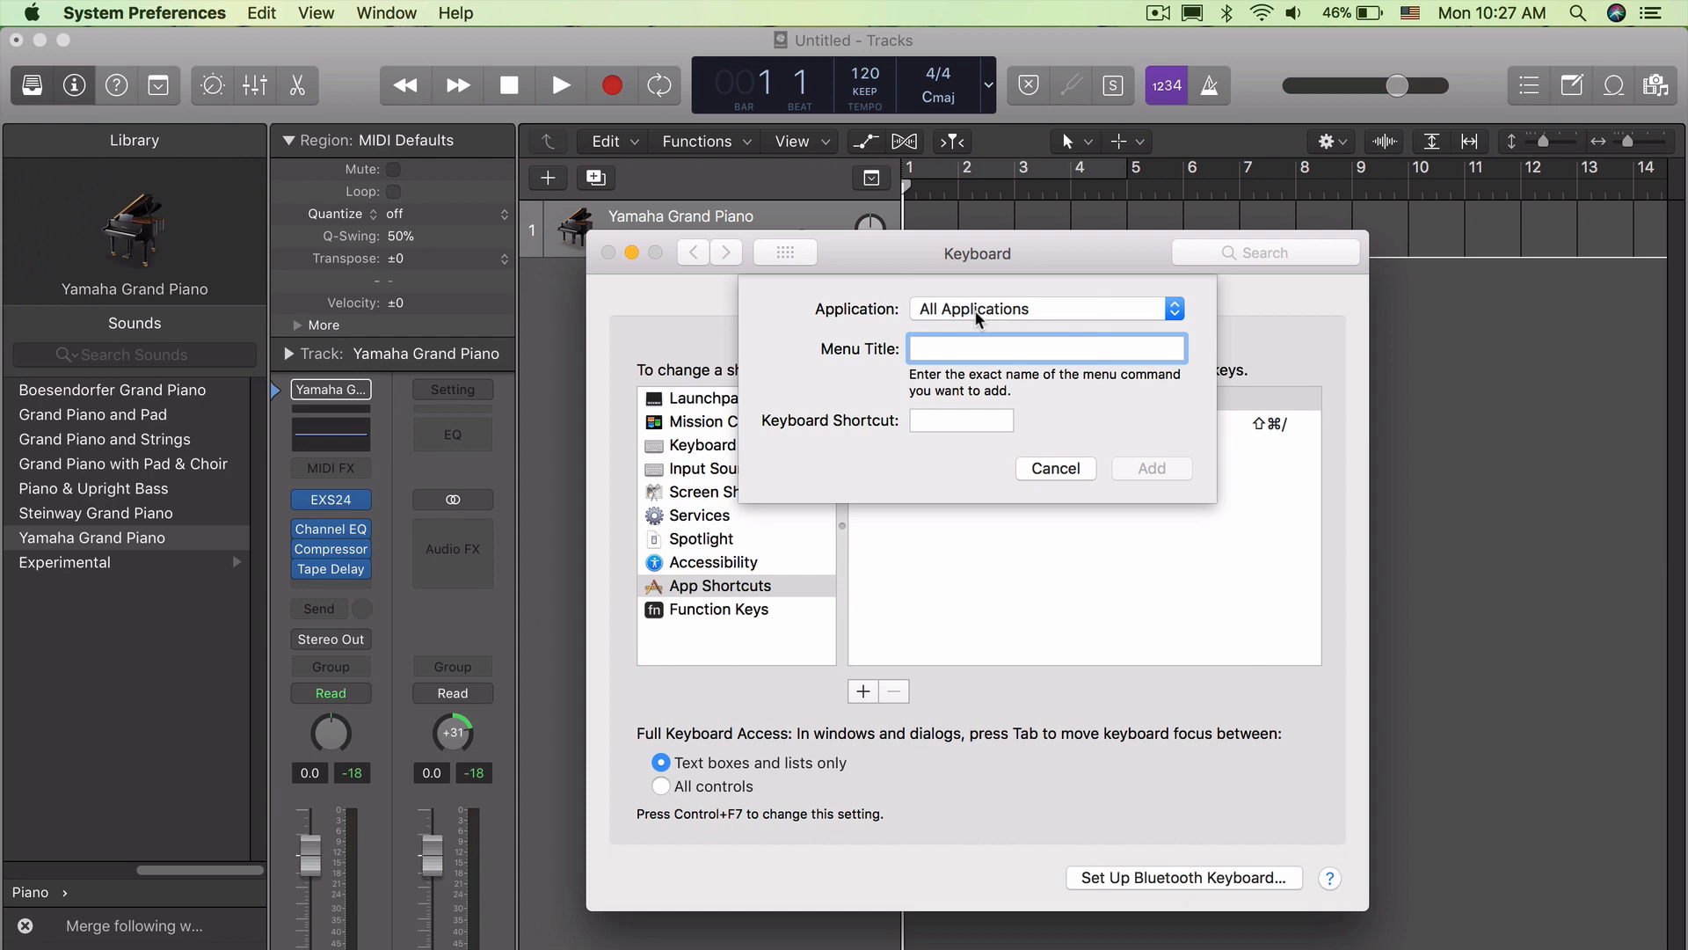
click(1043, 308)
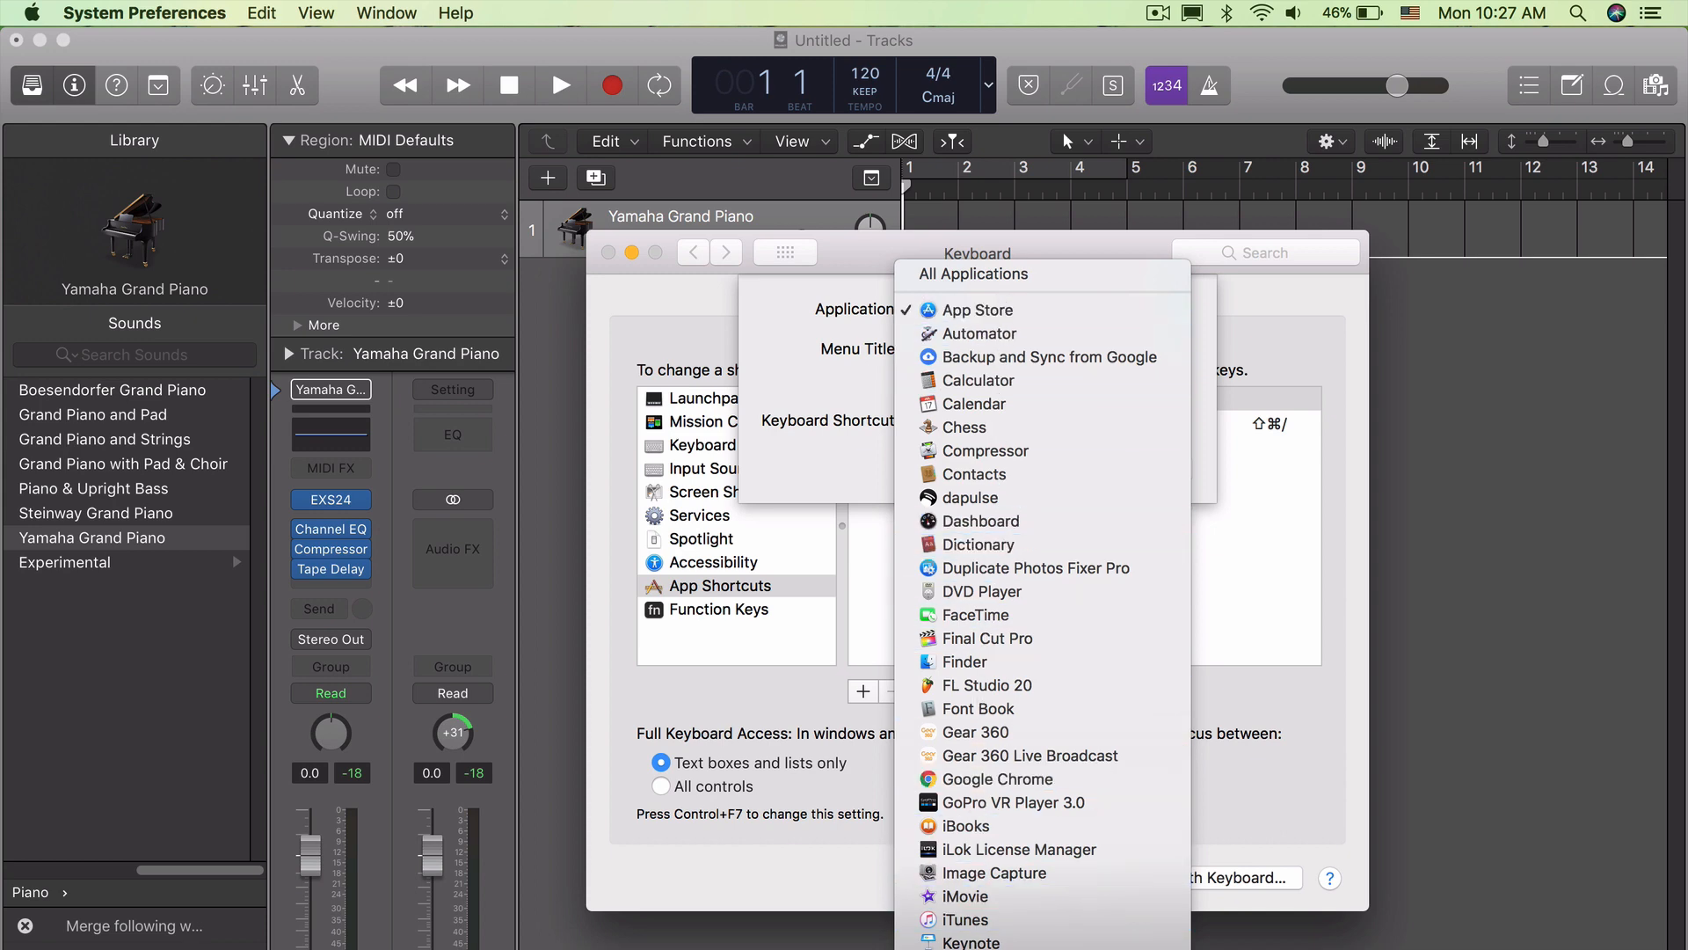
click(979, 310)
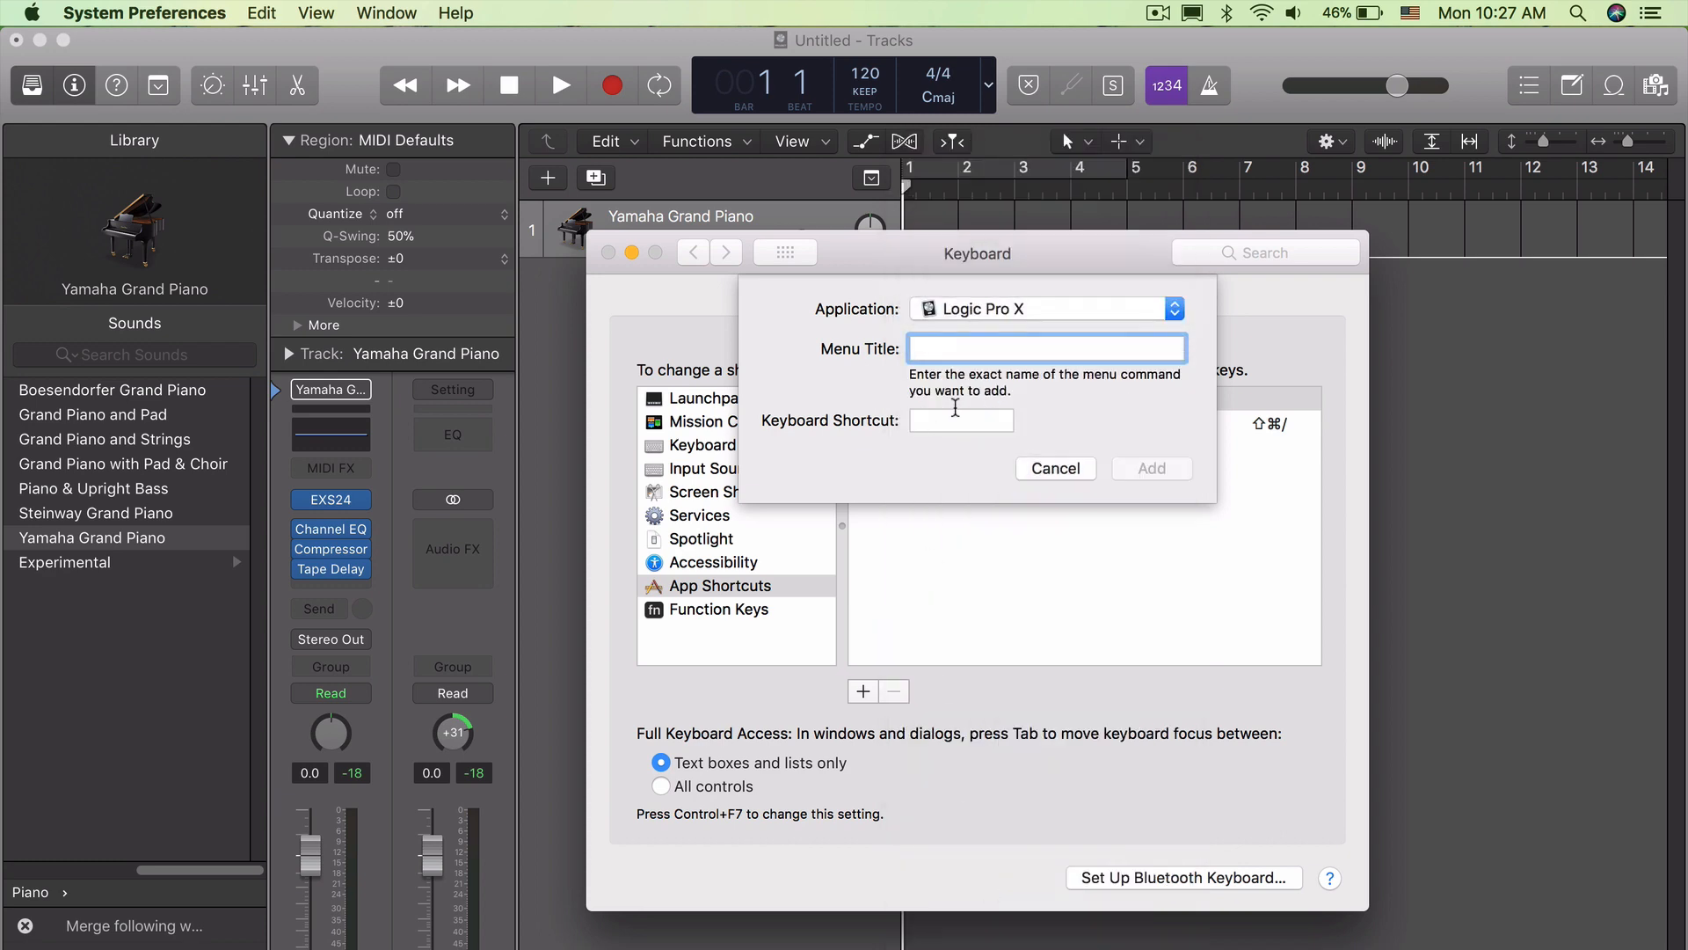
mouse_move(1066, 352)
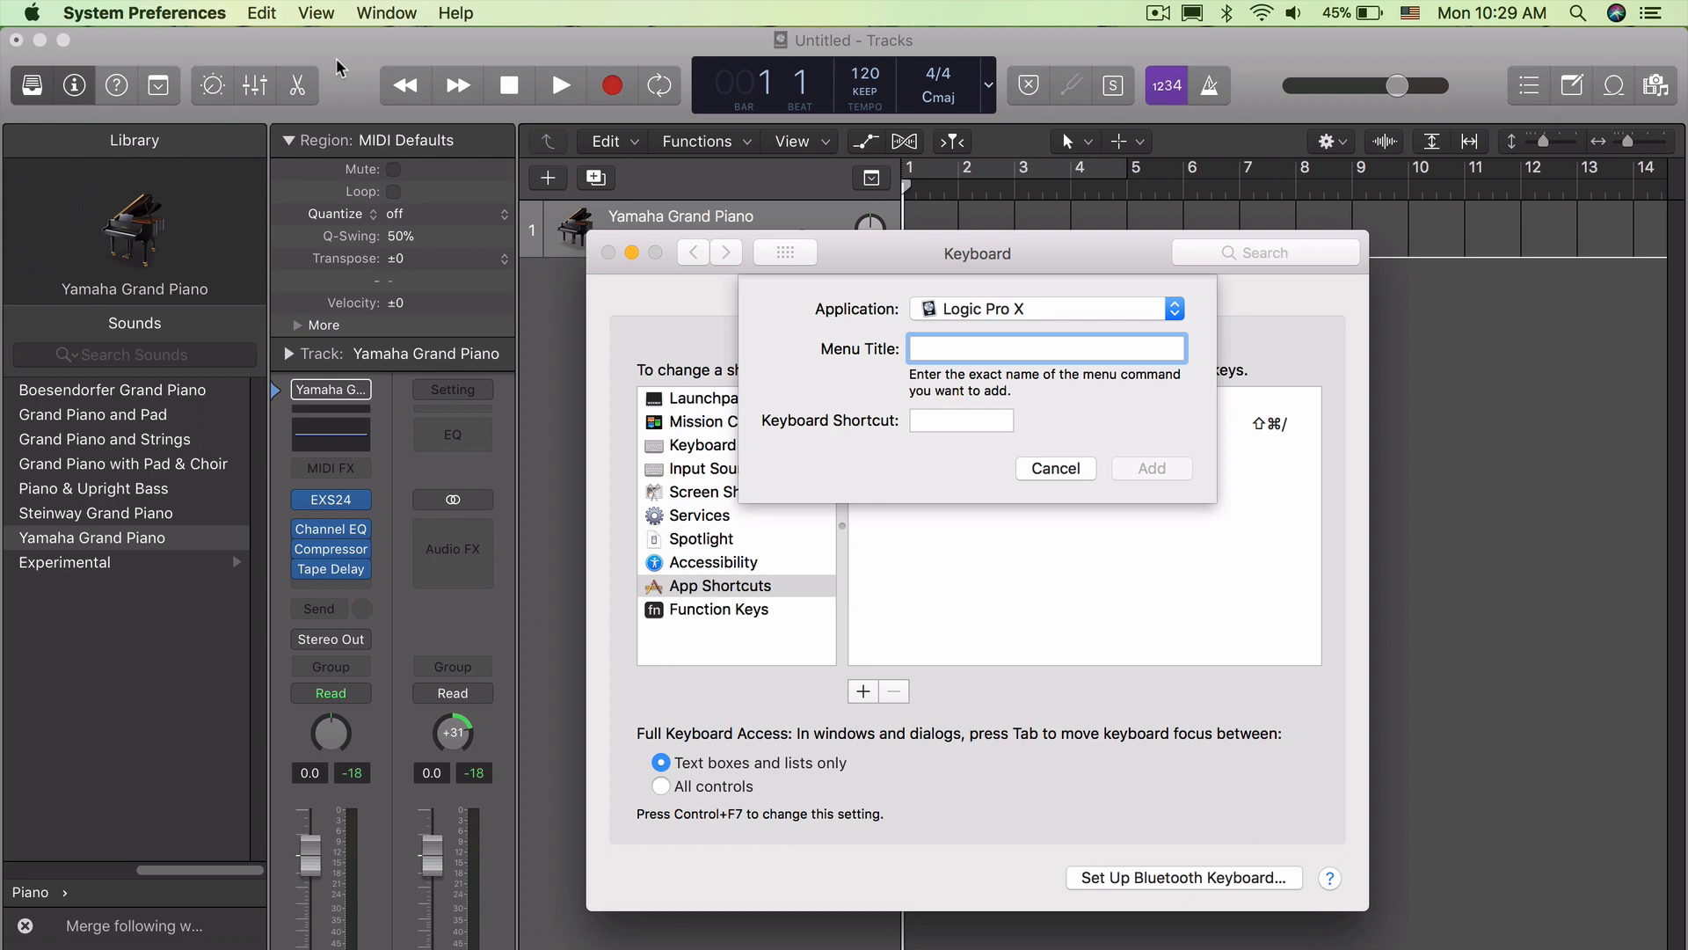
- Confirm the sort item's wording in Logic, then add shortcut 'Instrument Name' with key ⌥⌘1
click(261, 12)
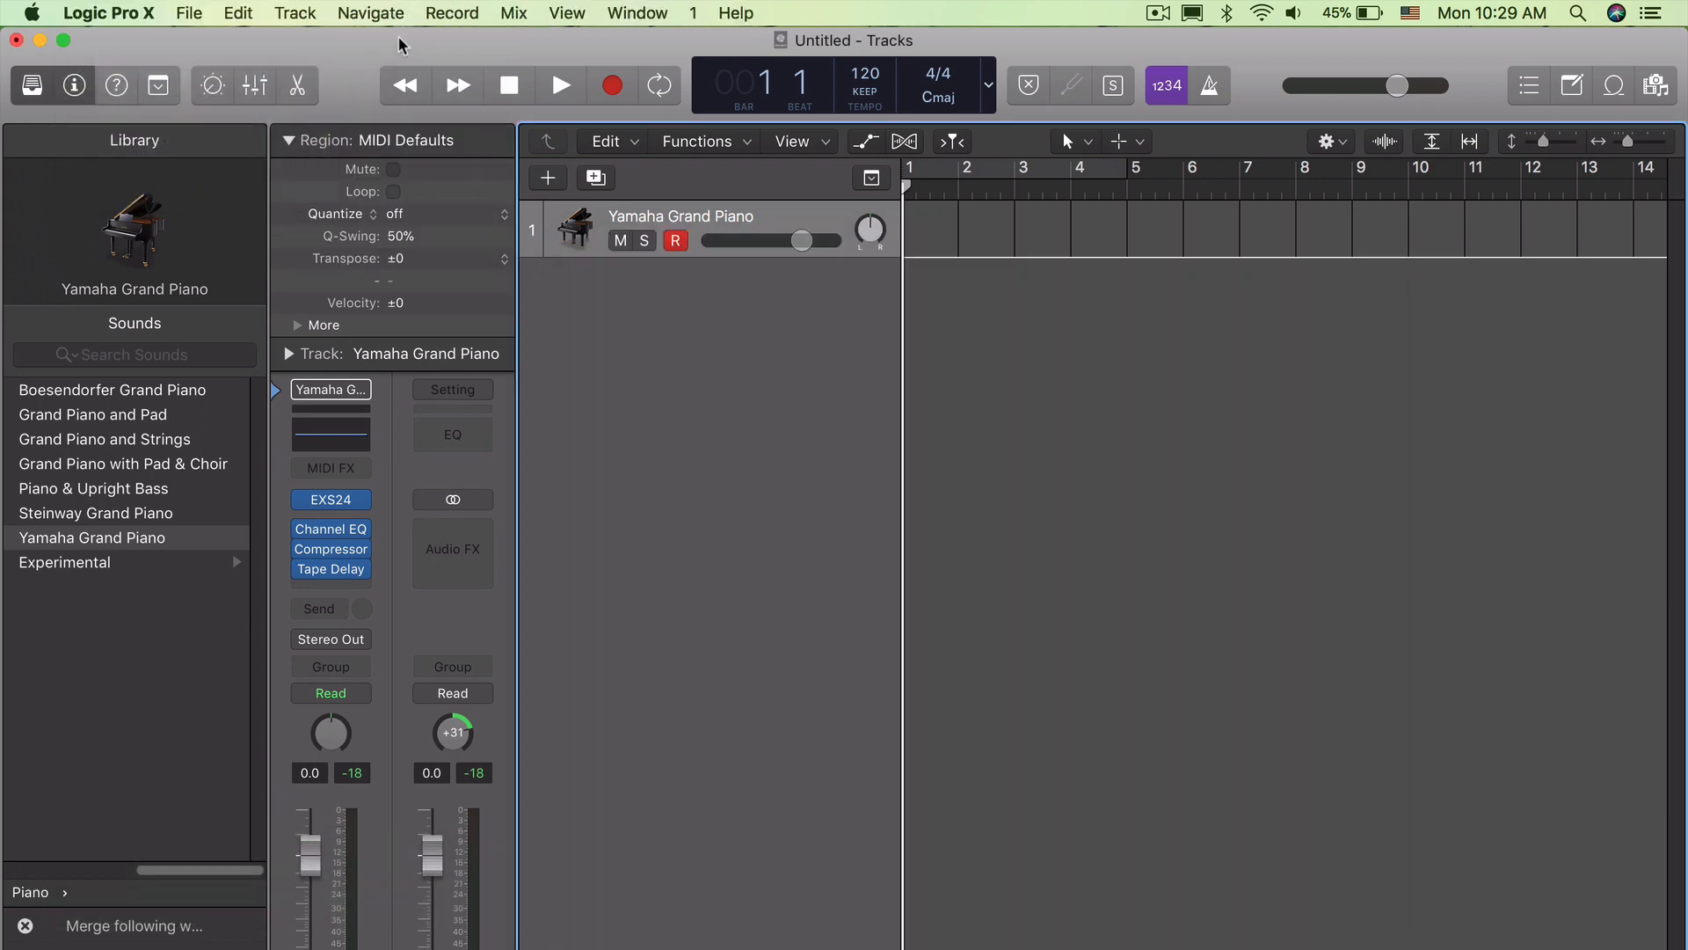
click(294, 12)
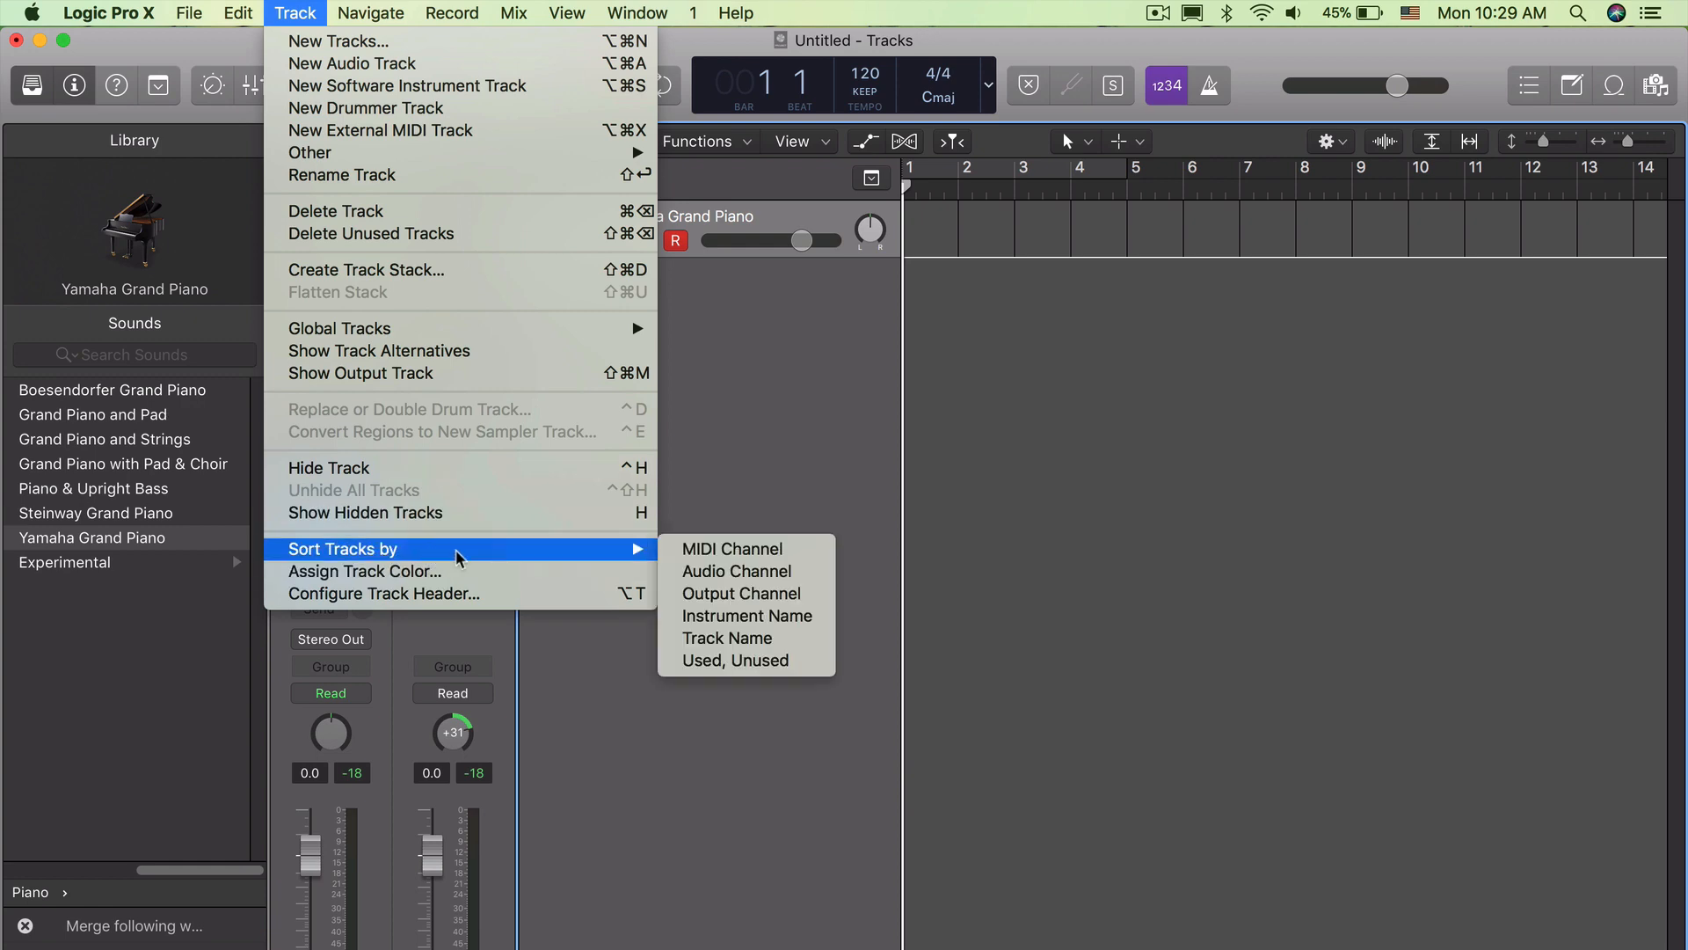
mouse_move(746, 616)
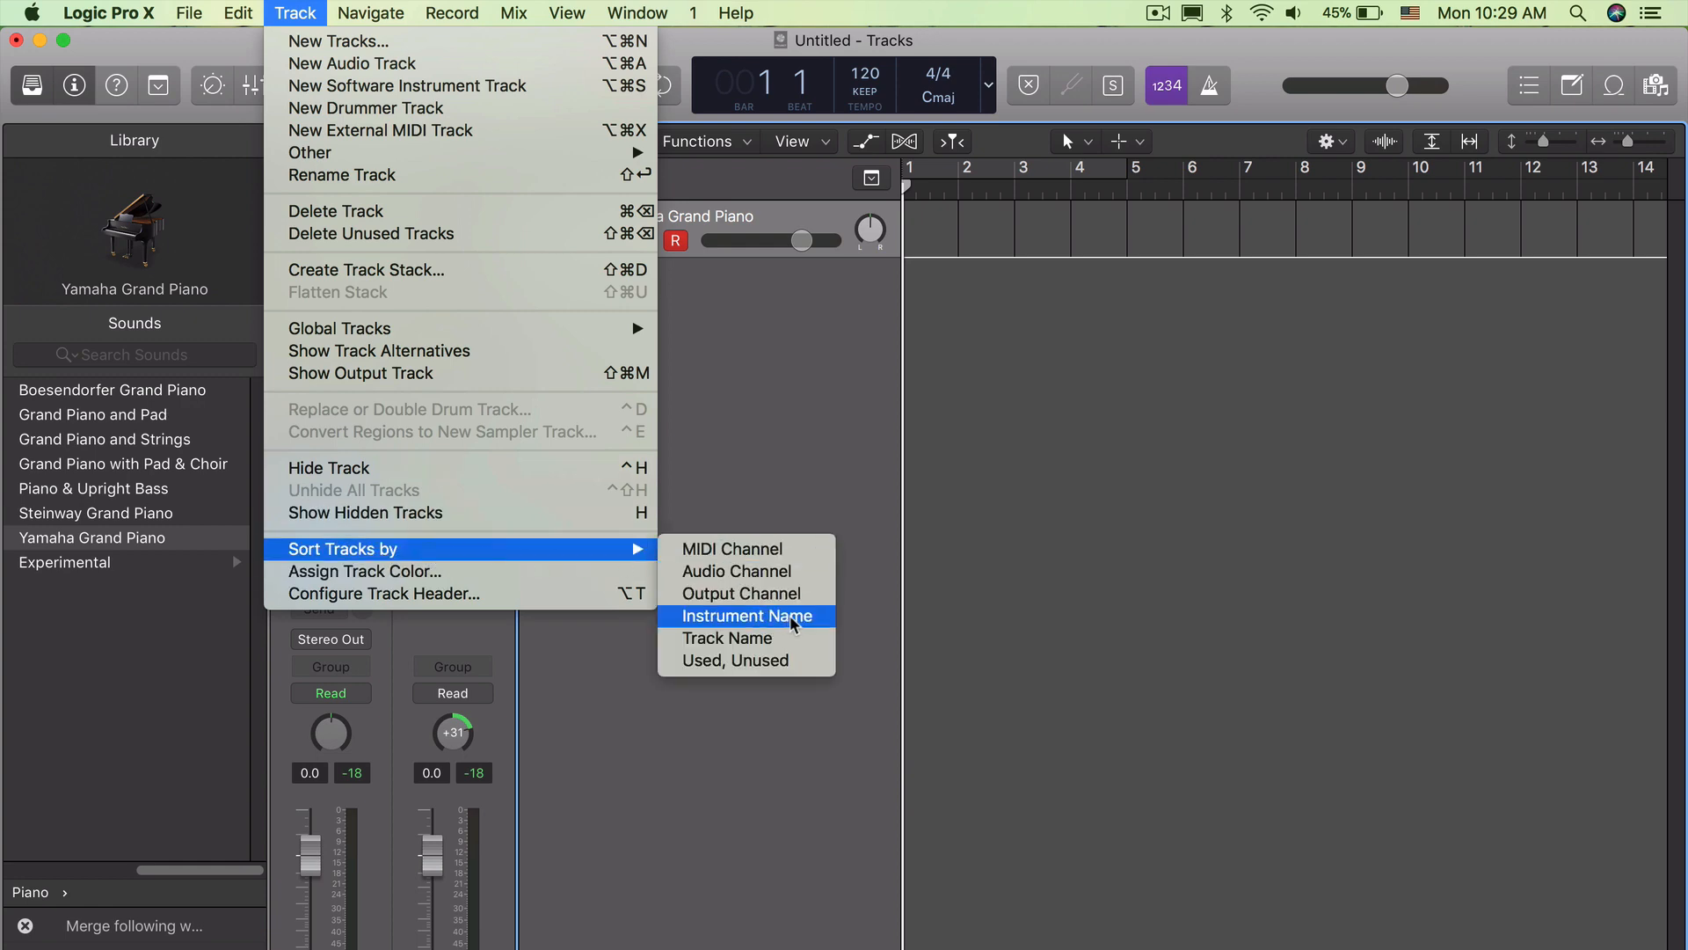
click(746, 616)
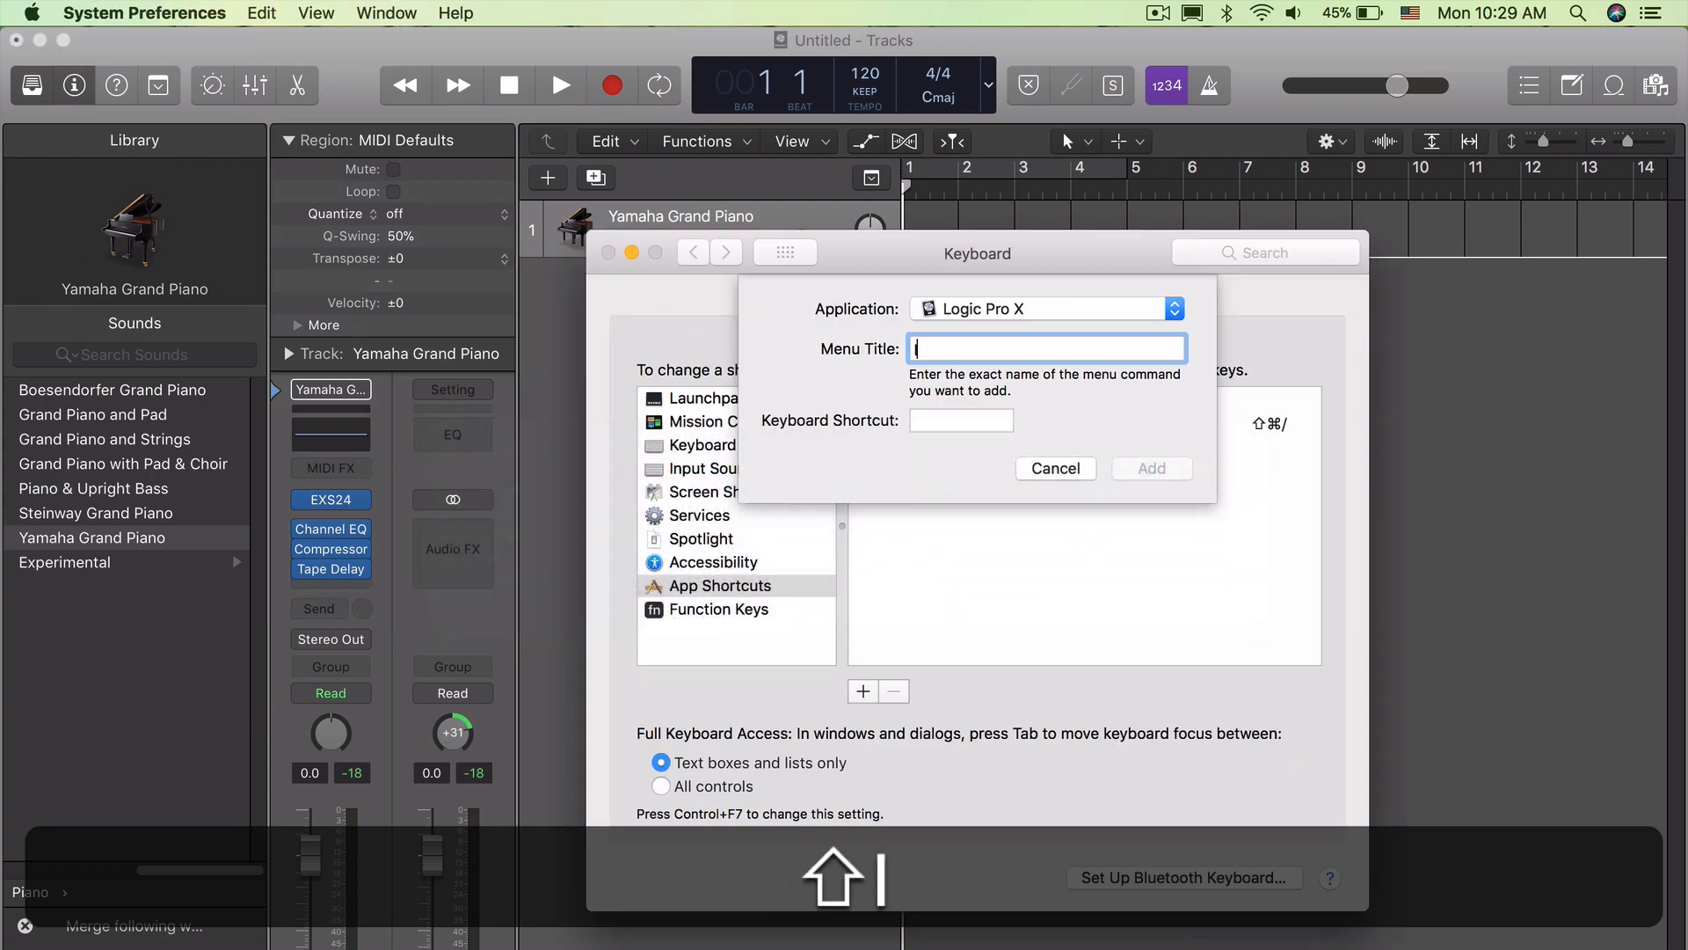
text(Instrument Name)
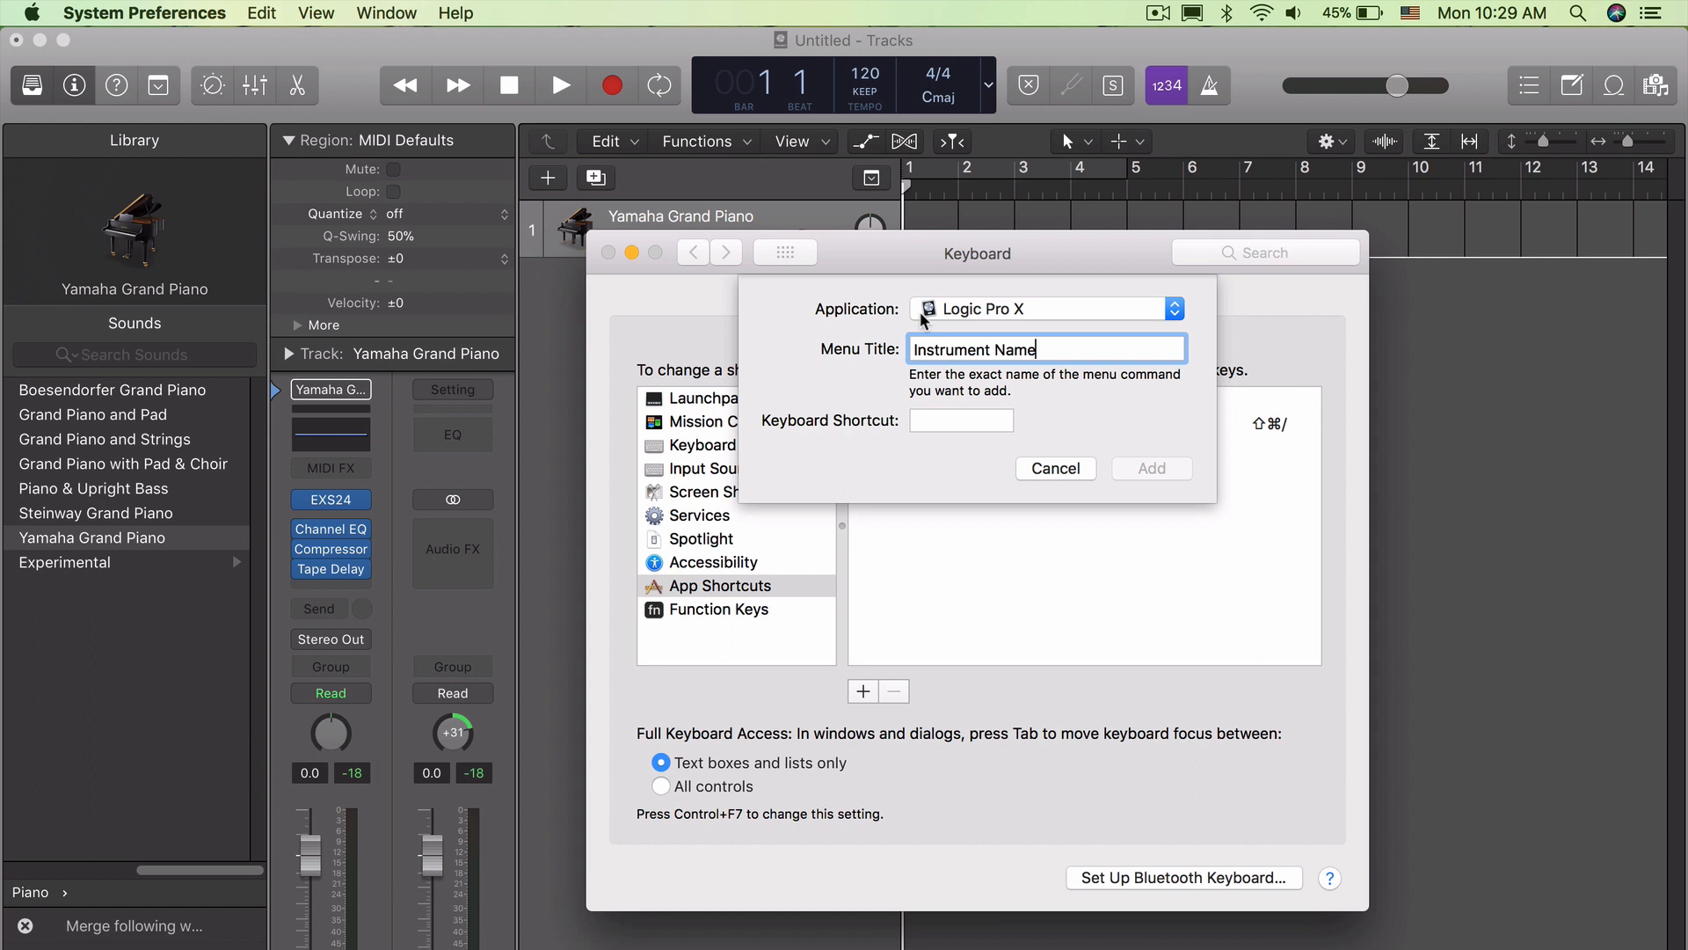
click(960, 421)
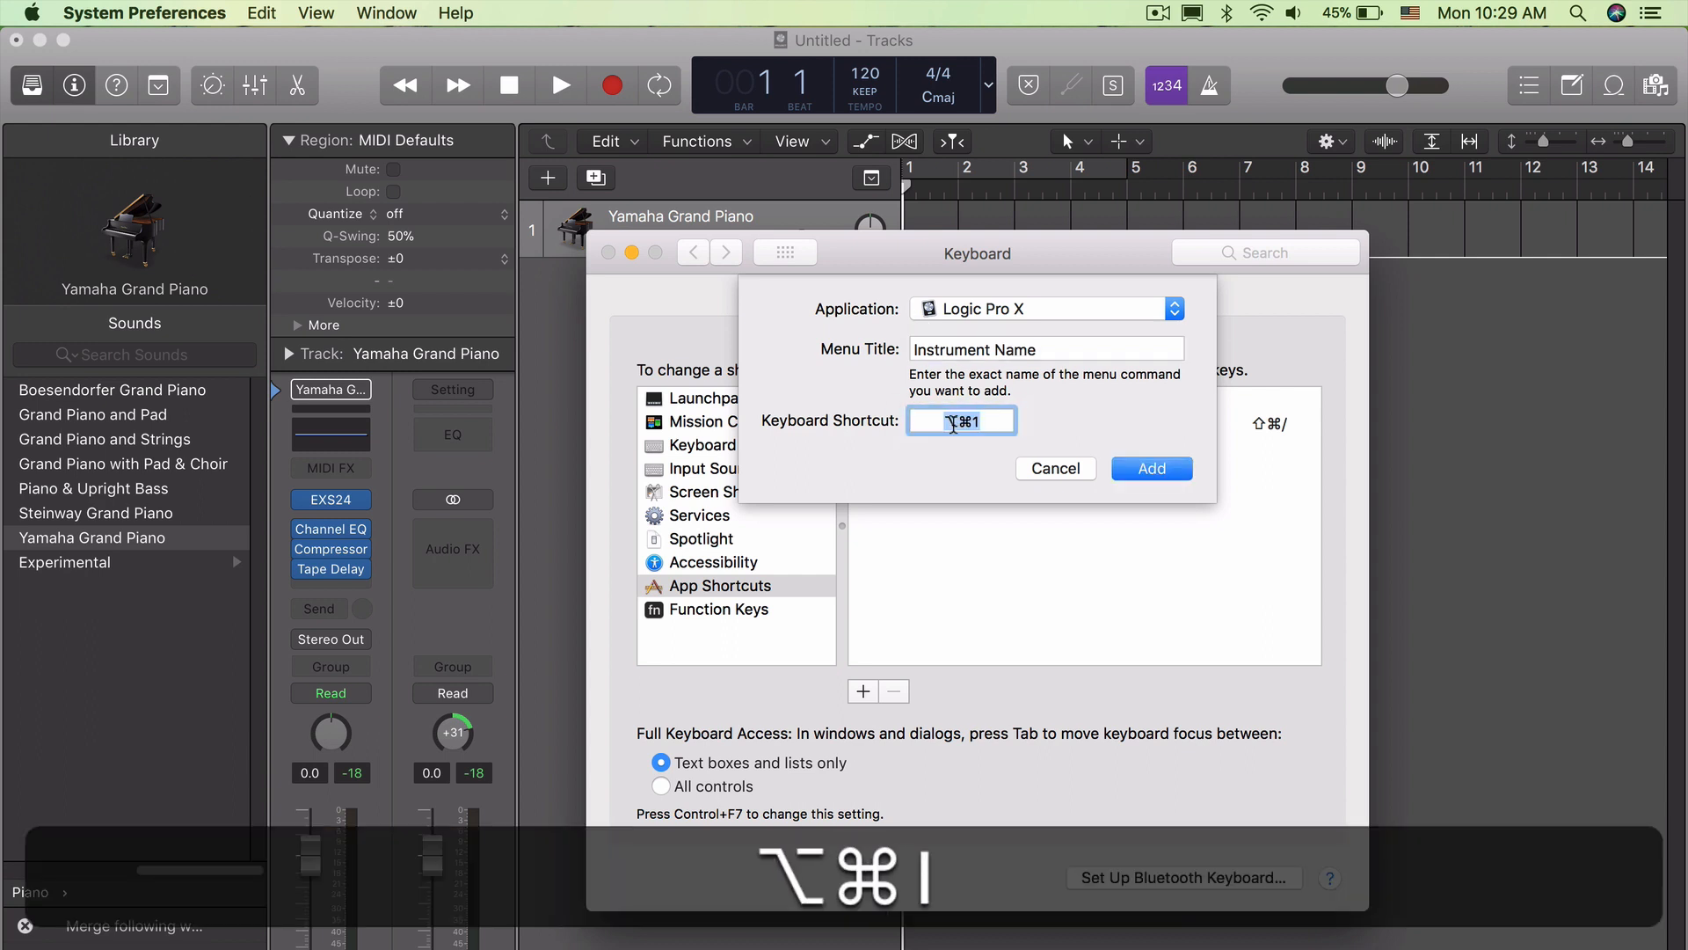
click(1150, 468)
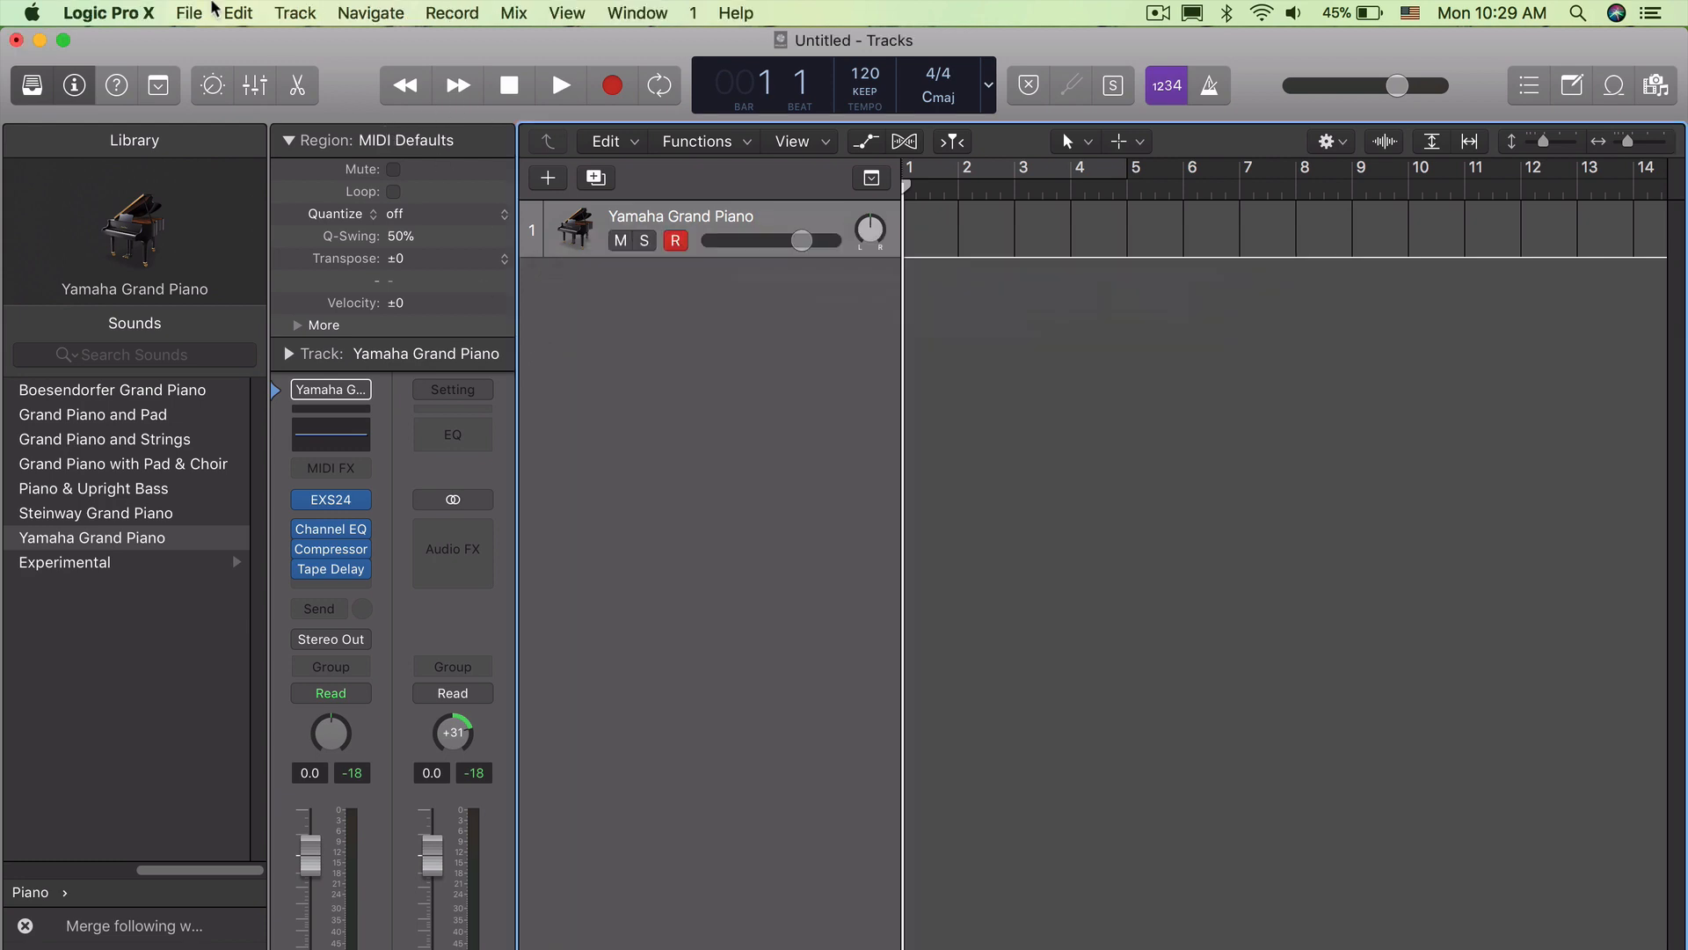
- Verify Instrument Name shows ⌥⌘1 in Track > Sort Tracks by and sort the tracks with it
click(296, 12)
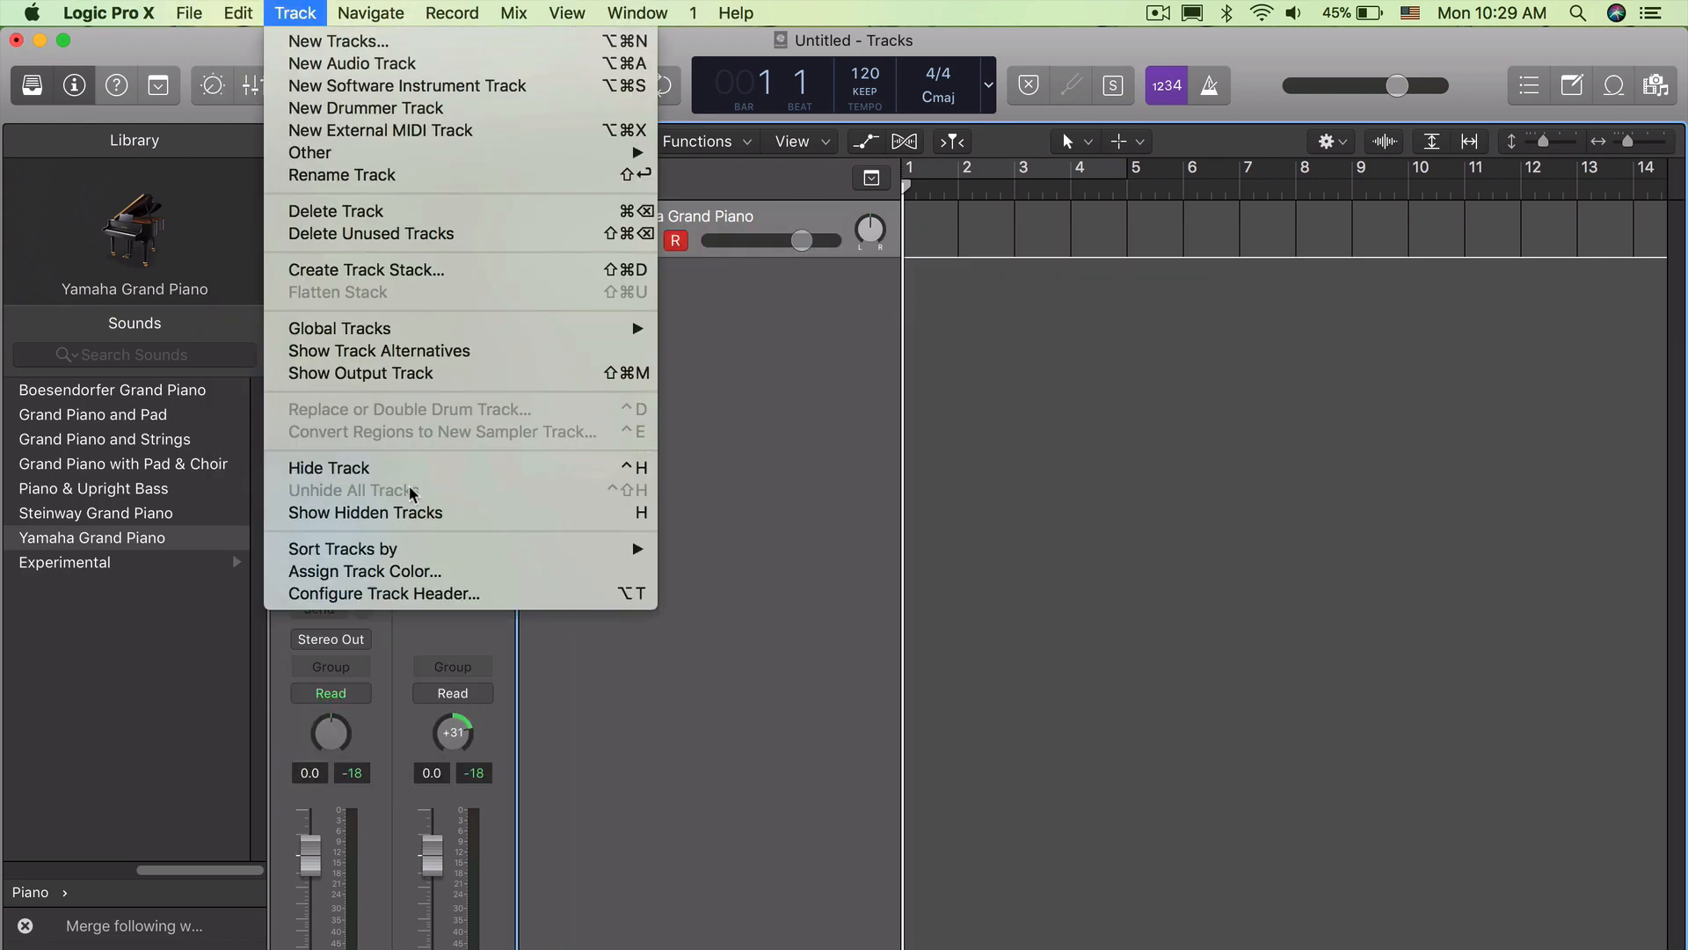
mouse_move(343, 548)
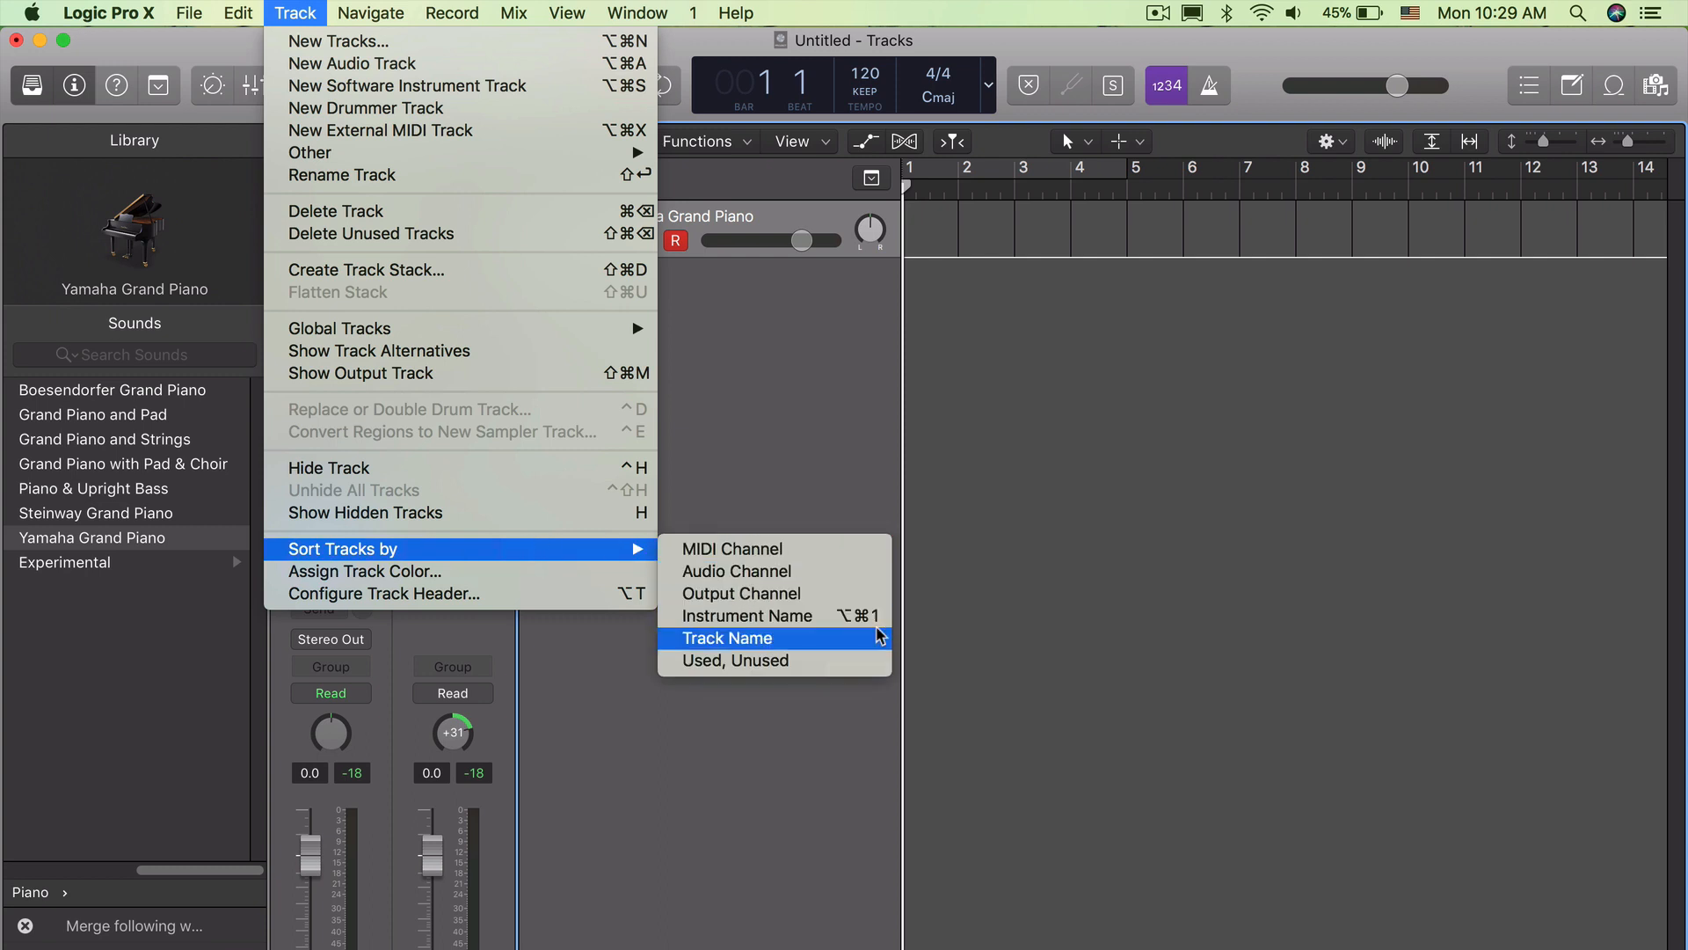
mouse_move(748, 616)
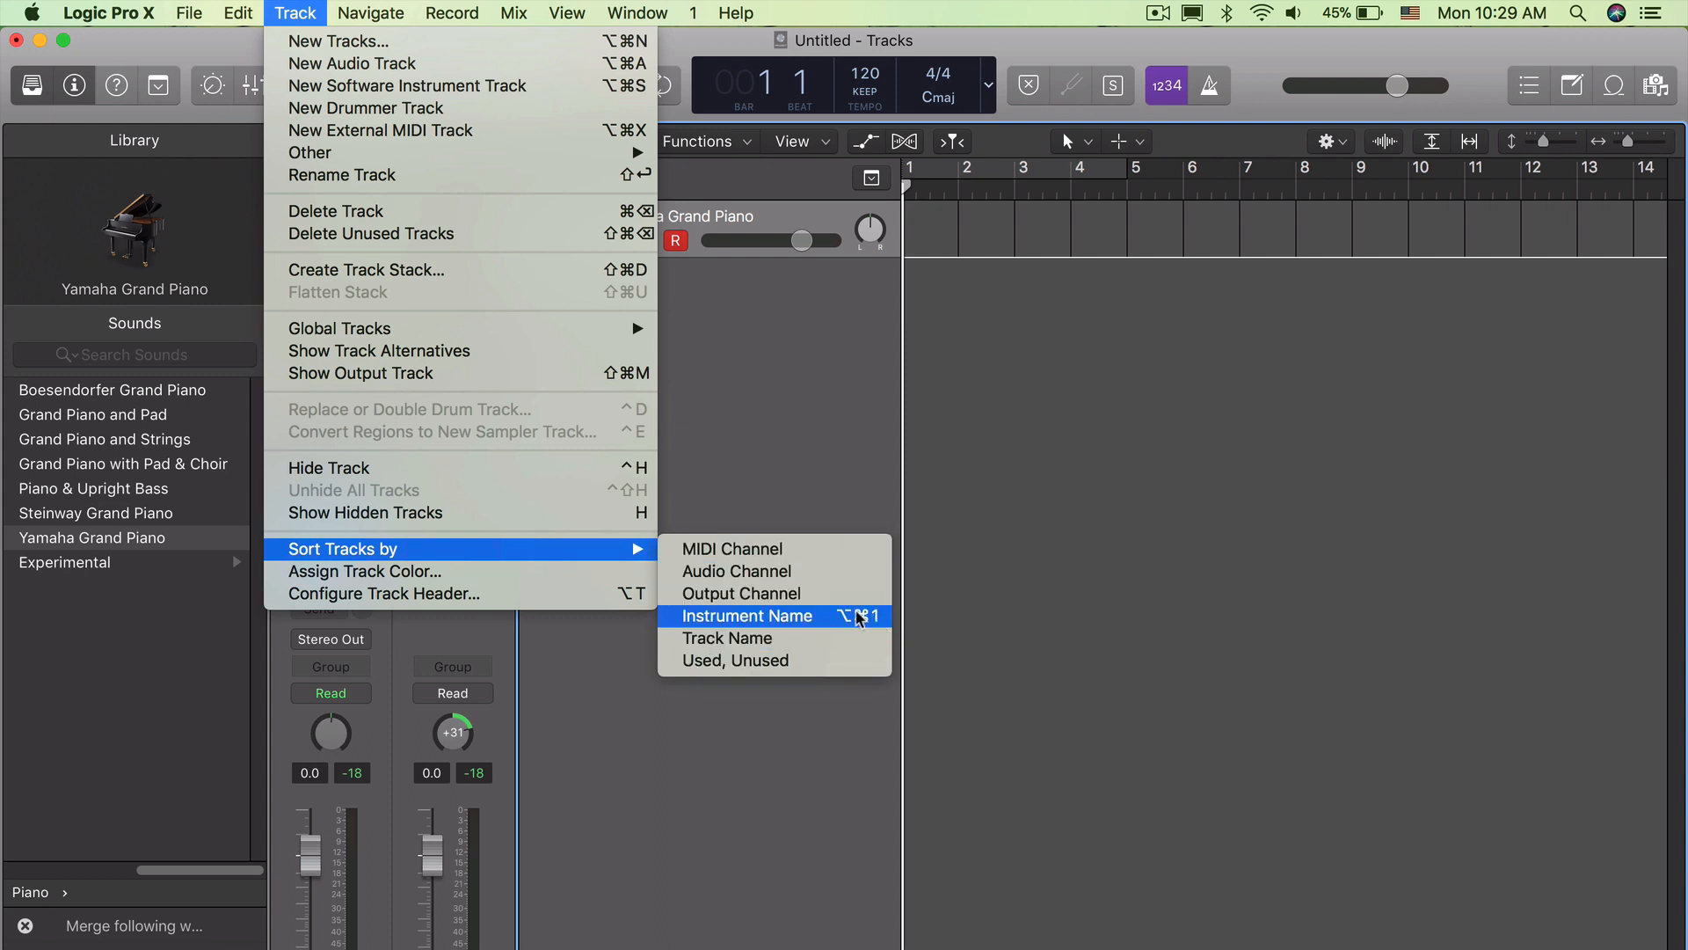
mouse_move(829, 615)
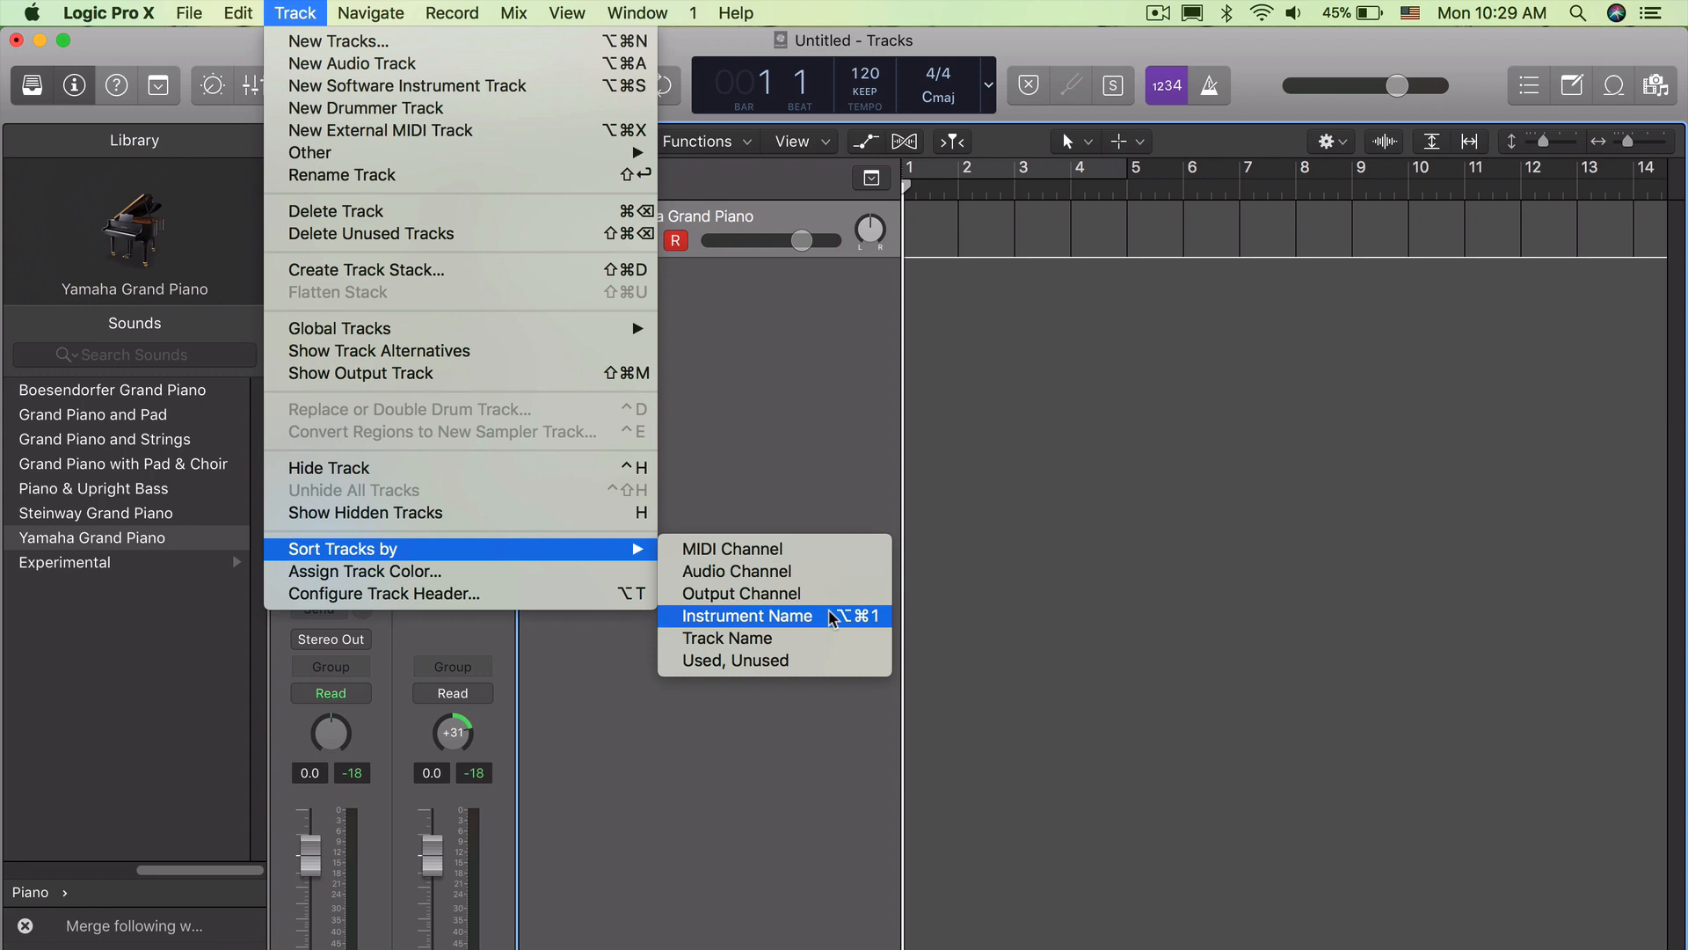
click(746, 616)
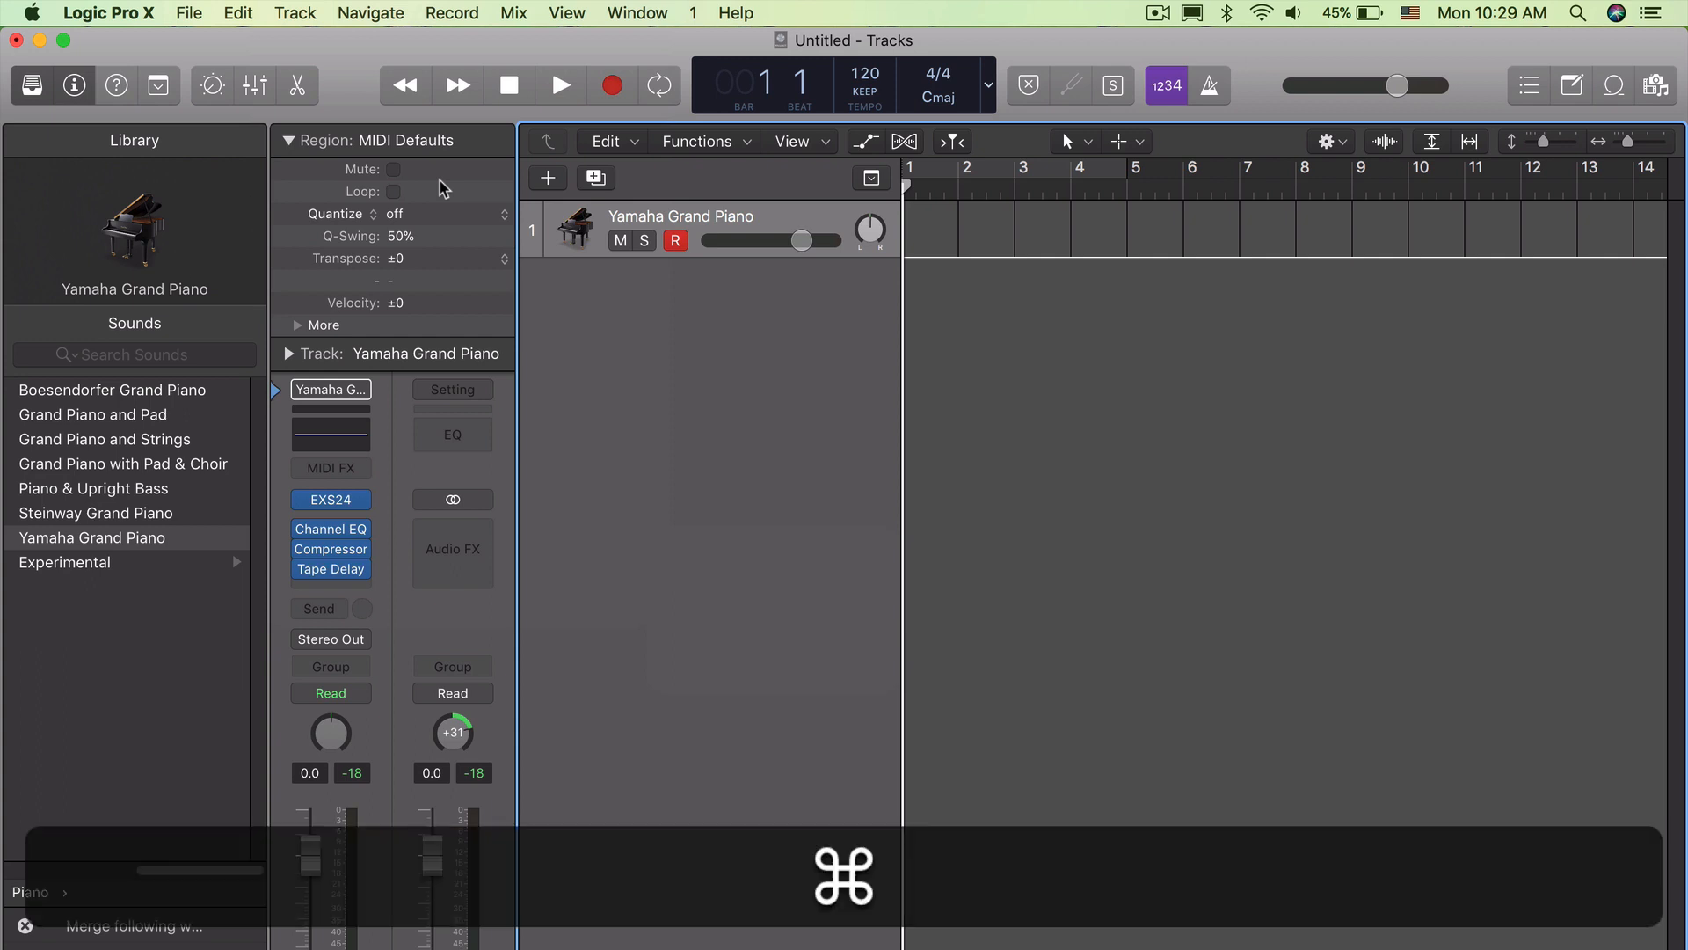
click(294, 13)
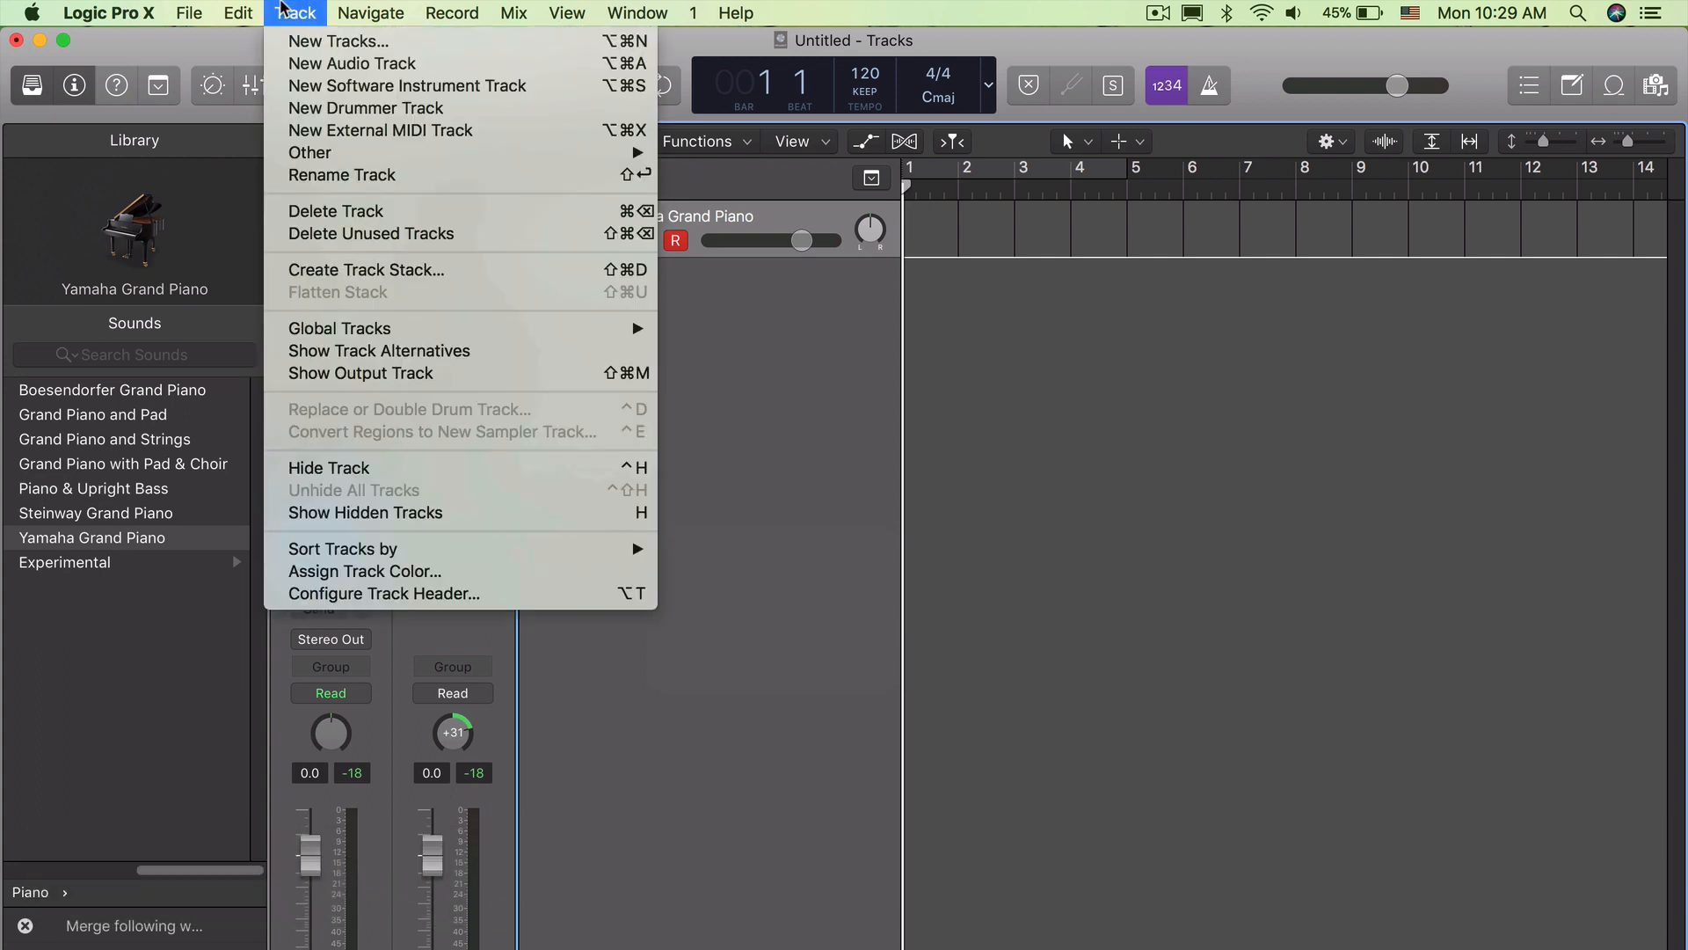
mouse_move(350, 40)
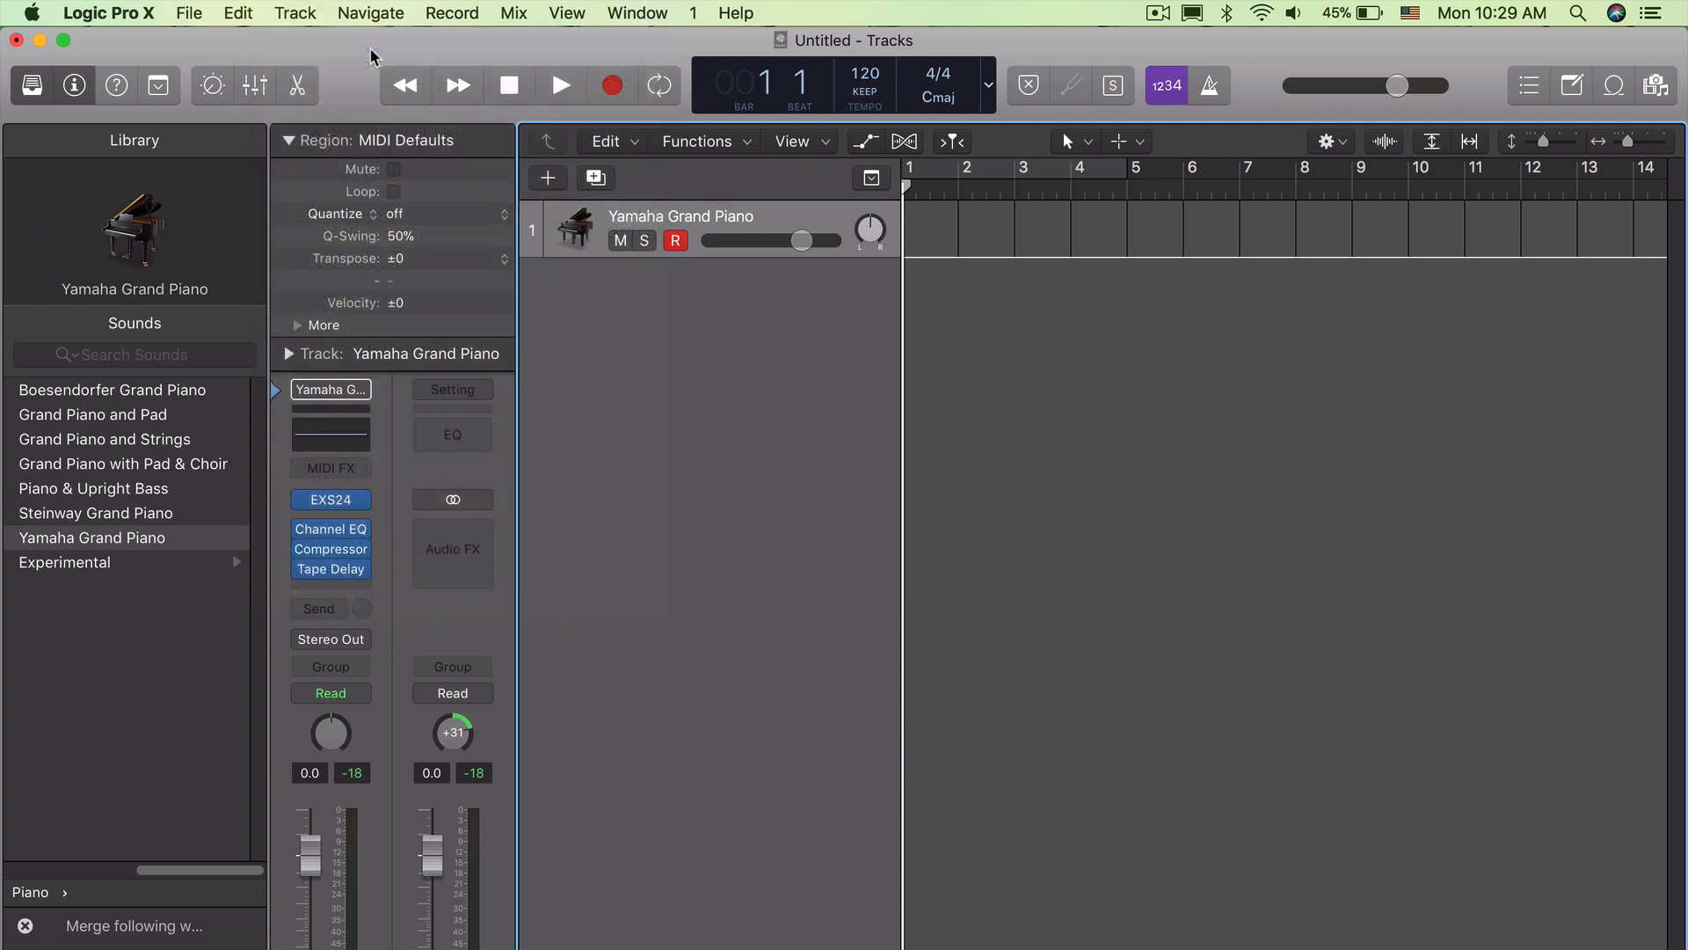
- Create 10 new instrument tracks via the New Tracks dialog
click(547, 178)
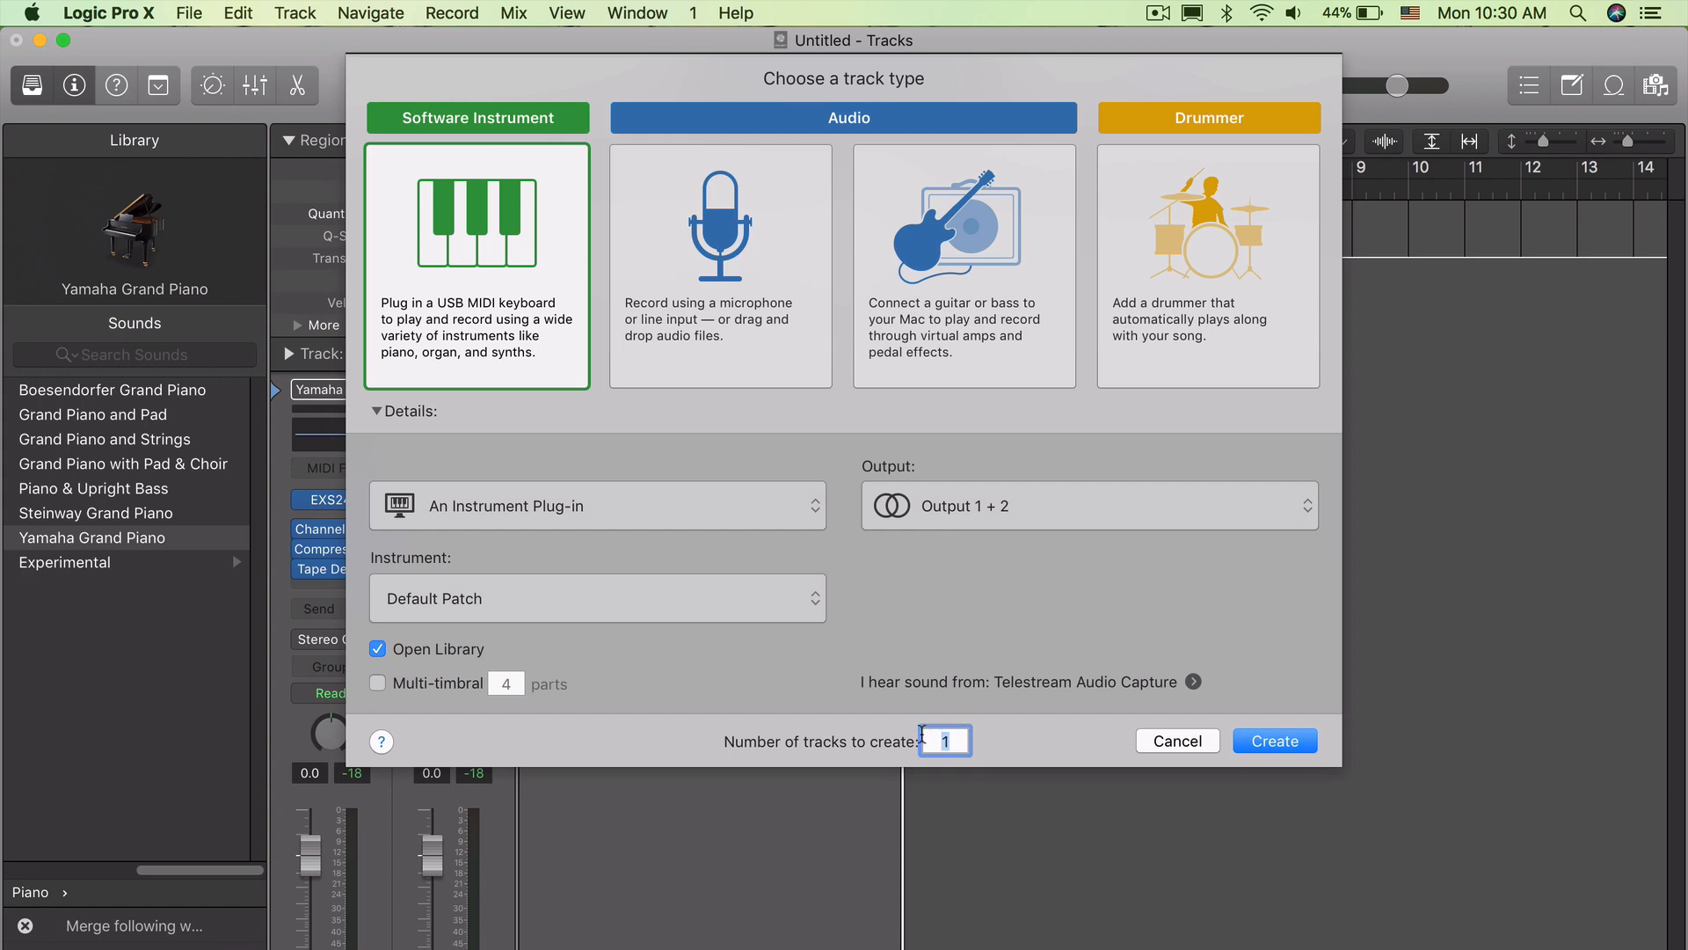
text(10)
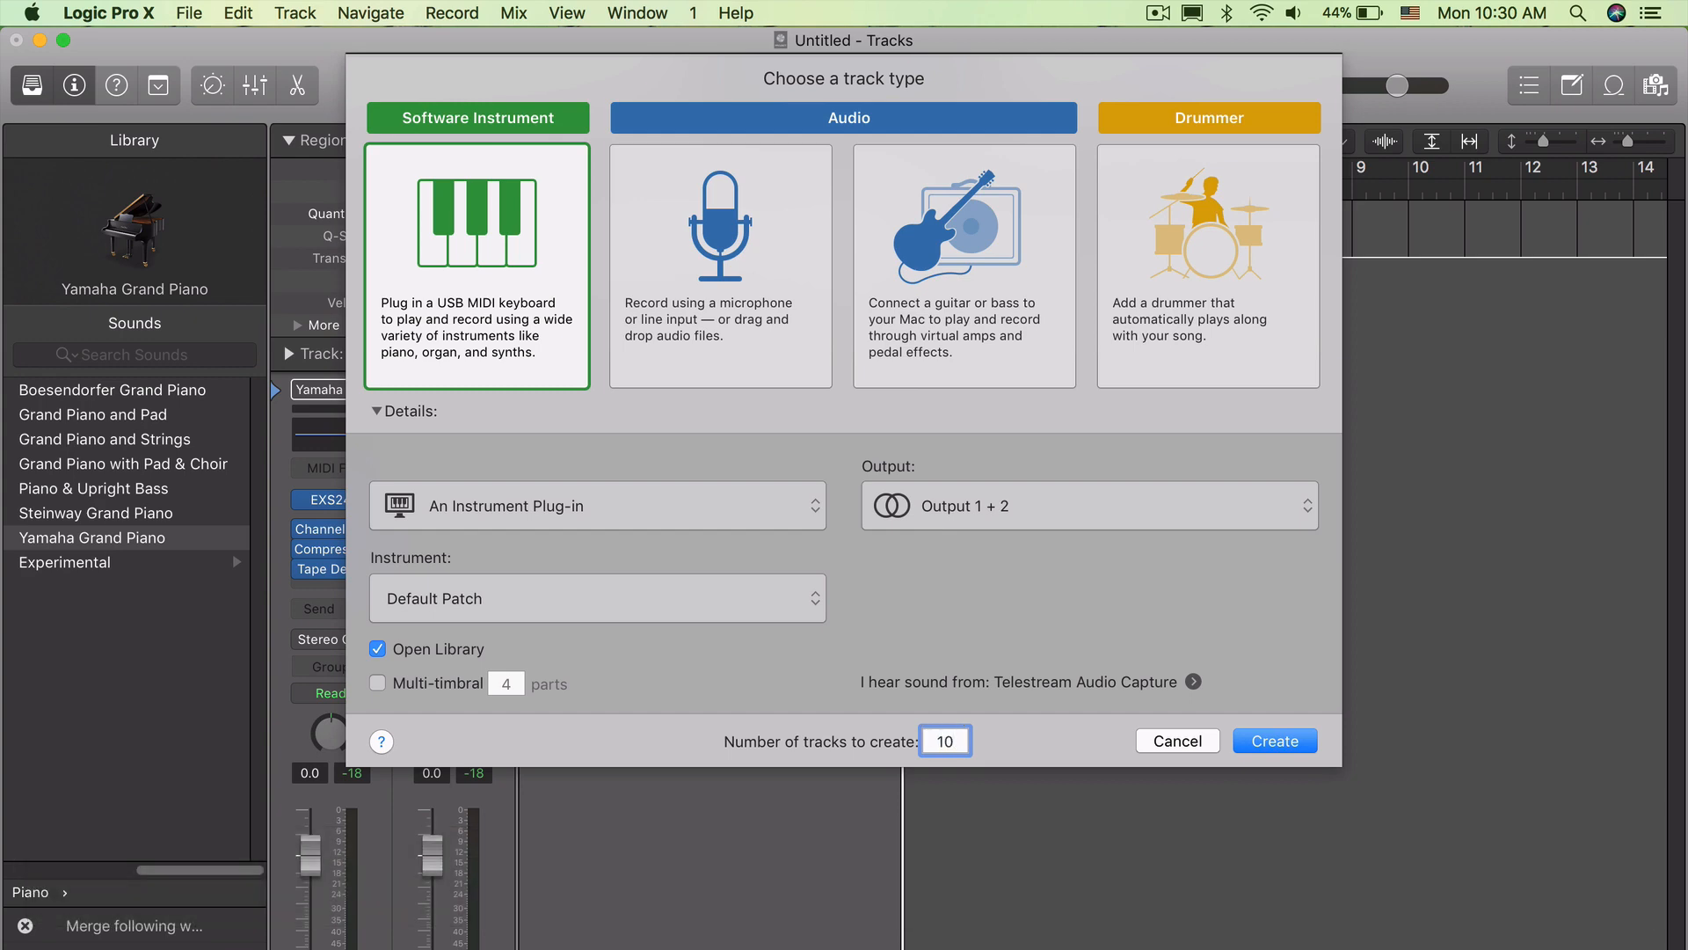
click(1273, 741)
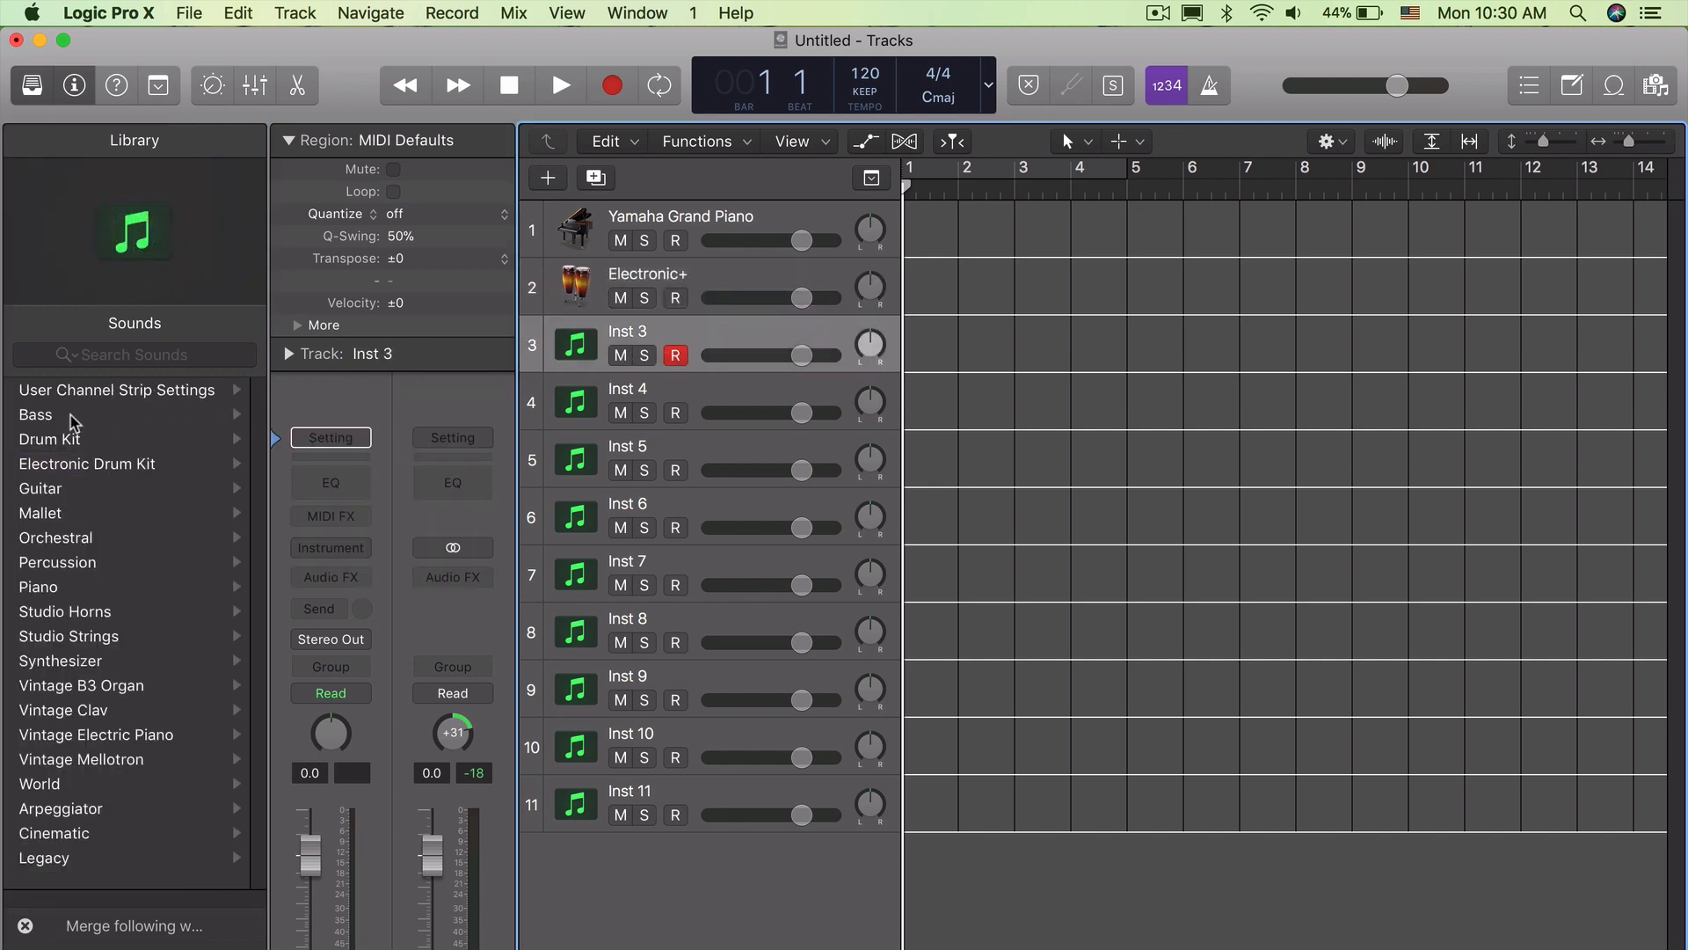
- Give the empty track a Fretless Bass patch and sort tracks by instrument name, leaving a Sort Tracks undo entry
click(36, 413)
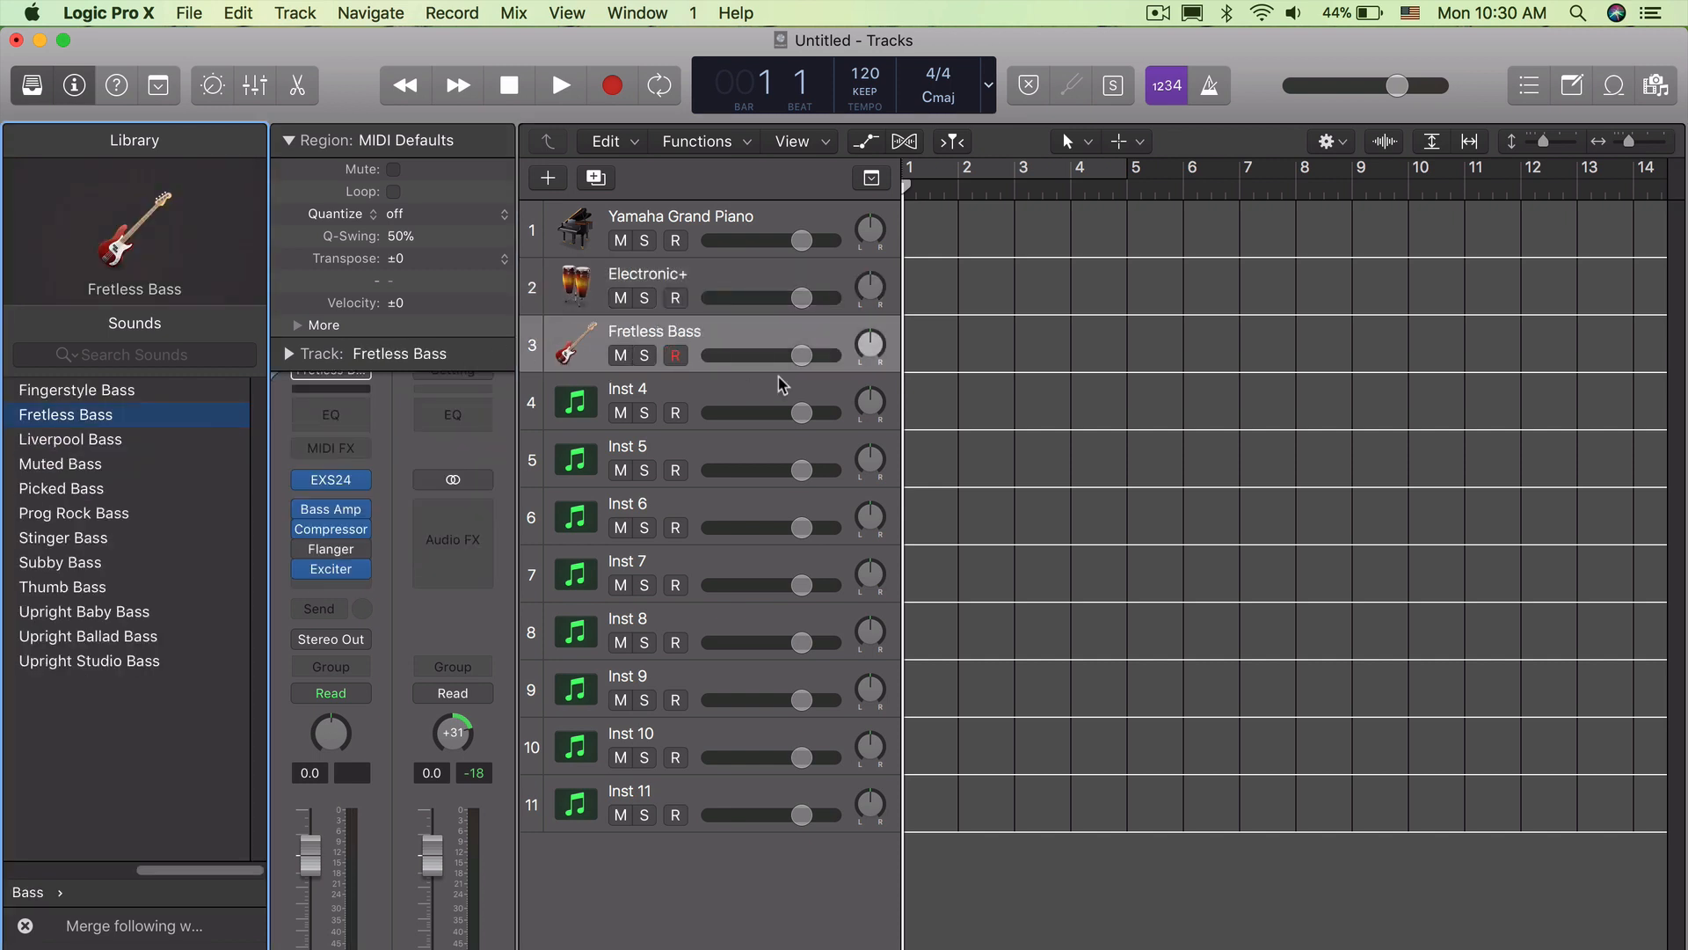
mouse_move(775, 399)
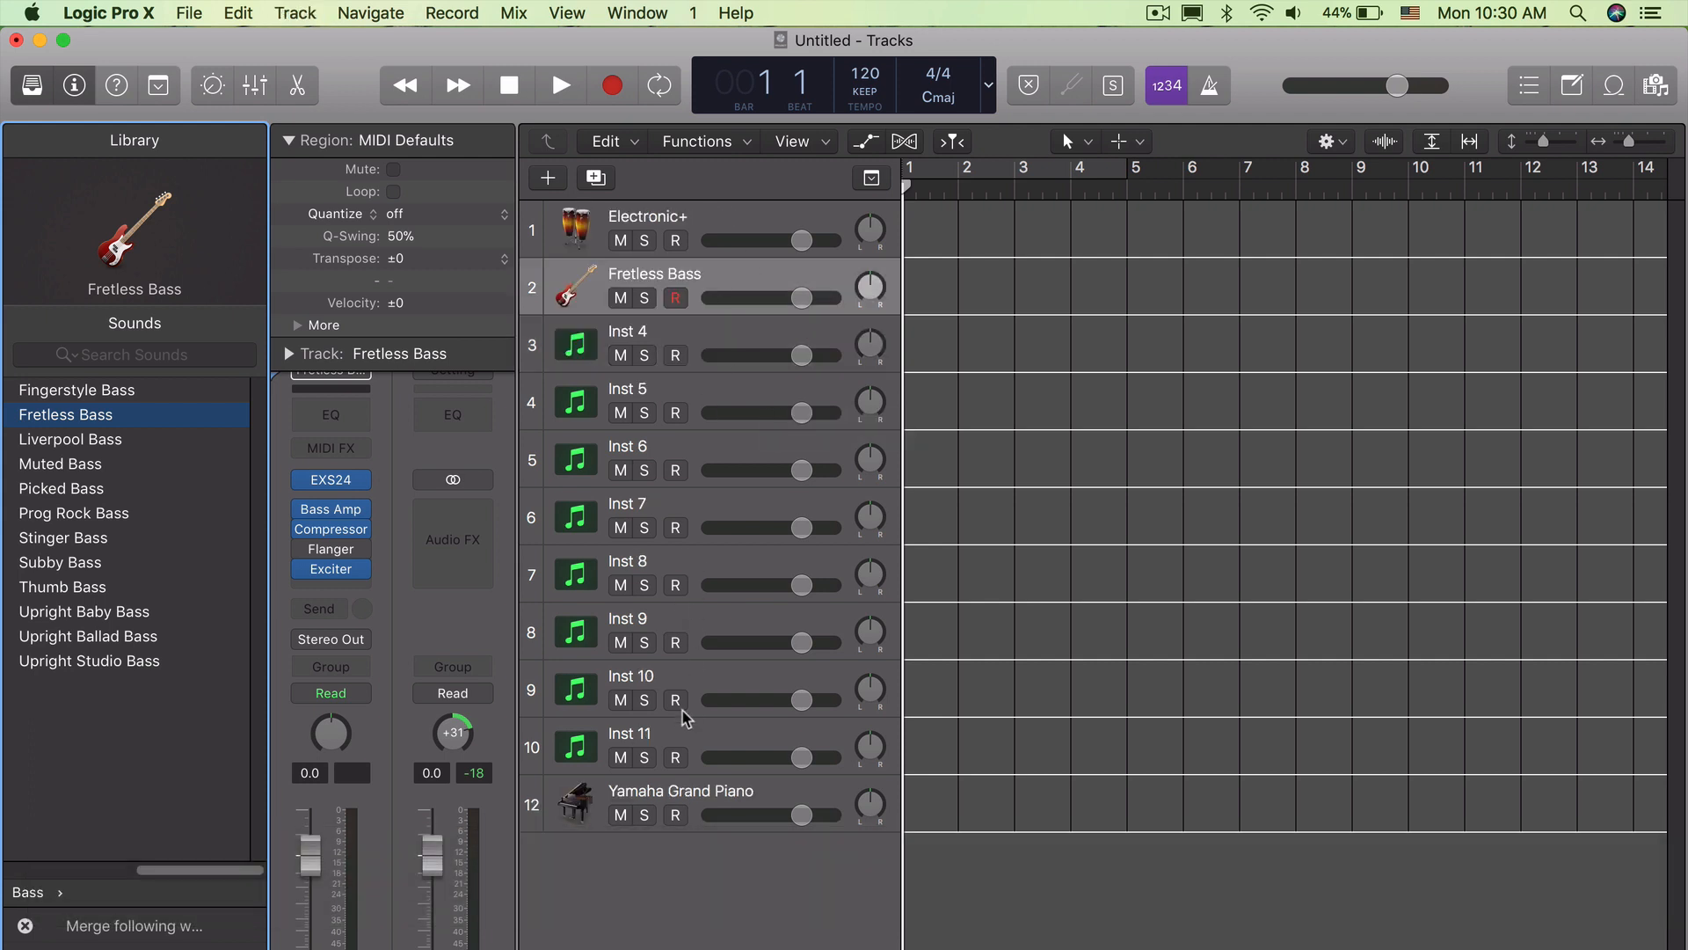
mouse_move(684, 717)
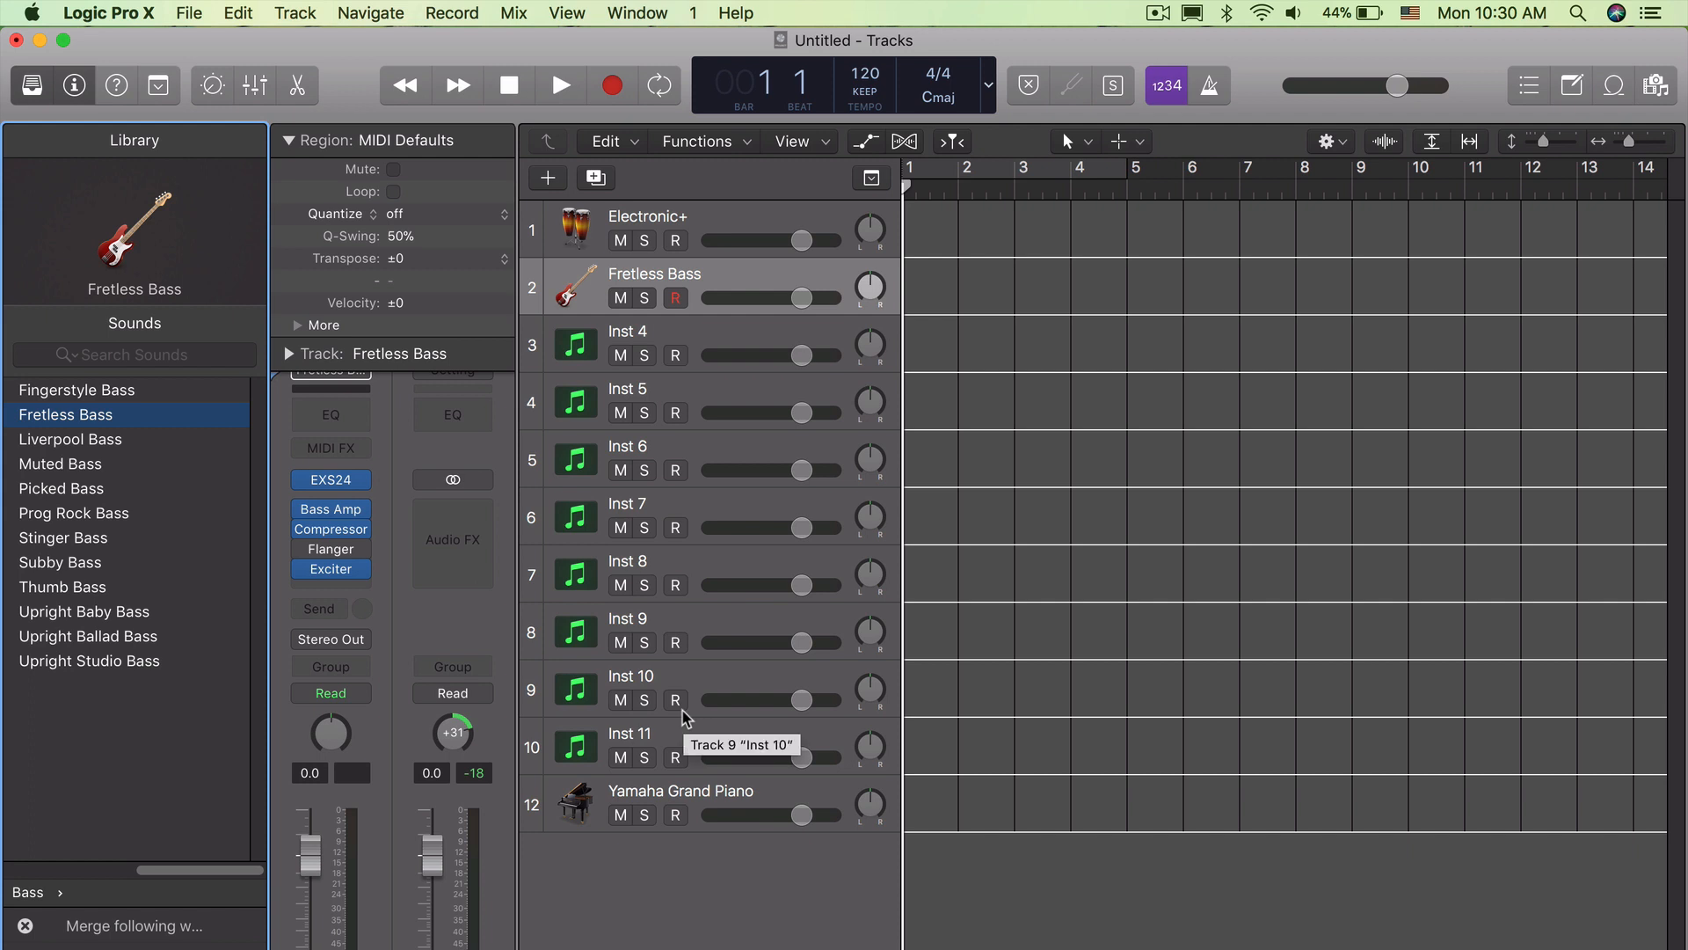
click(238, 12)
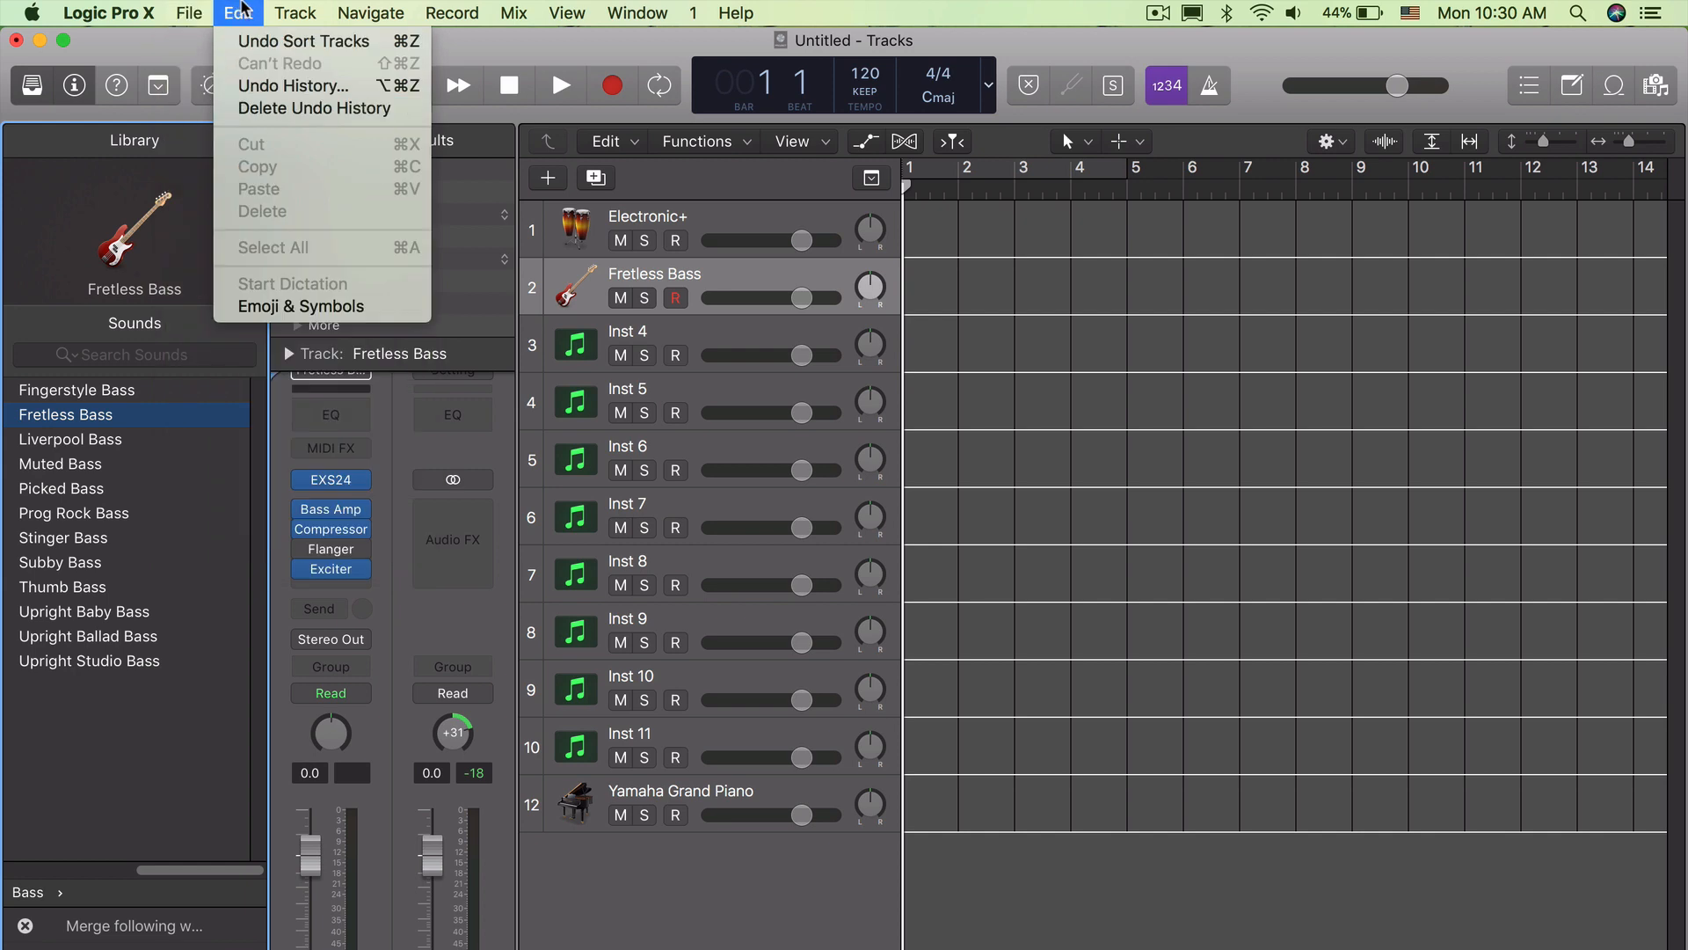
click(295, 12)
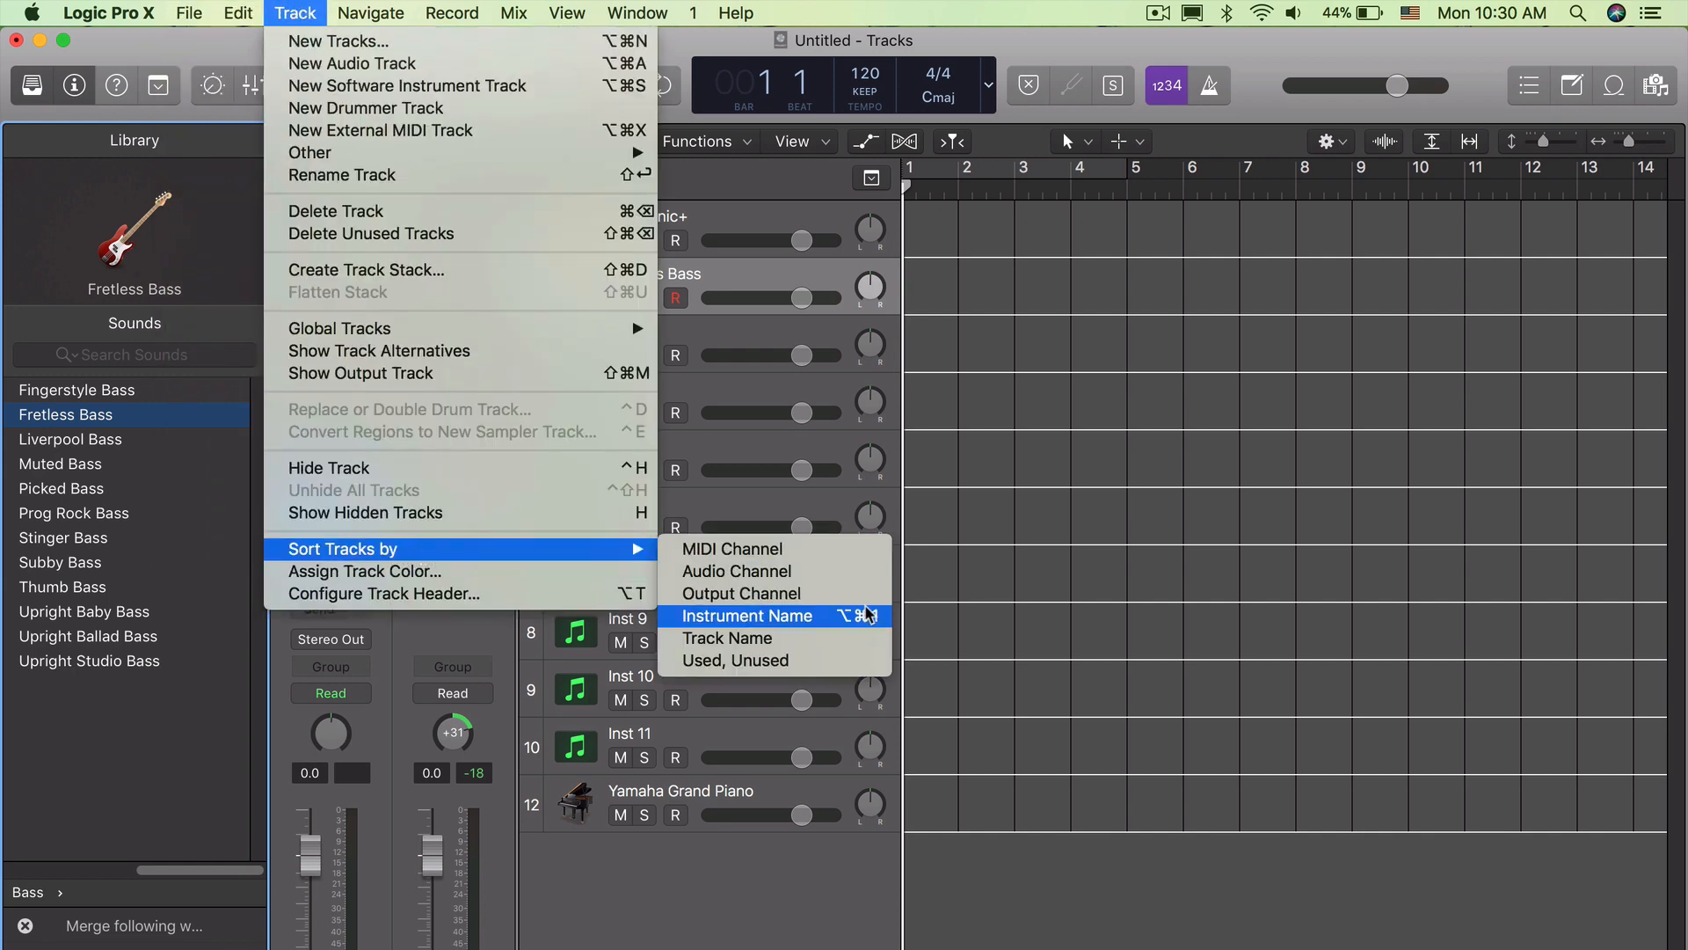
mouse_move(855, 626)
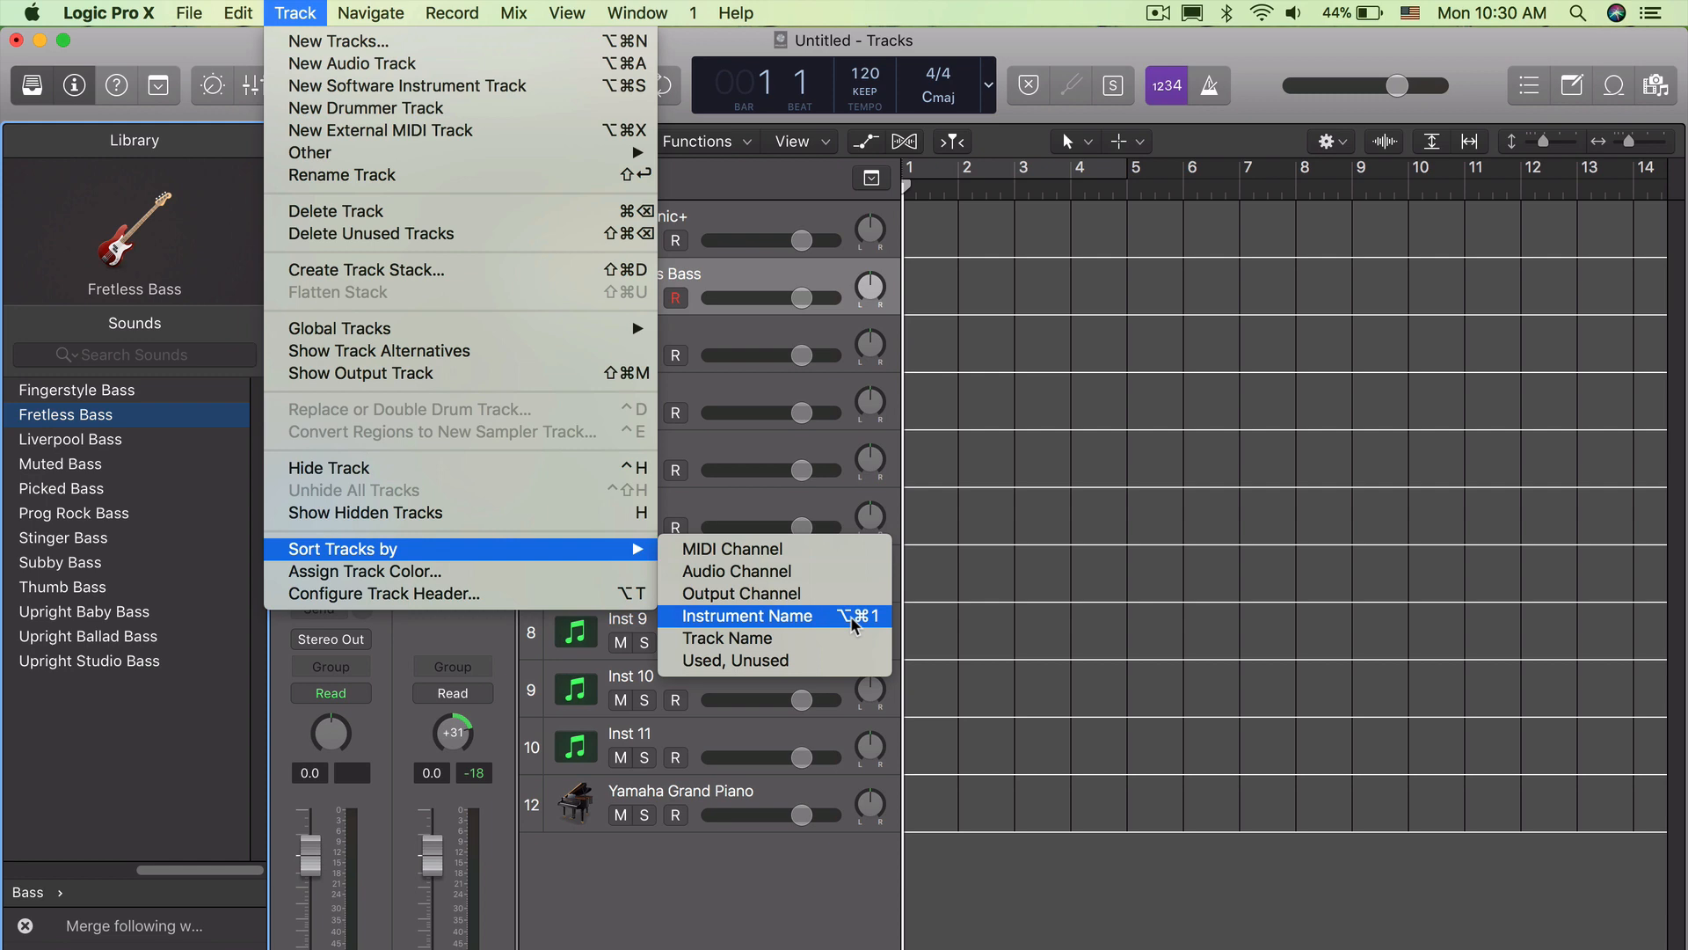
click(735, 13)
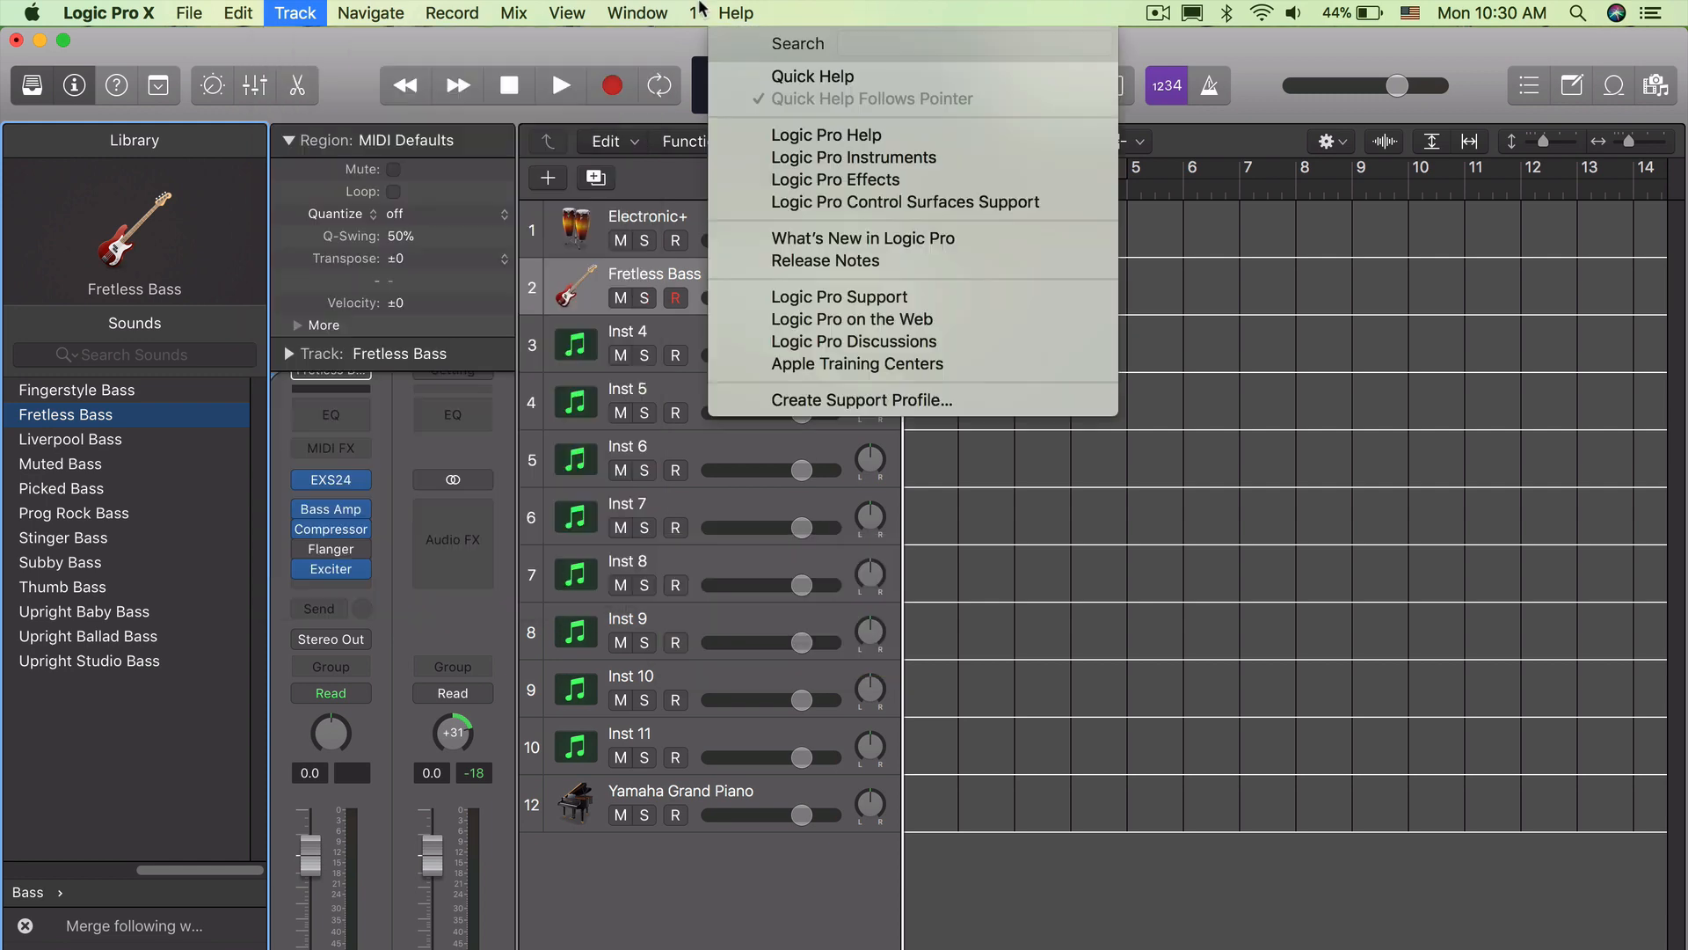
click(567, 12)
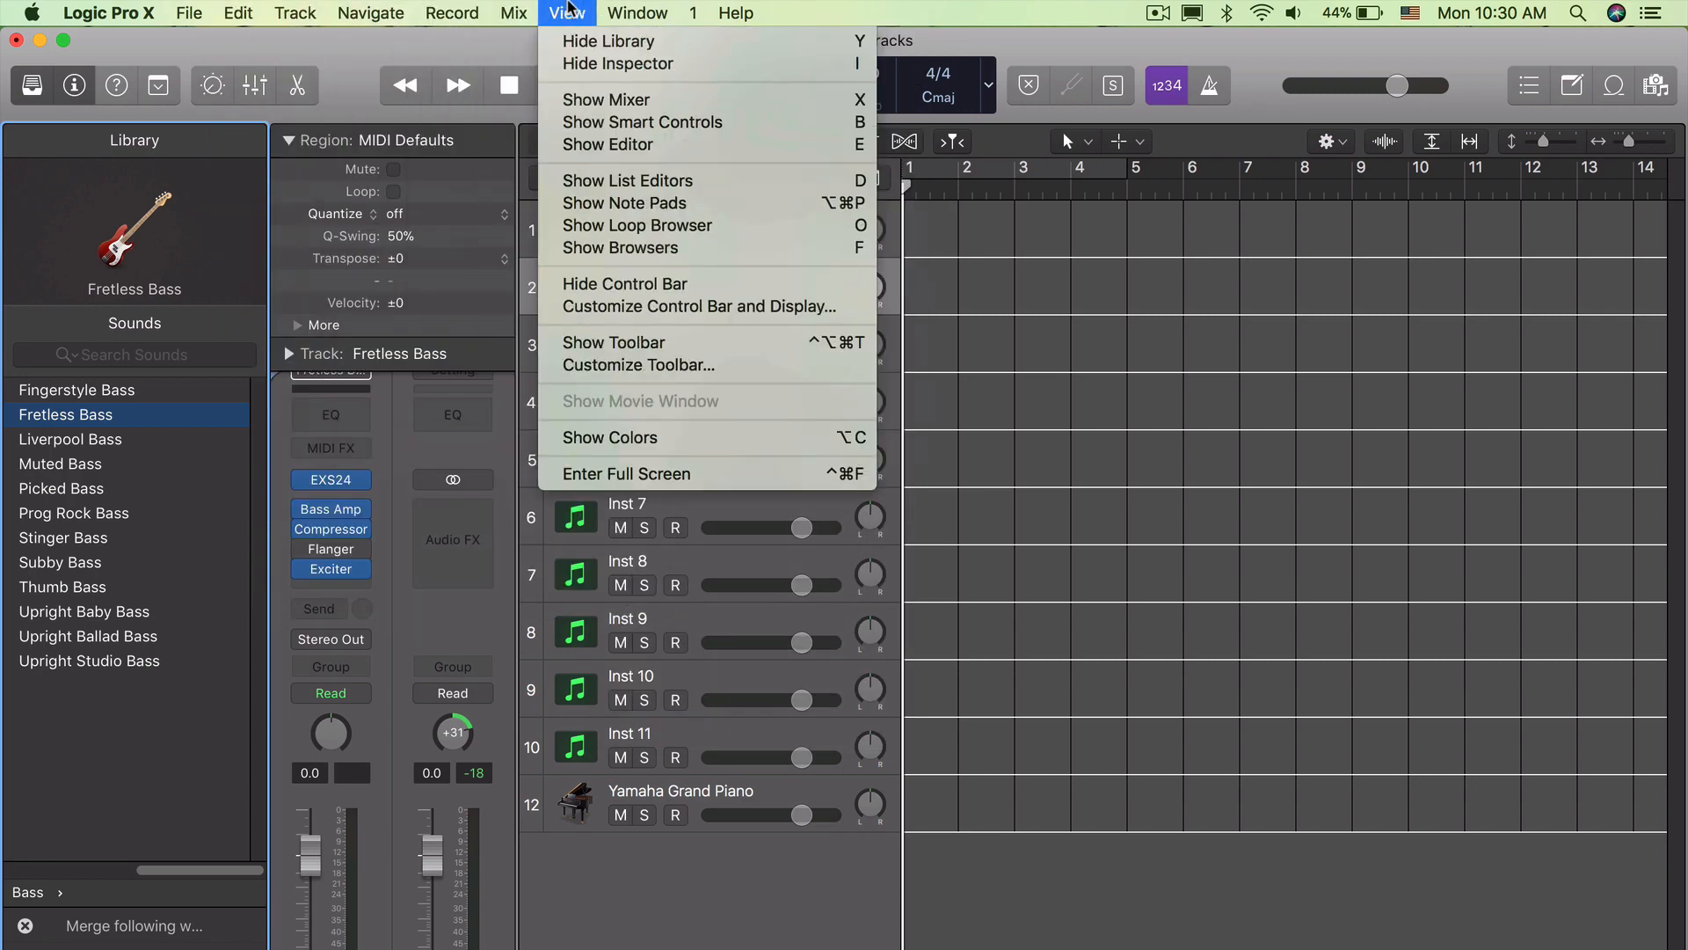
click(237, 12)
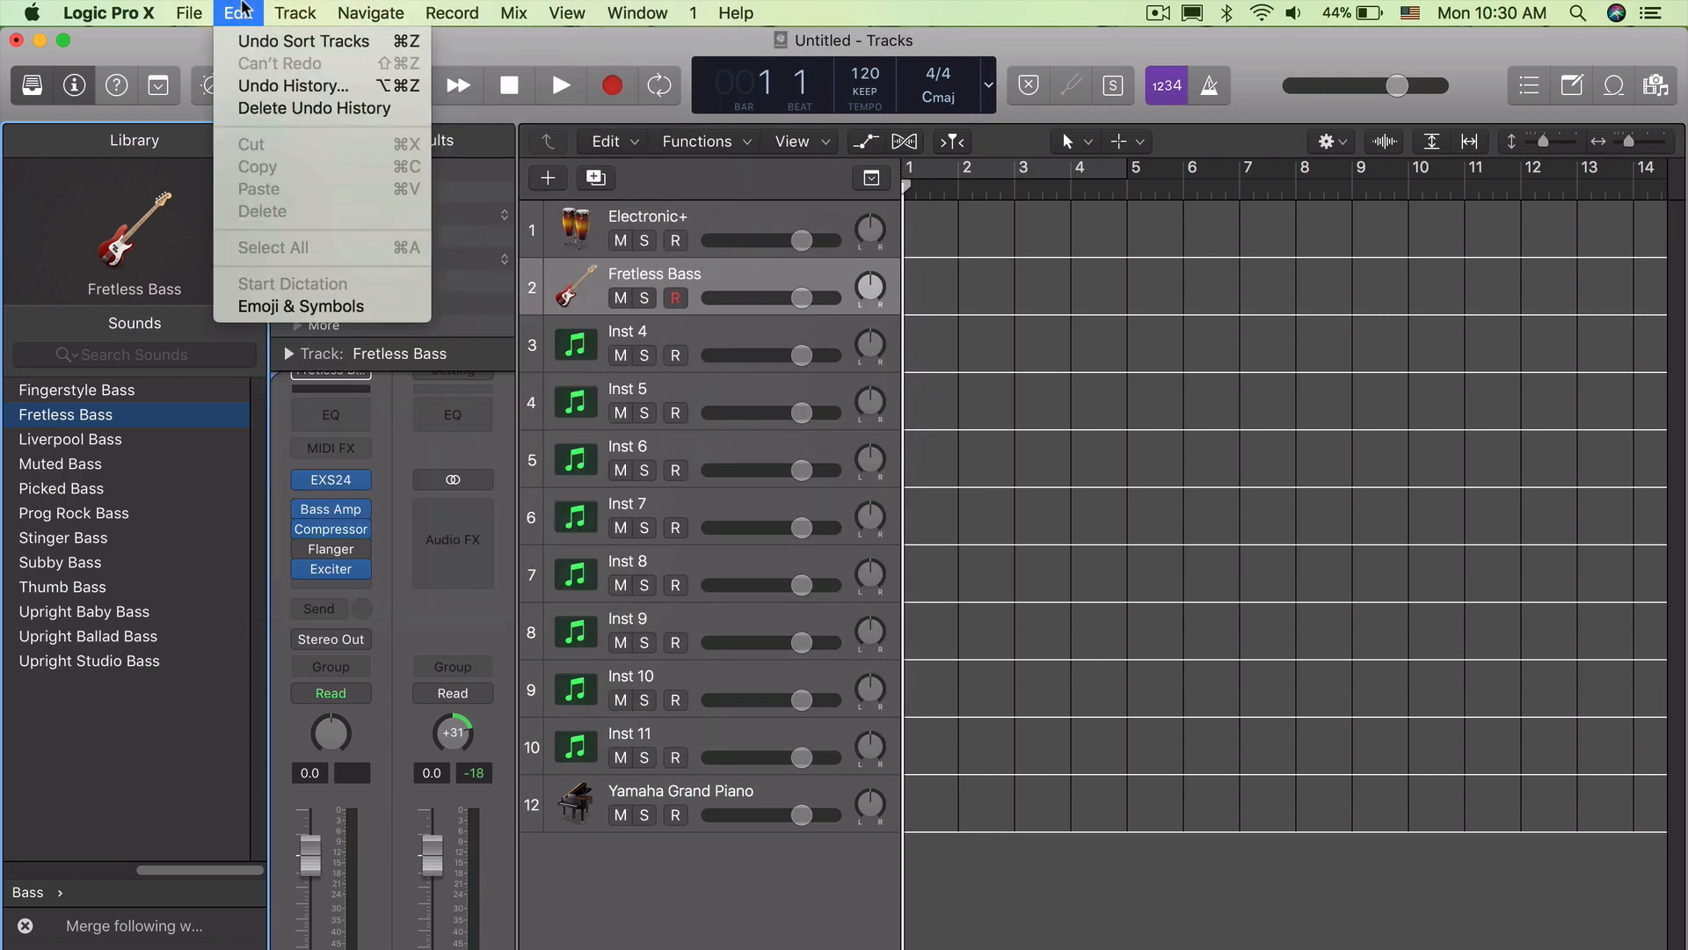
click(189, 12)
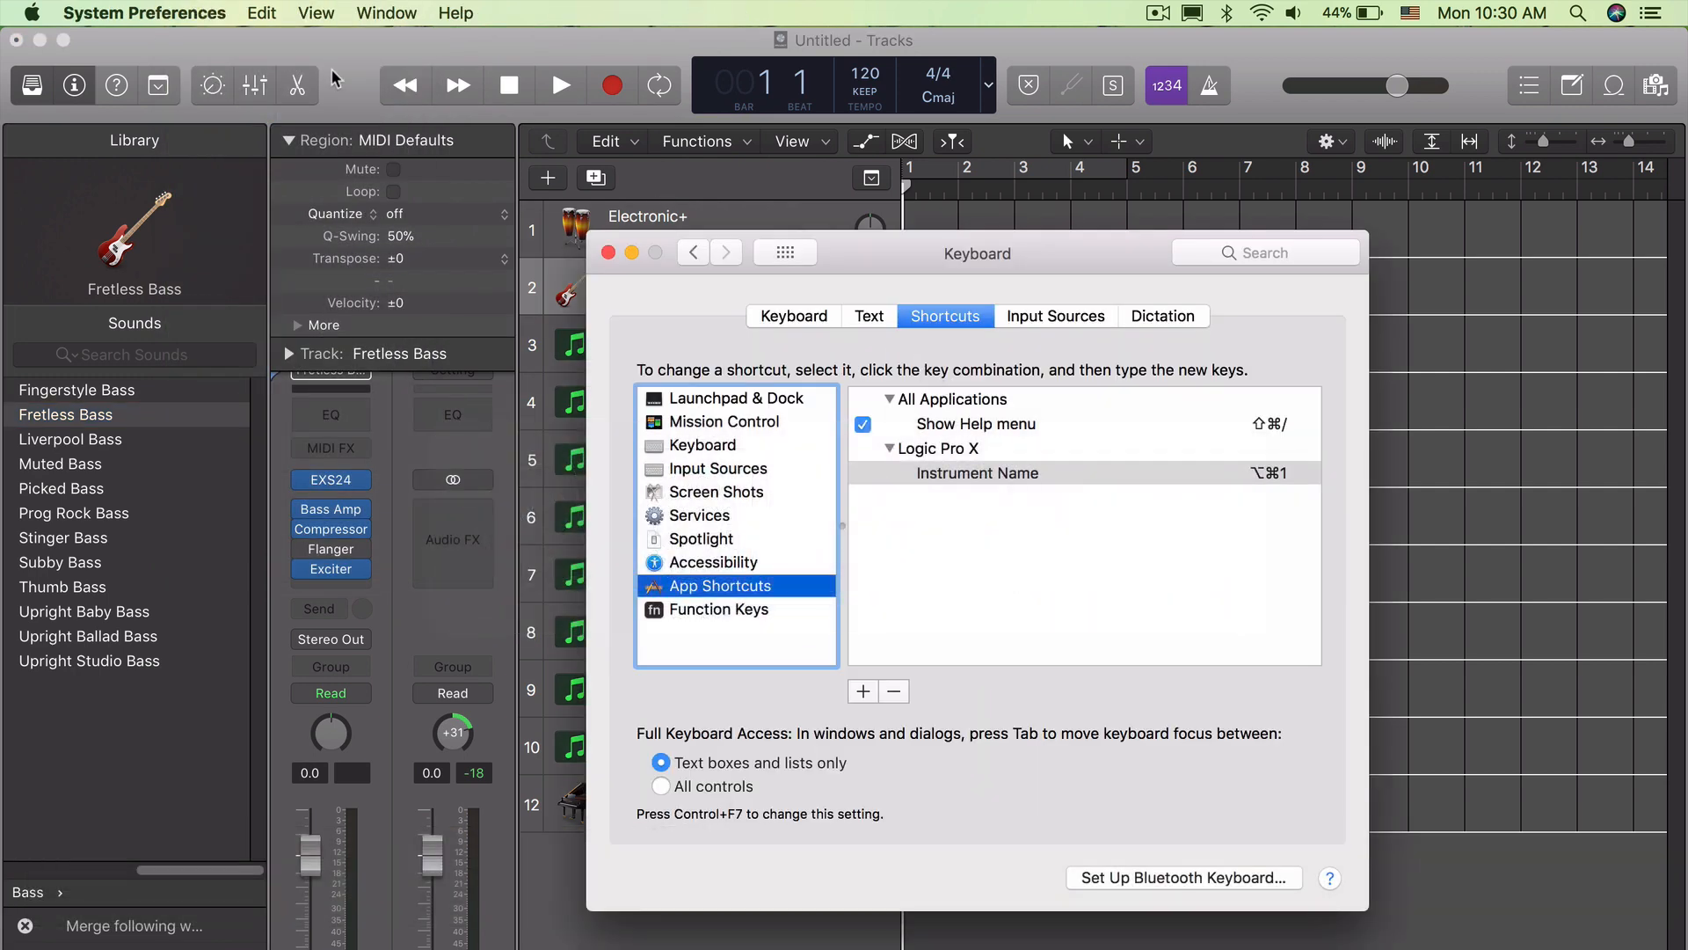
- Add a second Logic Pro X app shortcut titled 'New' with its own key combination
click(188, 13)
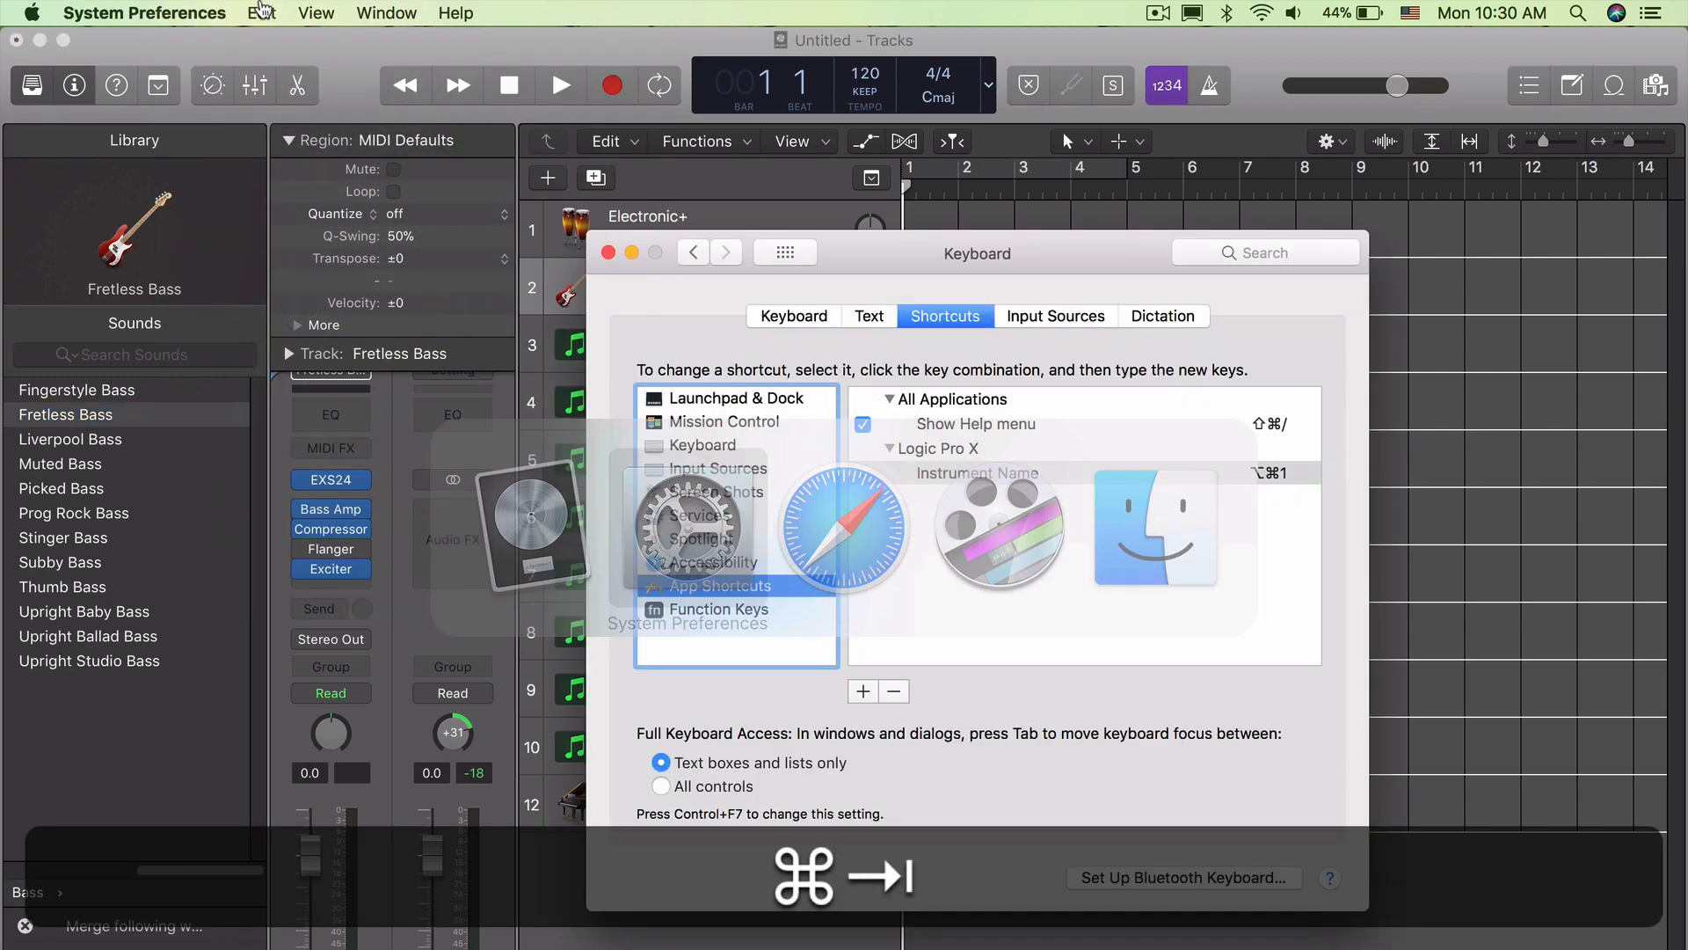
click(861, 689)
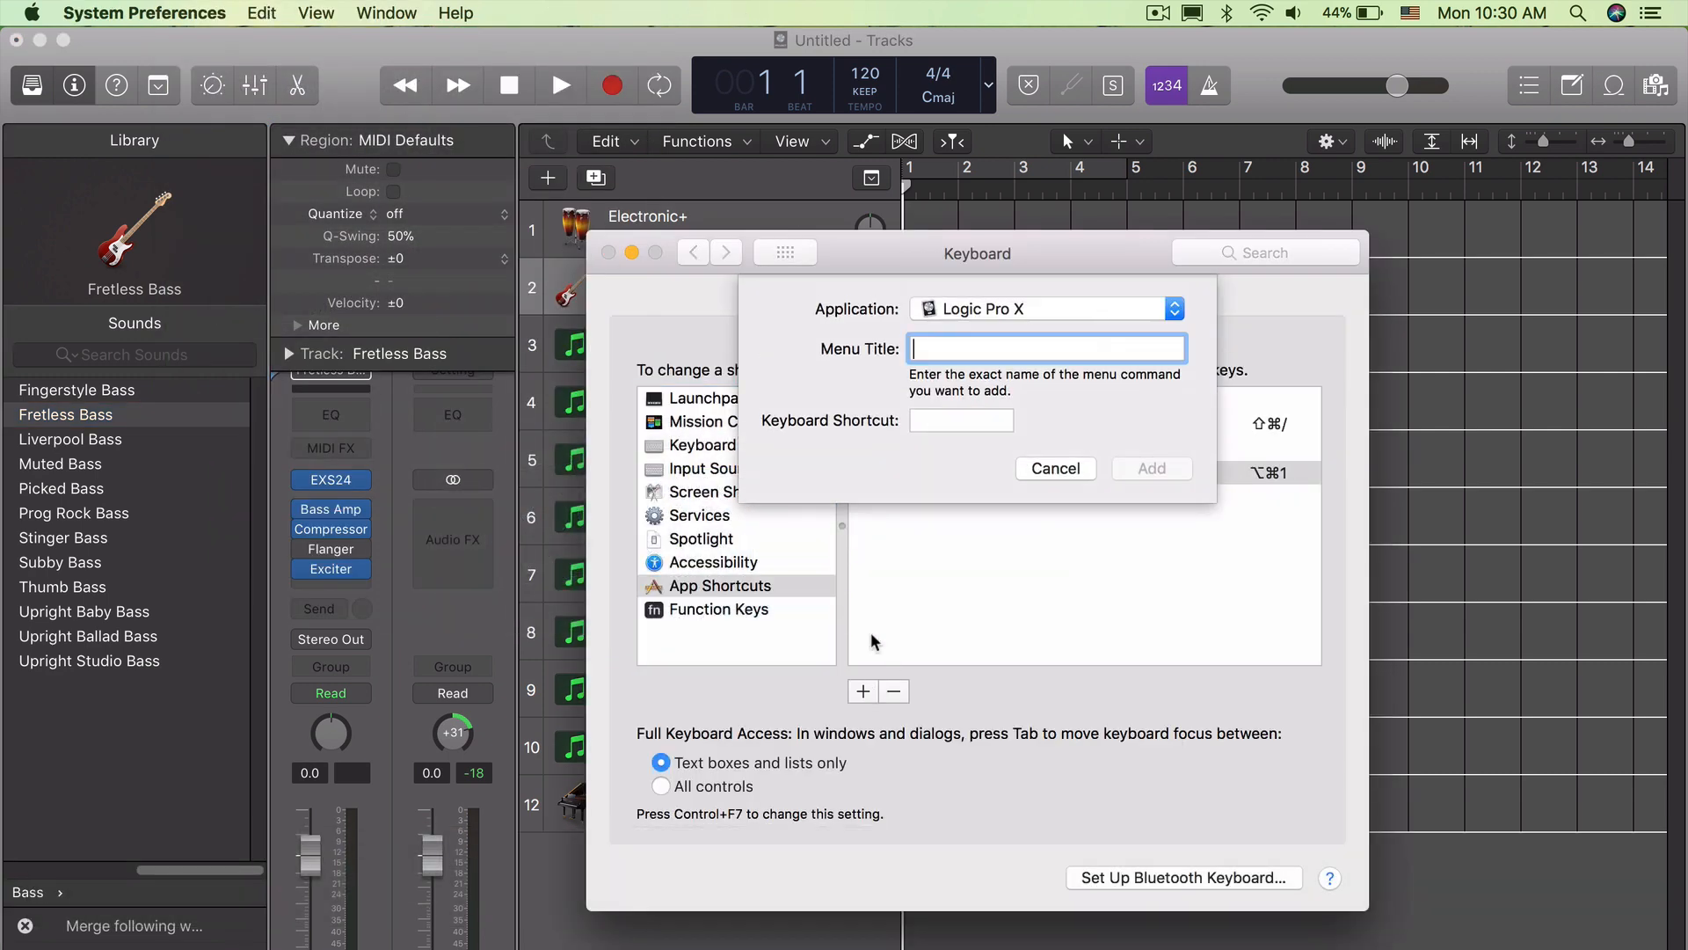
text(New)
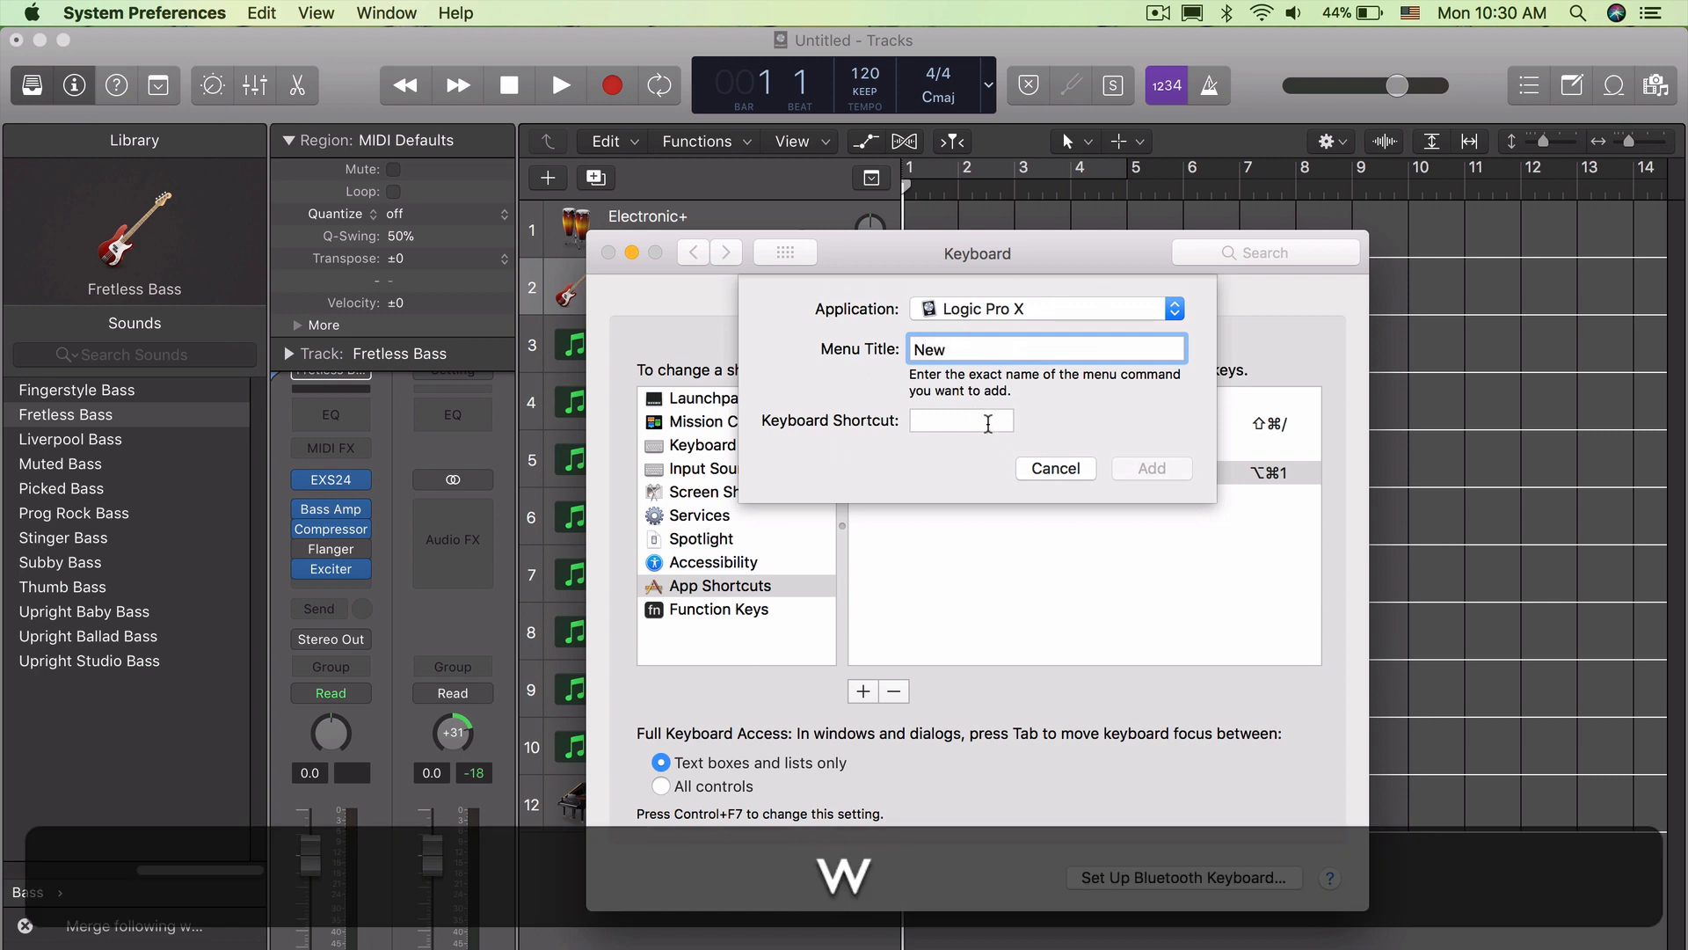
click(960, 420)
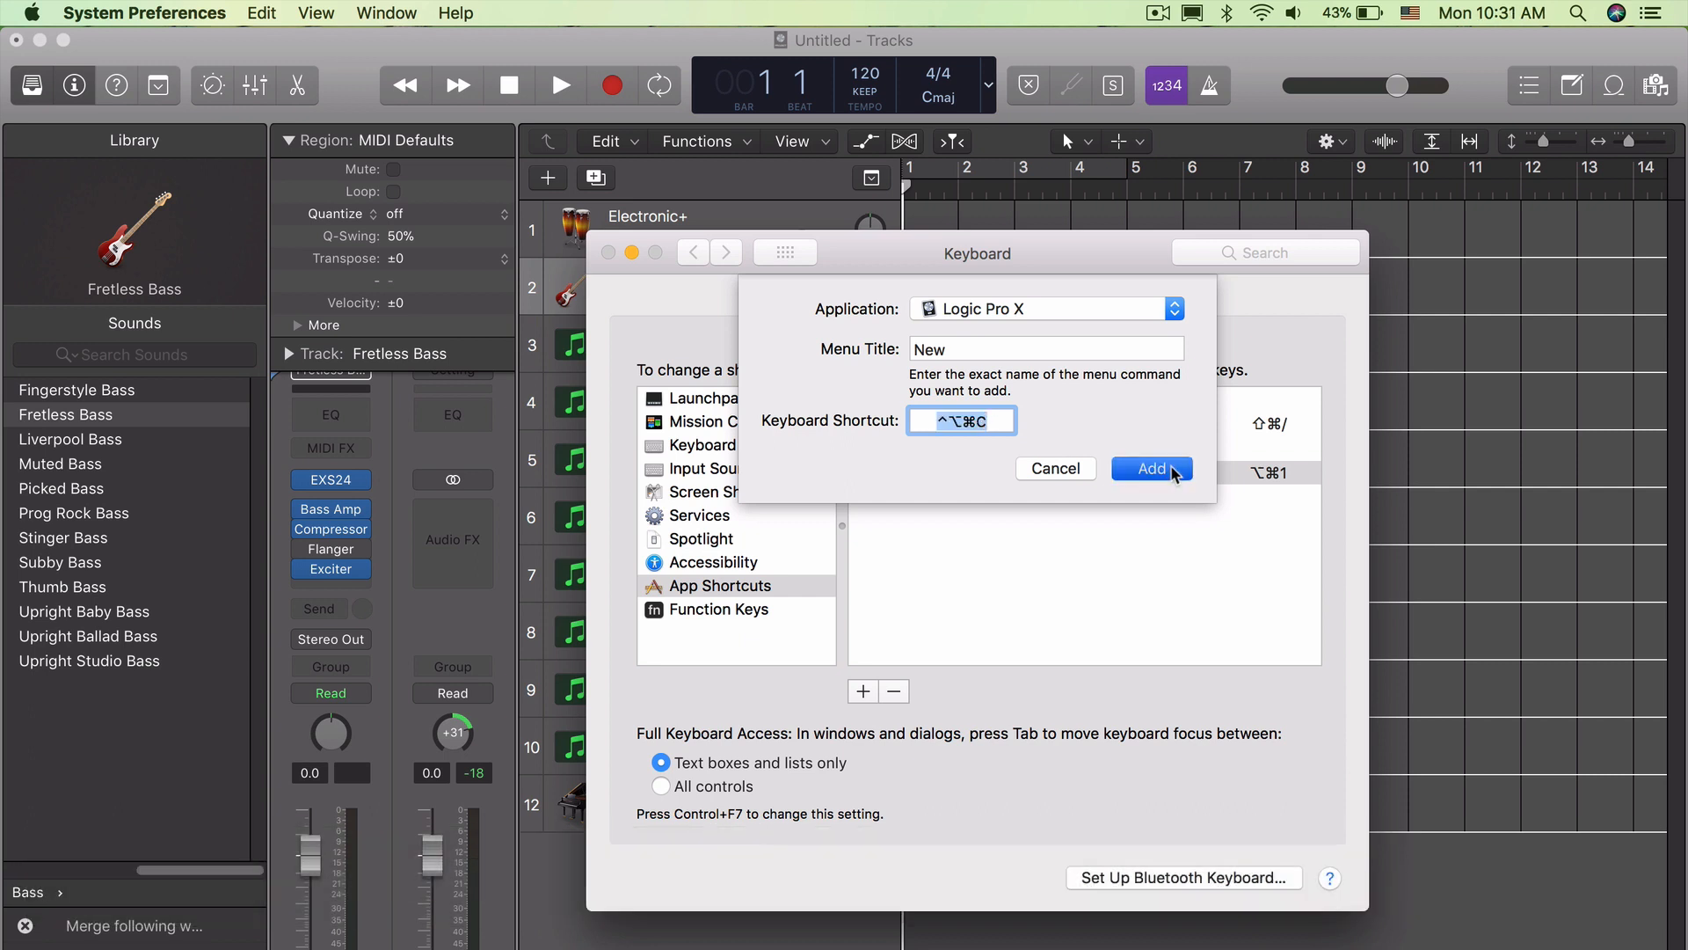
click(1150, 468)
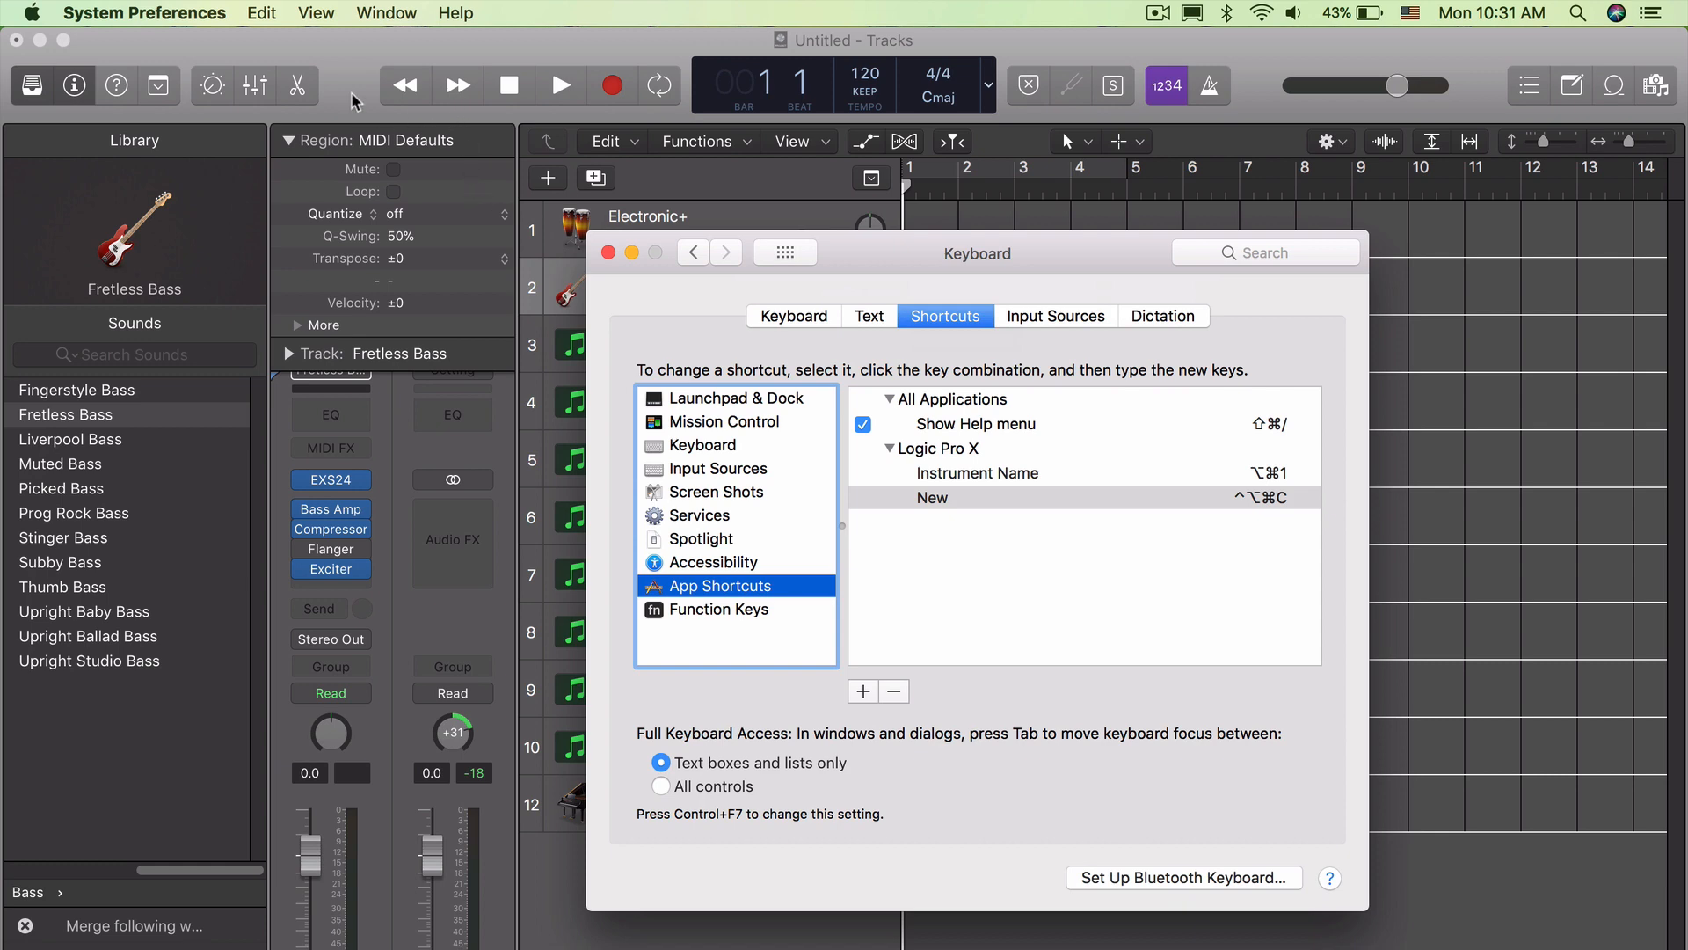
- Bring the Logic Pro X project with its twelve sorted tracks back to the front
click(190, 13)
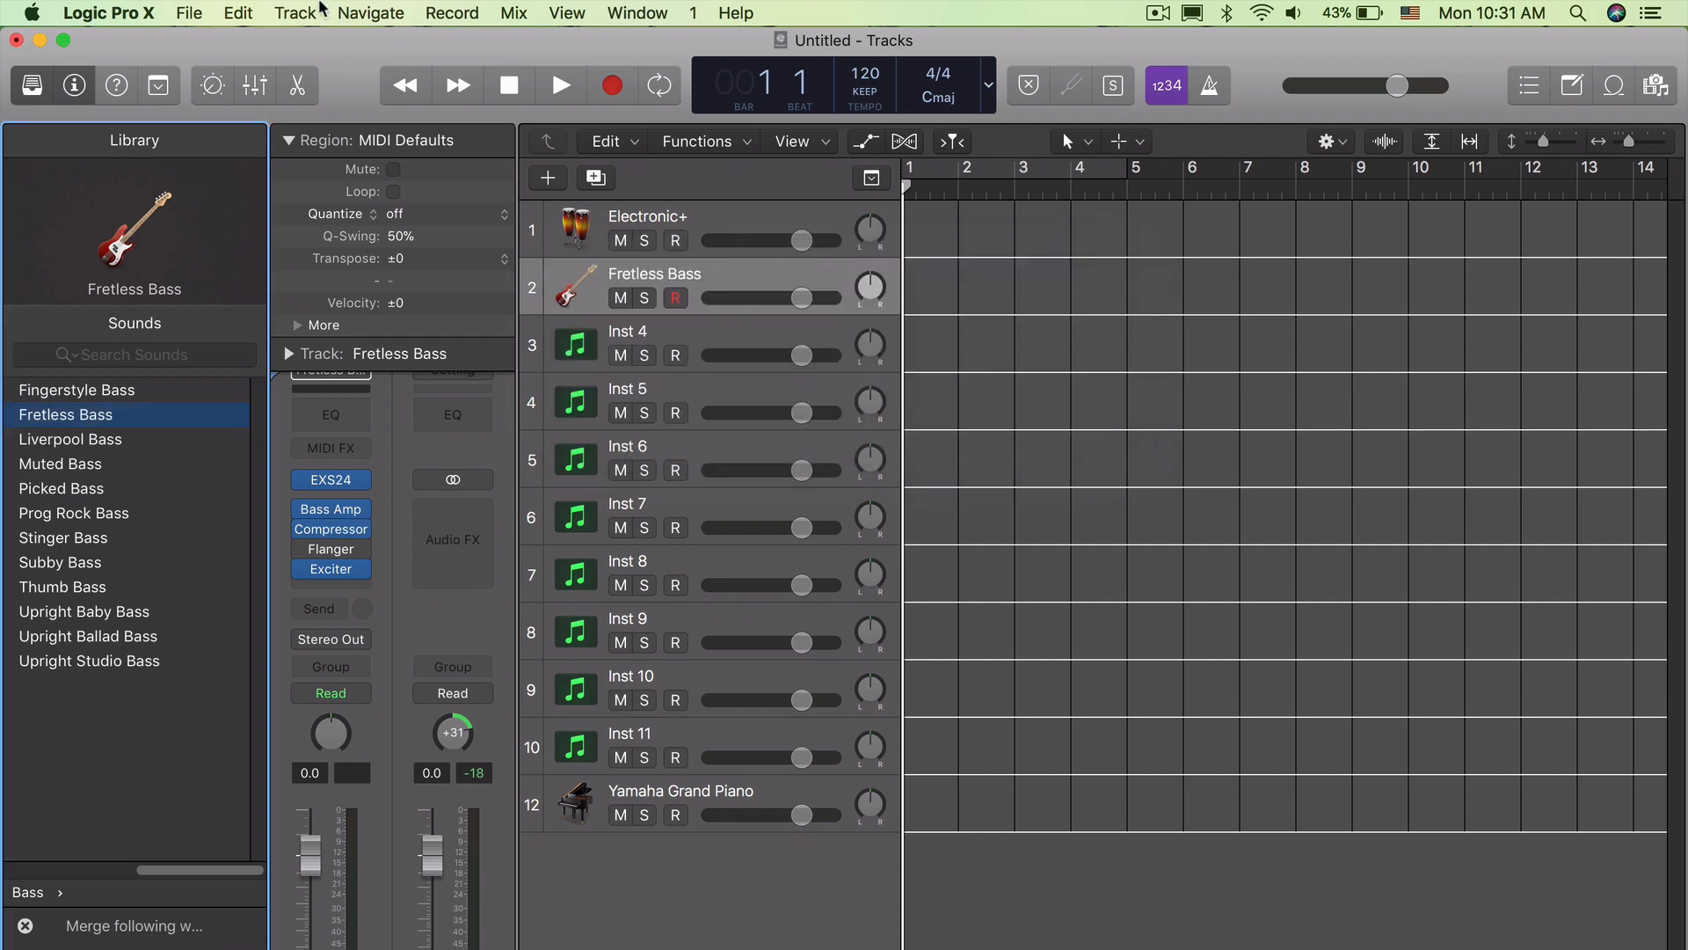
mouse_move(194, 12)
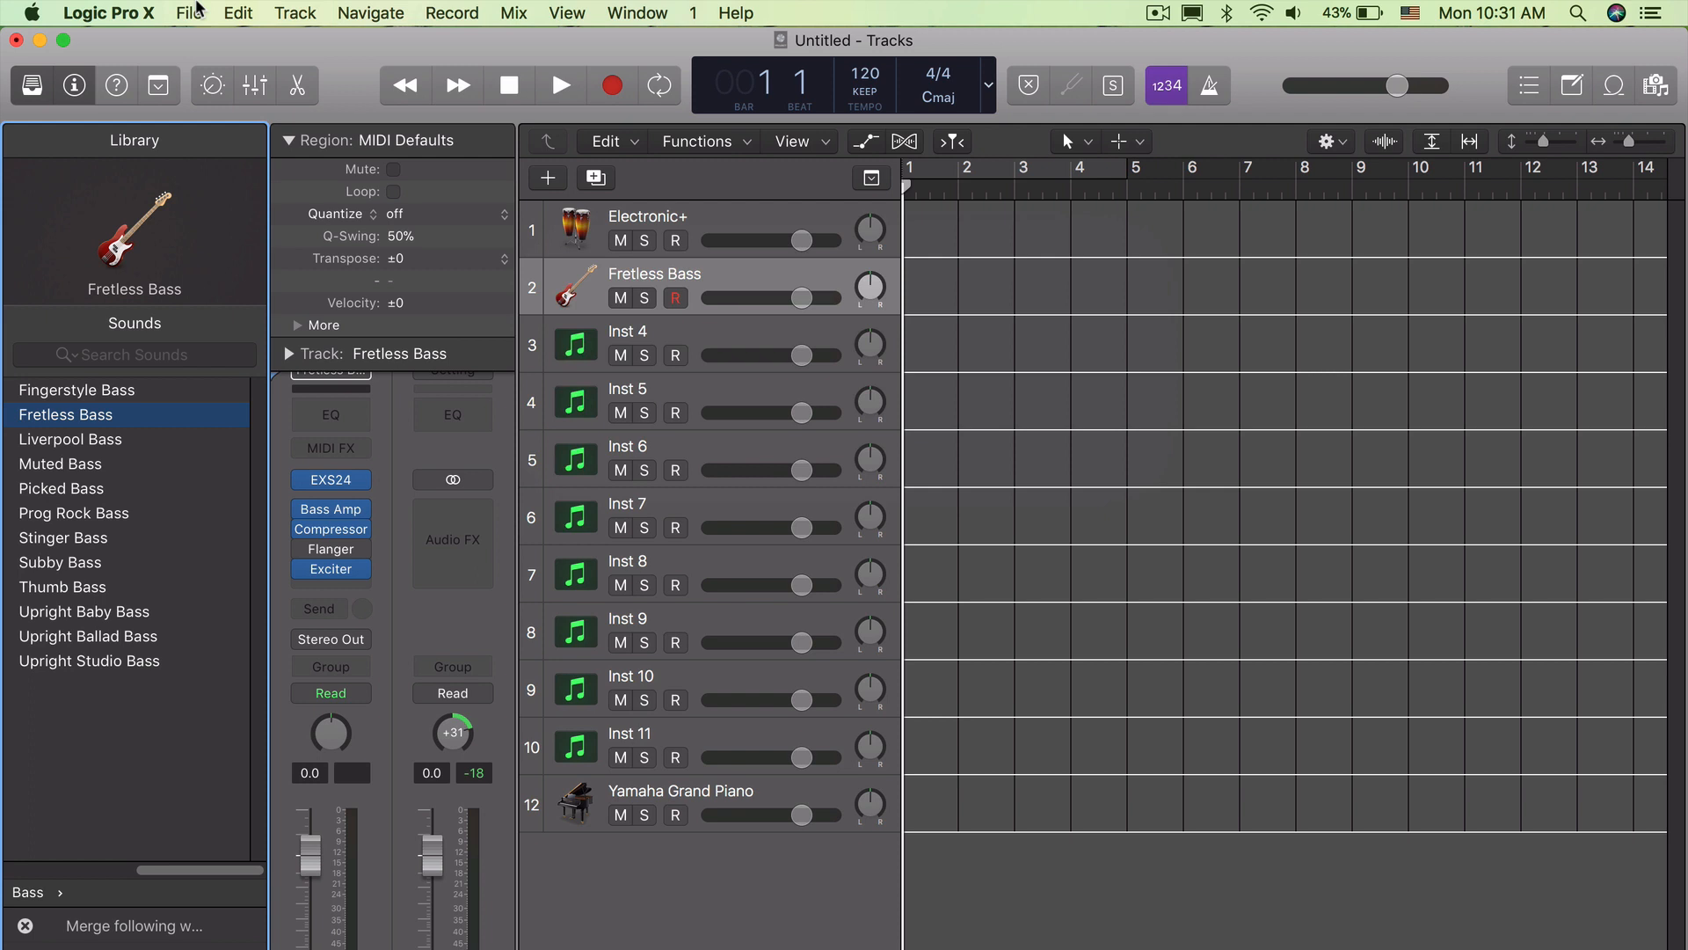
mouse_move(552, 12)
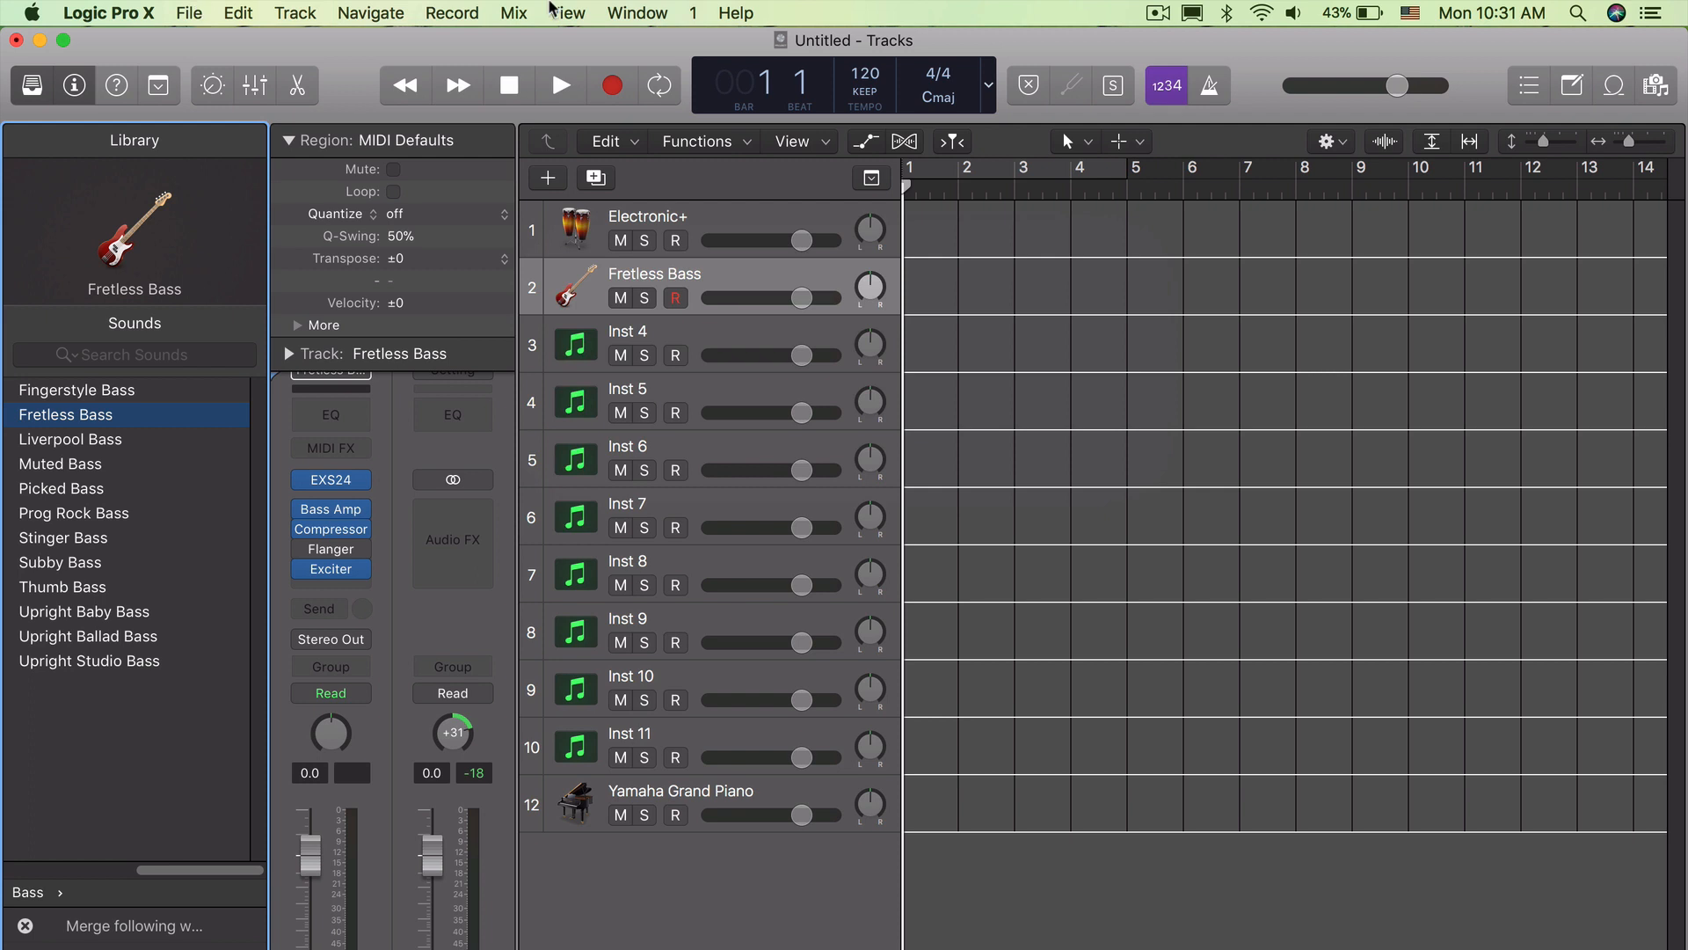